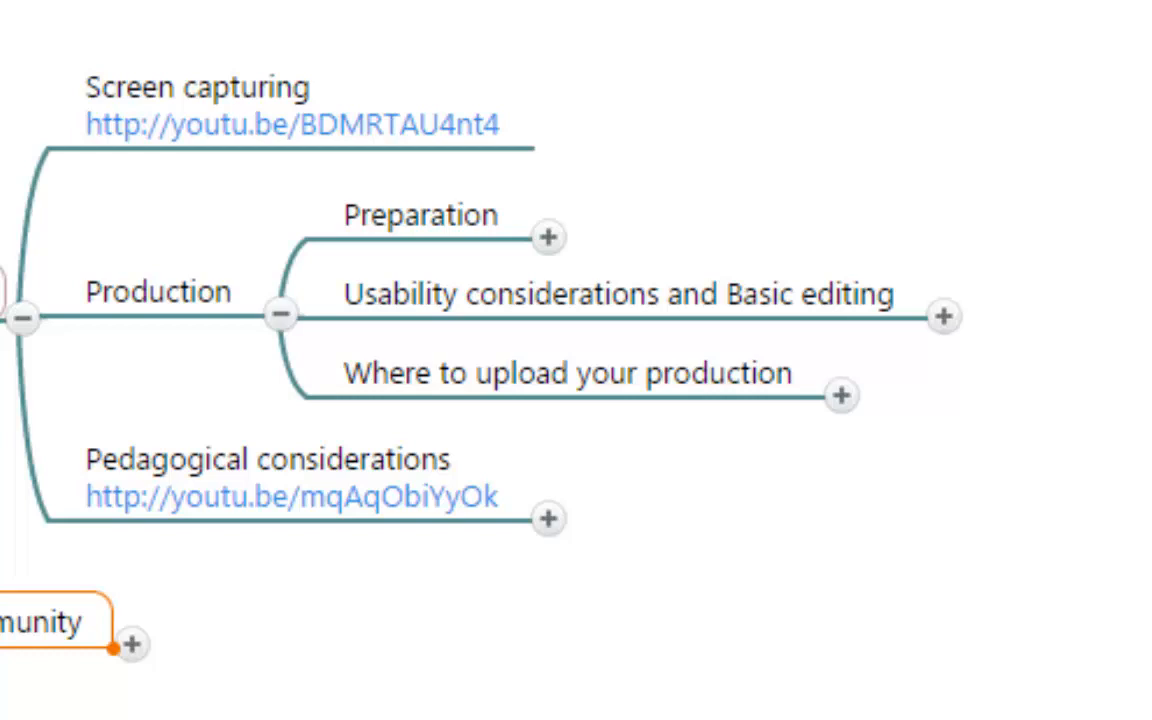
mouse_move(840, 394)
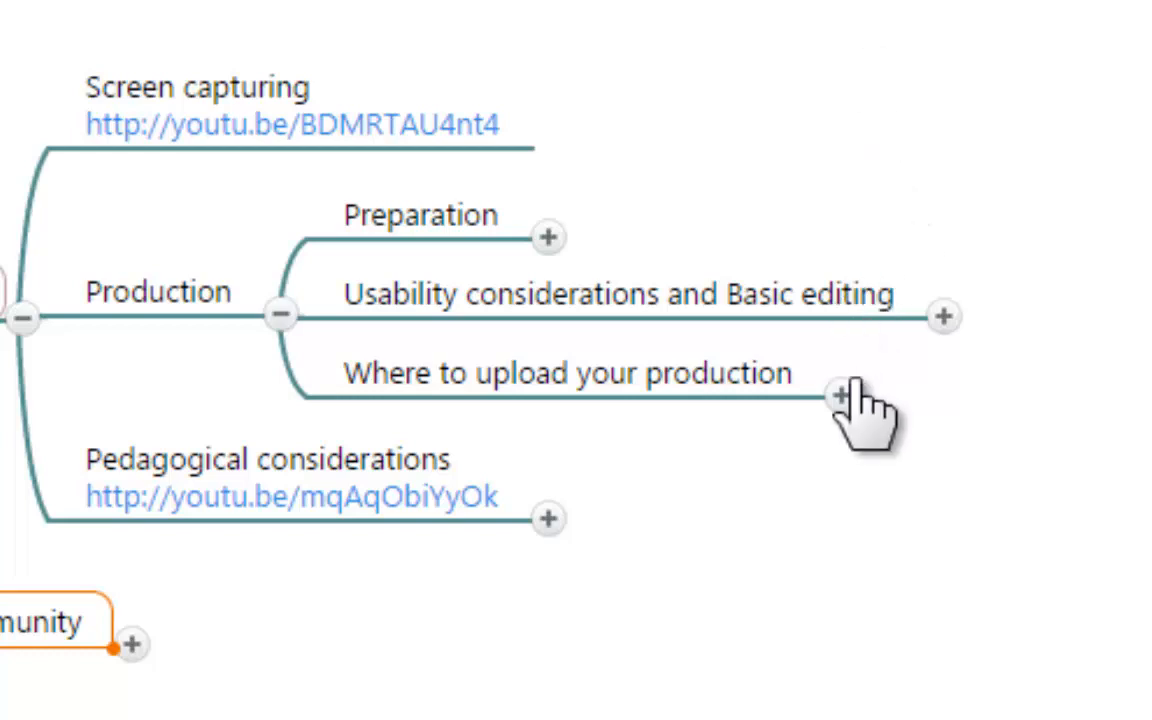
Expand 'Where to upload your production' and its YouTube node to show Permissions, License, Playlists
click(844, 396)
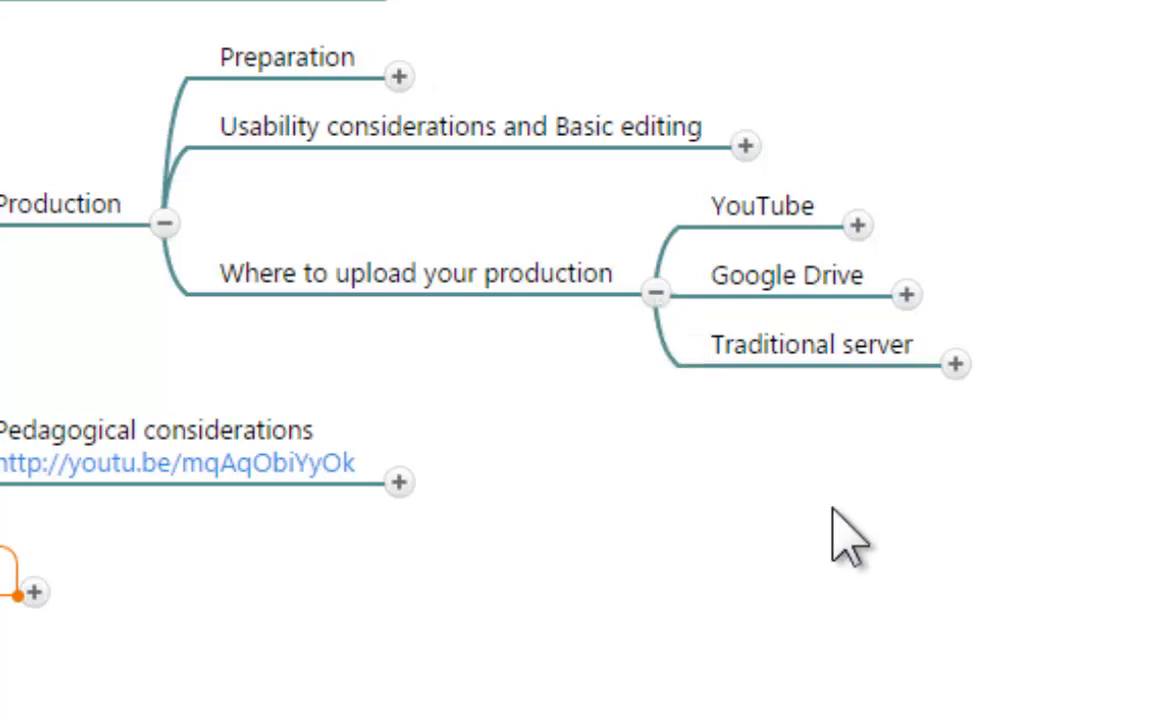
click(856, 224)
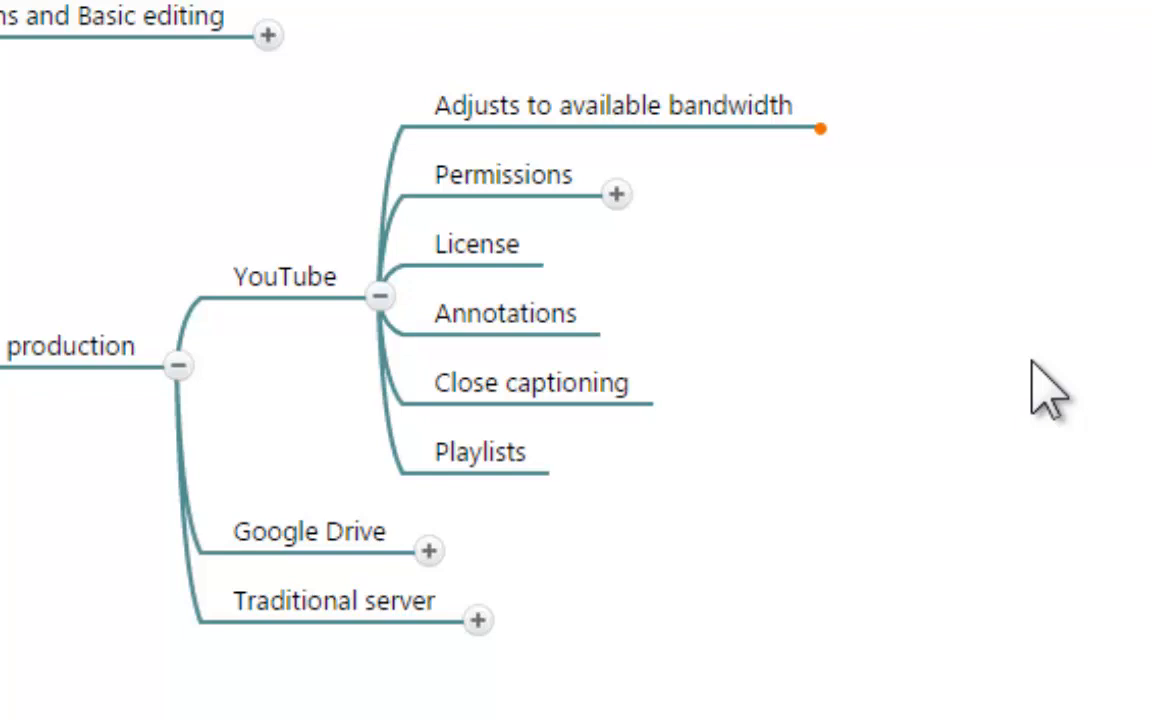
Open the uploaded Sequencing video and show its Quality levels from 720p HD down to 144p
click(290, 12)
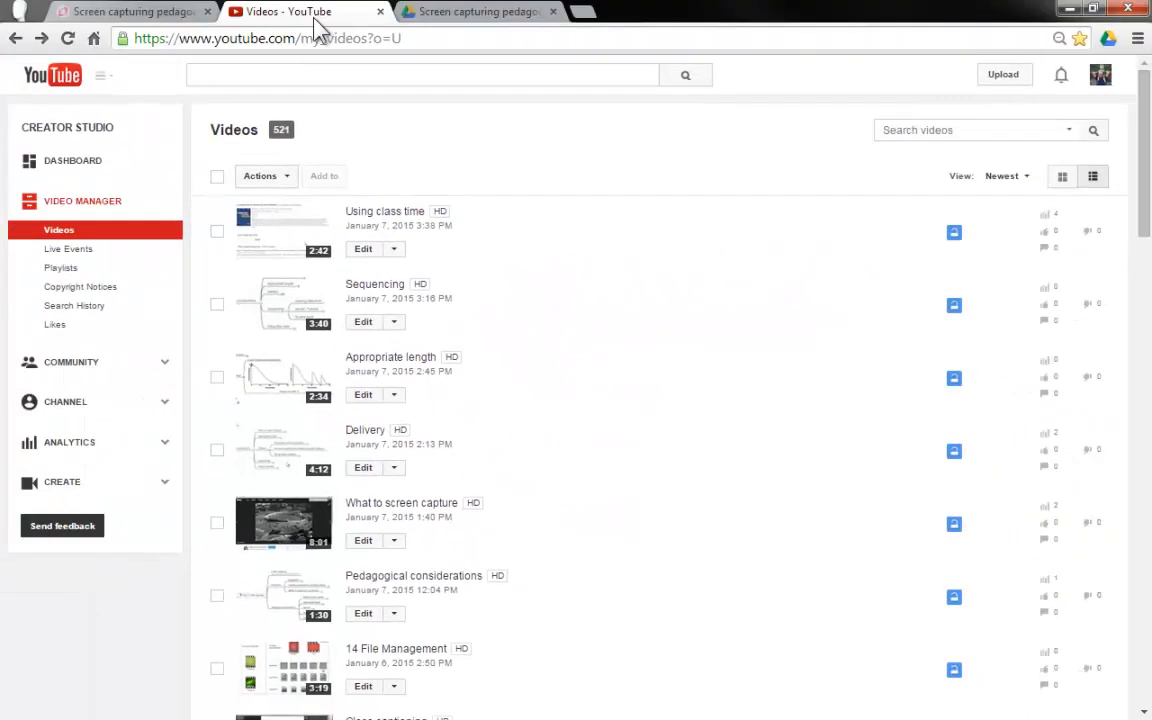
mouse_move(282, 232)
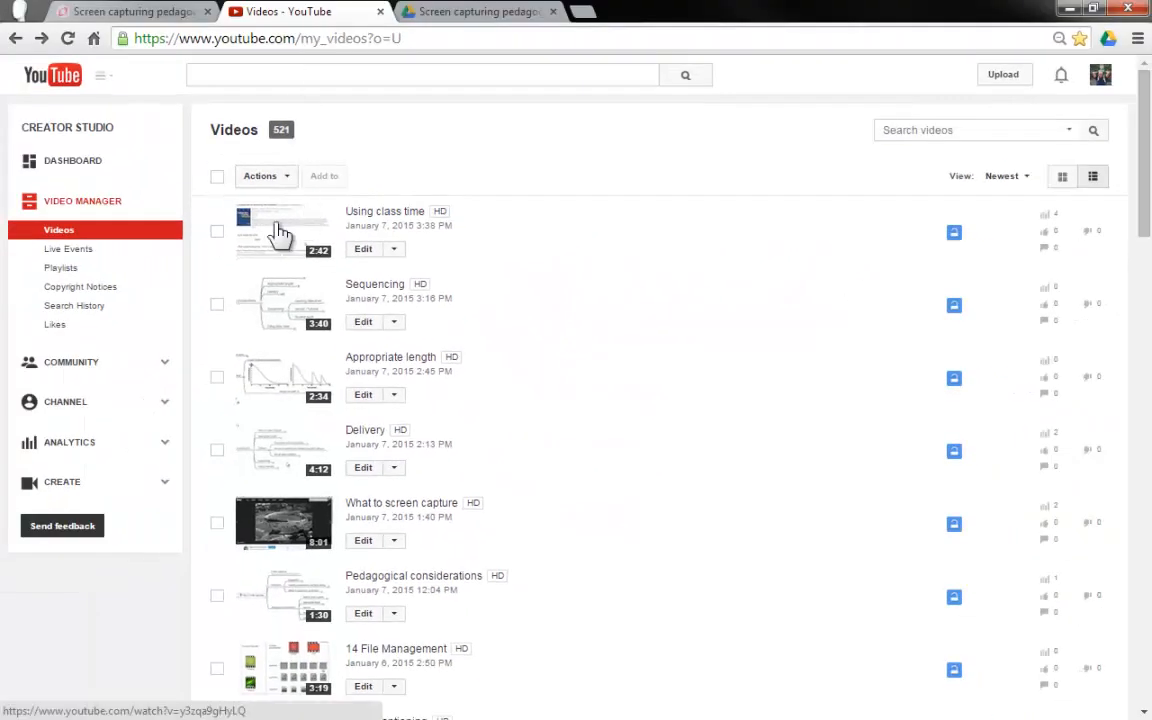
click(284, 304)
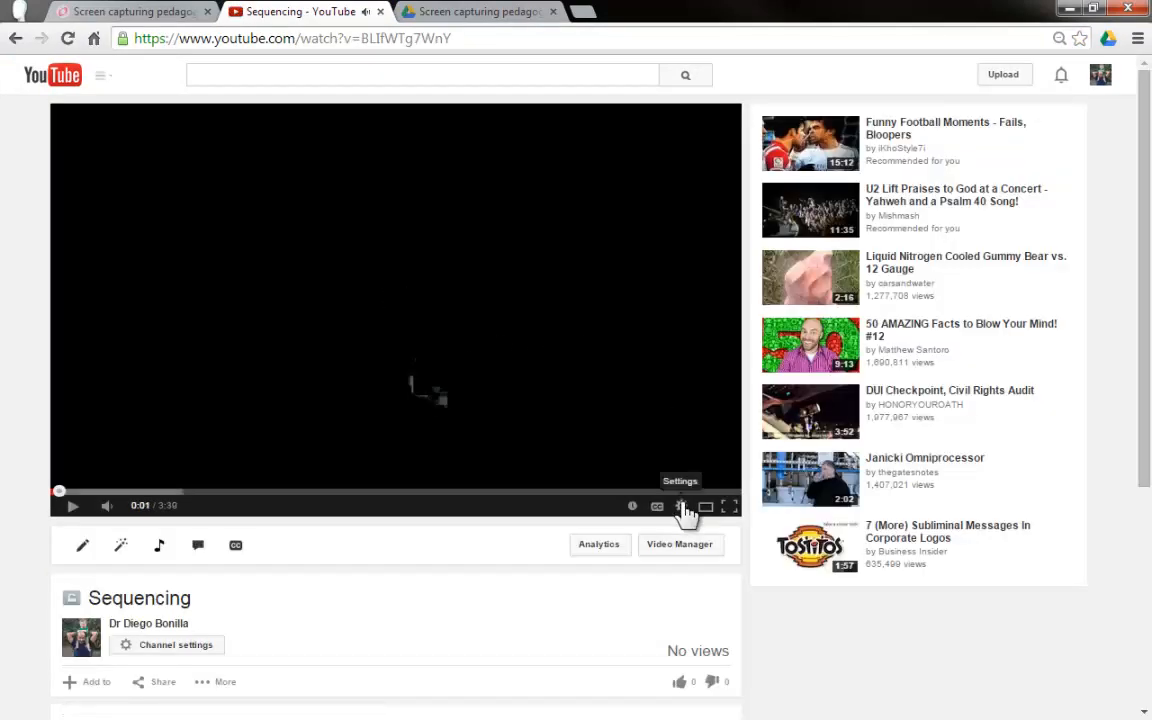
click(680, 504)
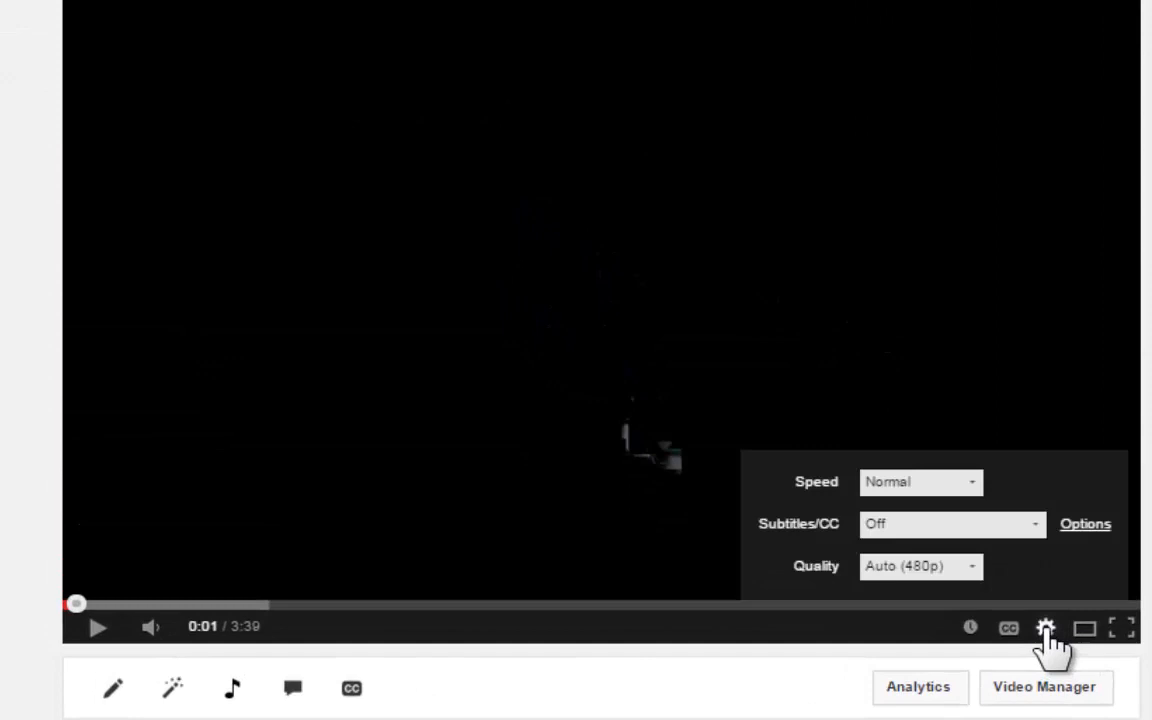
click(918, 566)
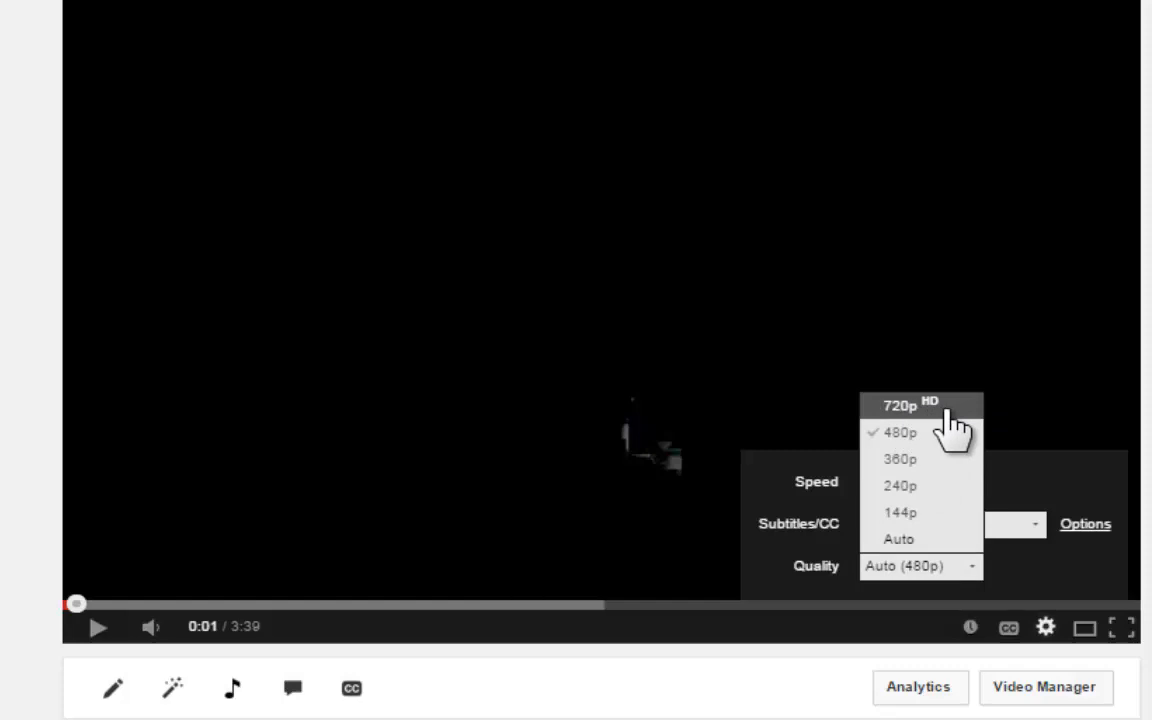
mouse_move(900, 432)
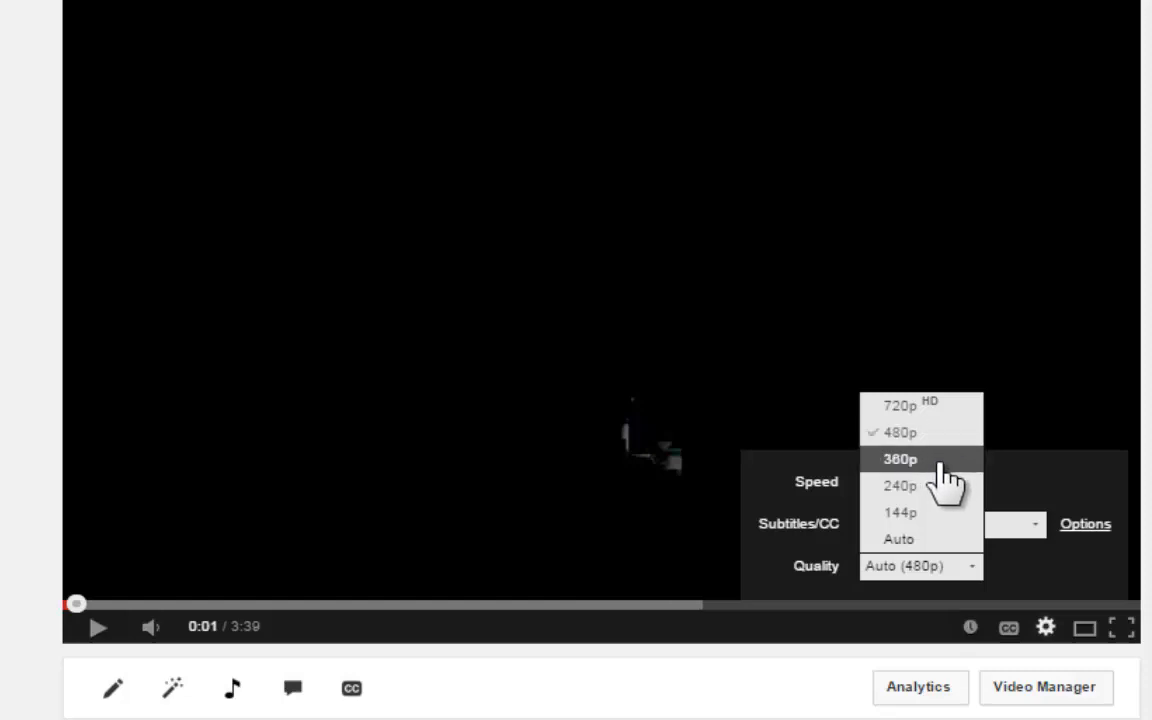
mouse_move(900, 486)
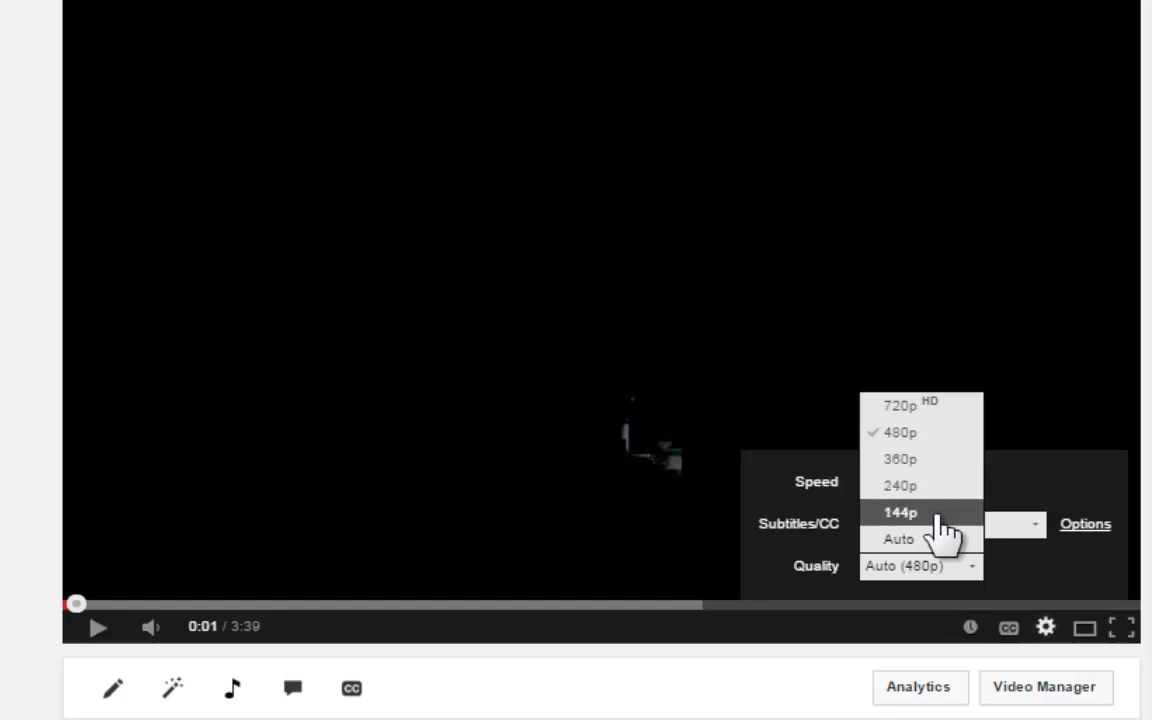
mouse_move(958, 490)
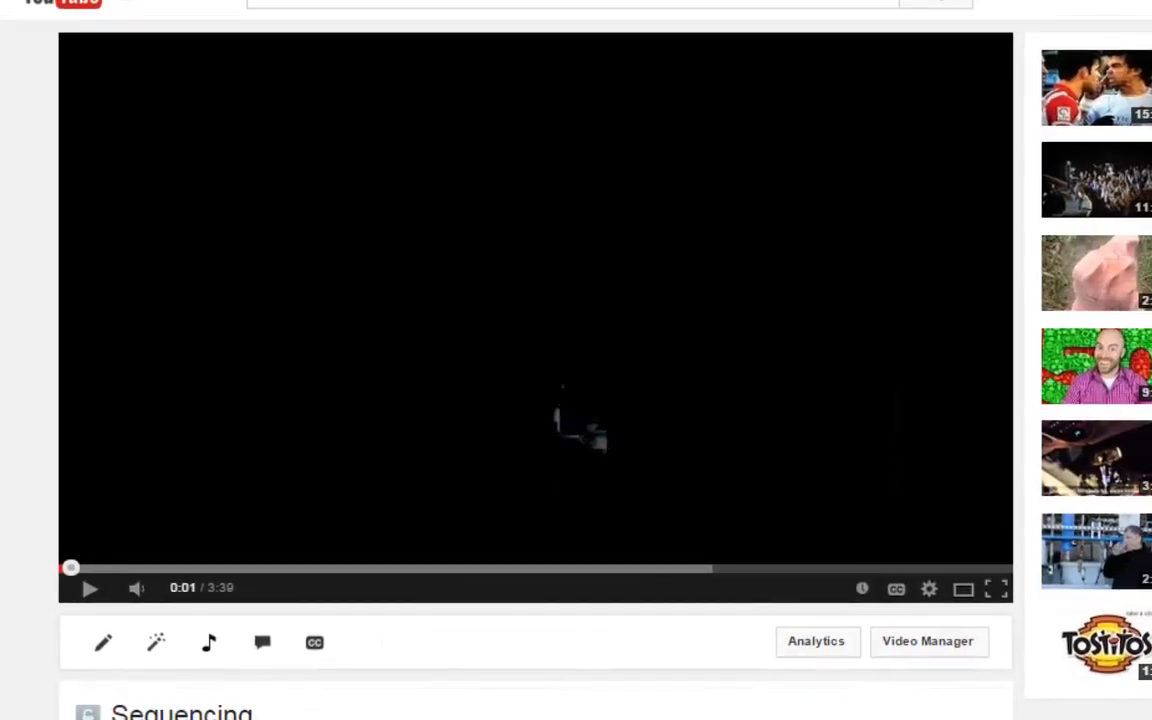
scroll(up, 3)
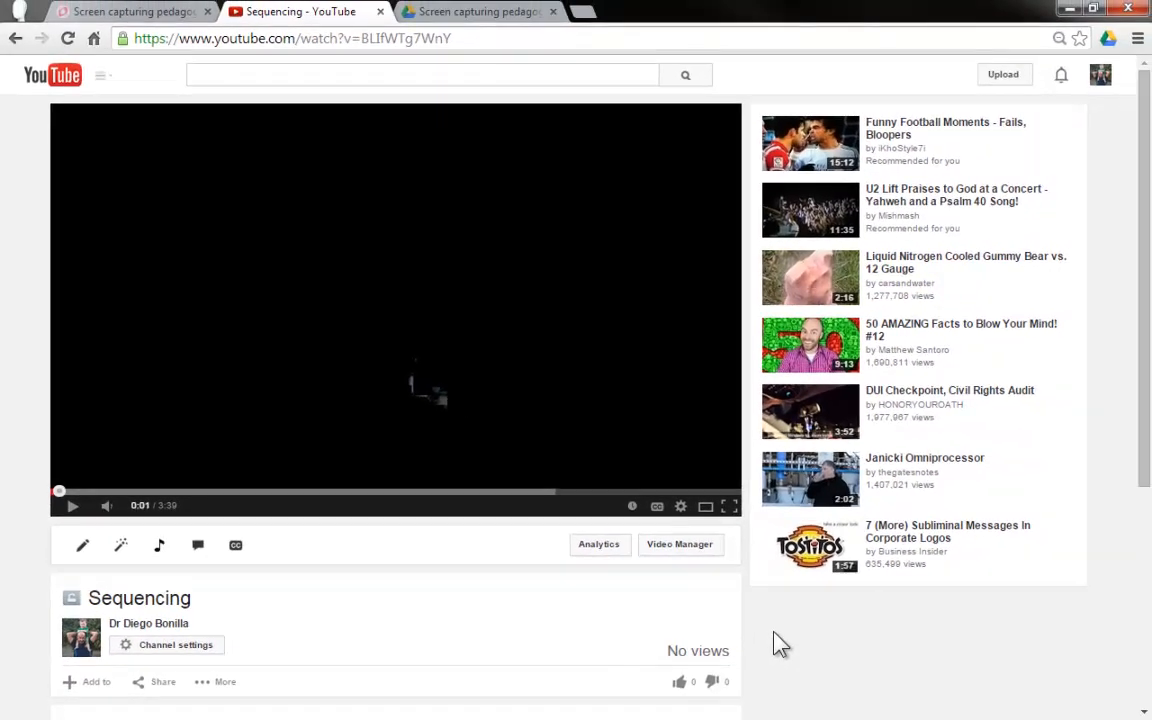
mouse_move(686, 588)
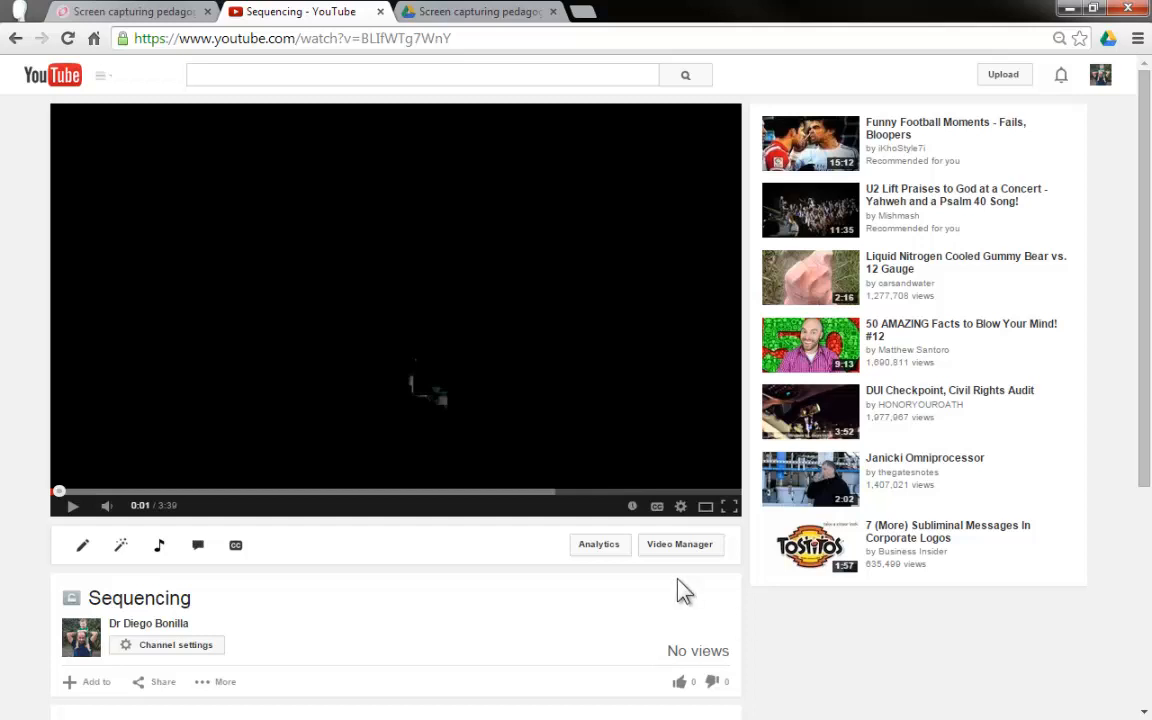
Expand the YouTube Permissions node to reveal Private, Unlisted and Public
click(120, 12)
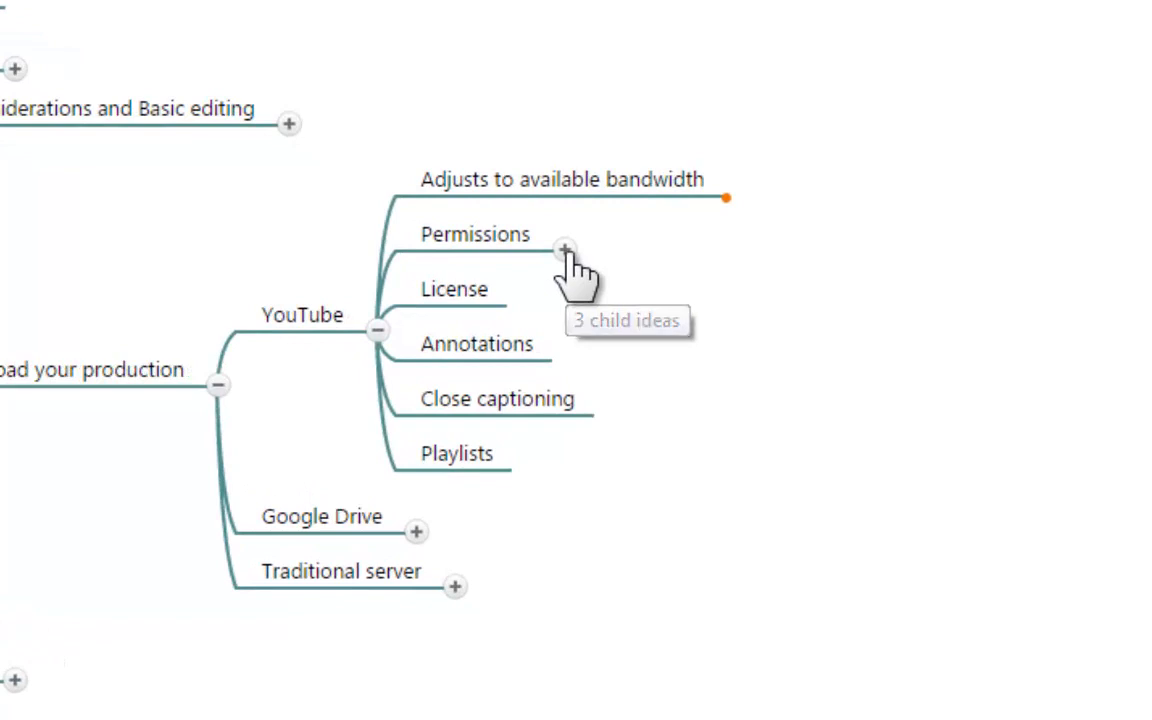
click(564, 248)
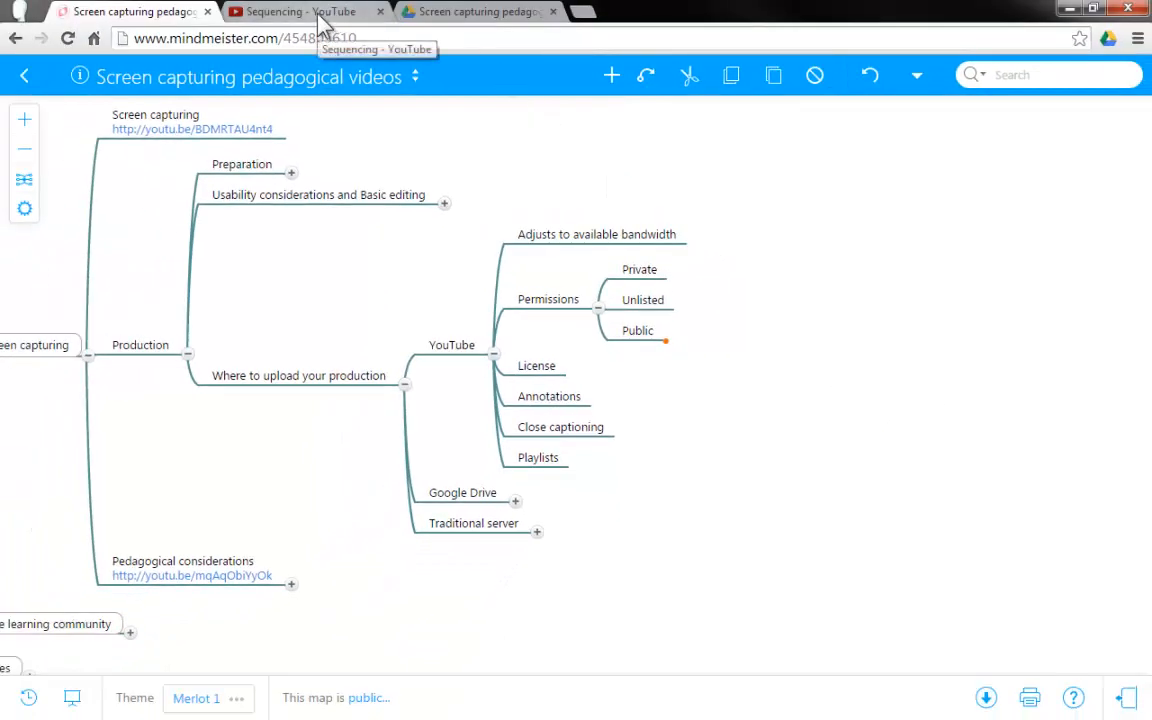
Bring up the Sequencing video's Info and settings showing its title and Unlisted privacy
click(300, 12)
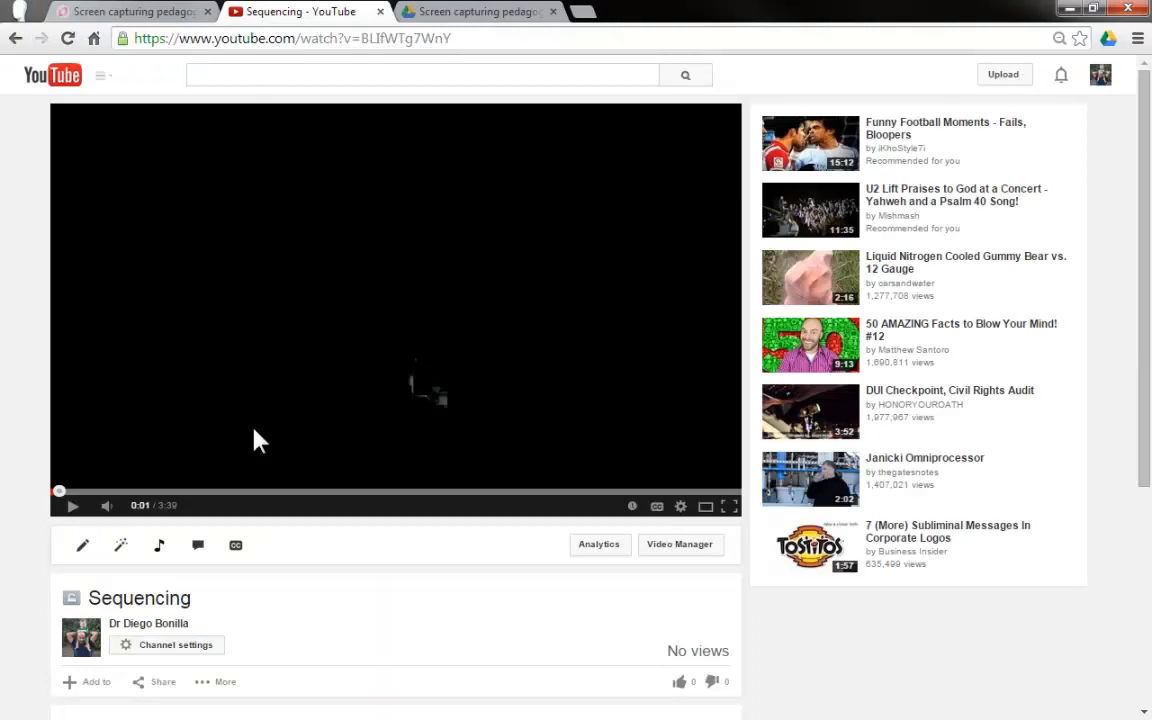
mouse_move(164, 458)
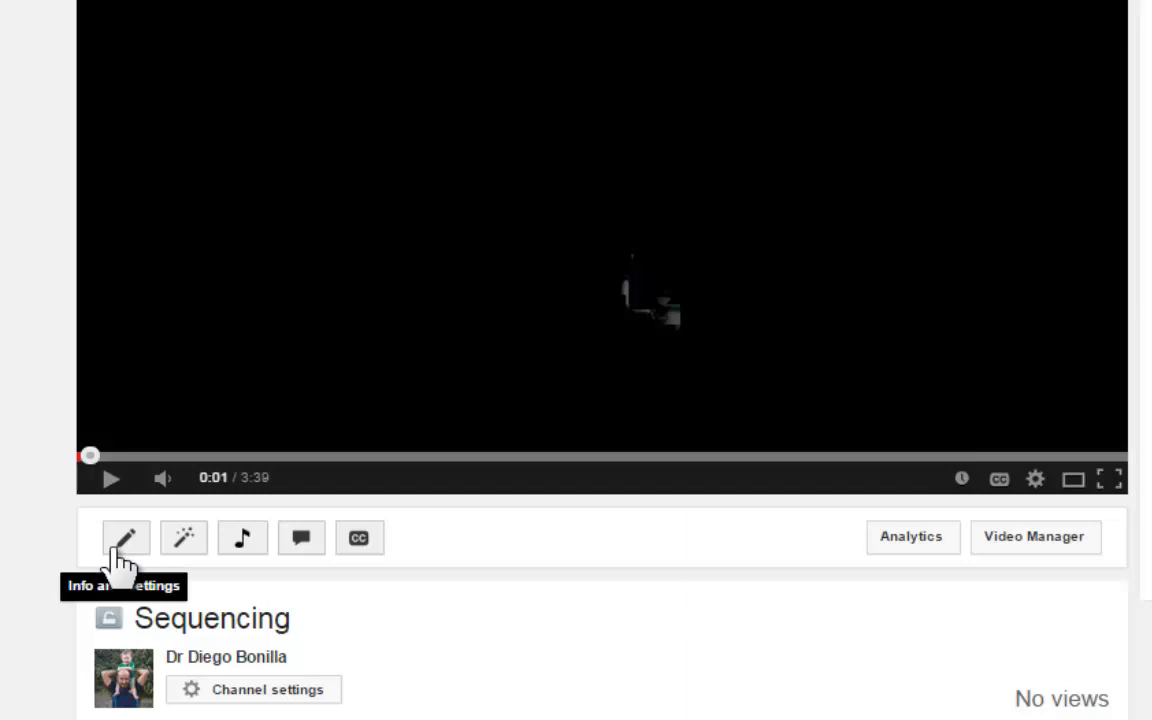
click(126, 536)
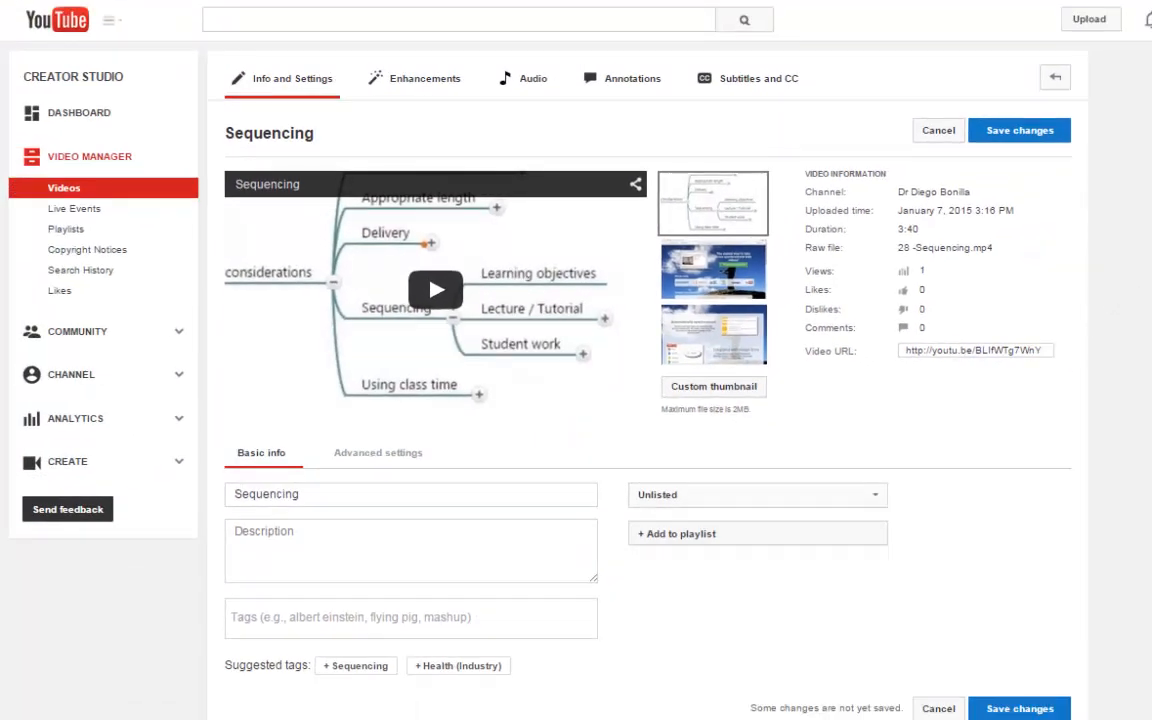
scroll(down, 3)
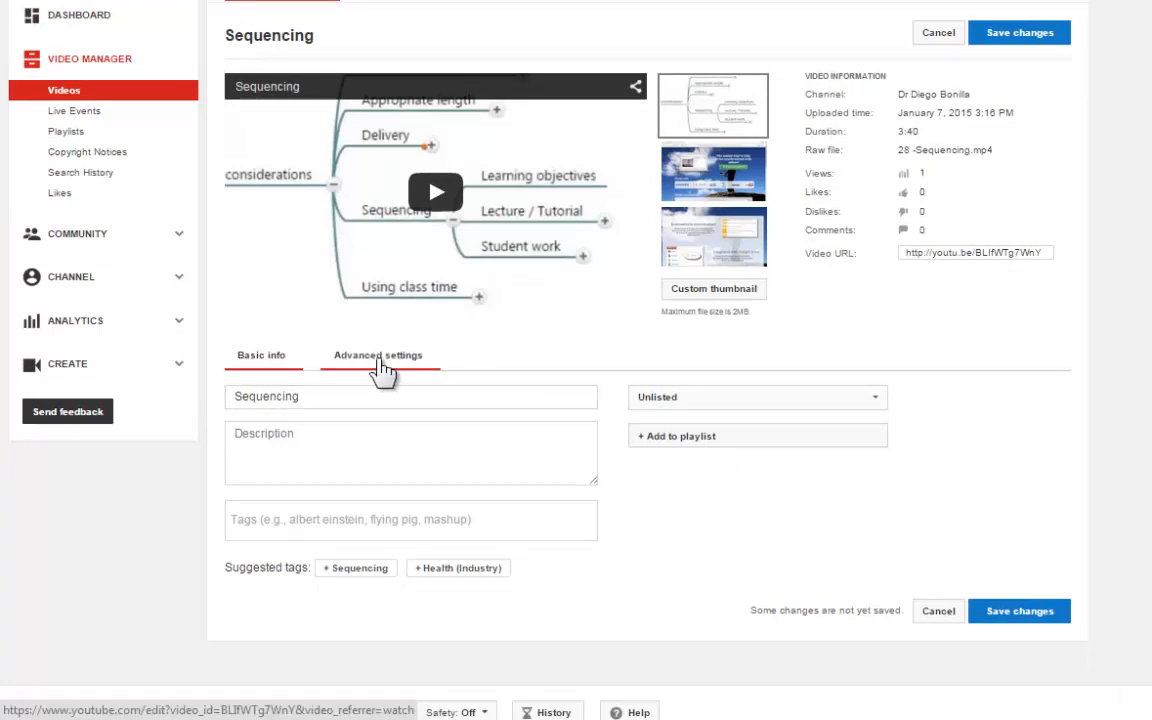
In Advanced settings, try Creative Commons - Attribution license, then restore Standard YouTube License
click(378, 356)
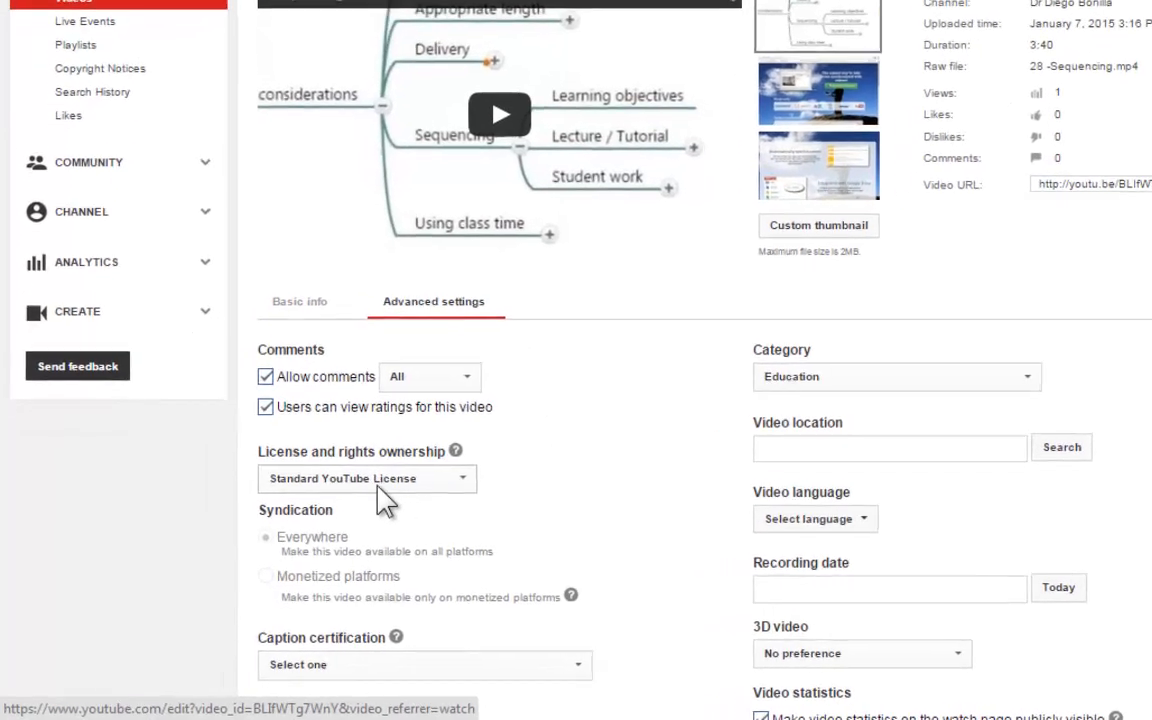
scroll(down, 3)
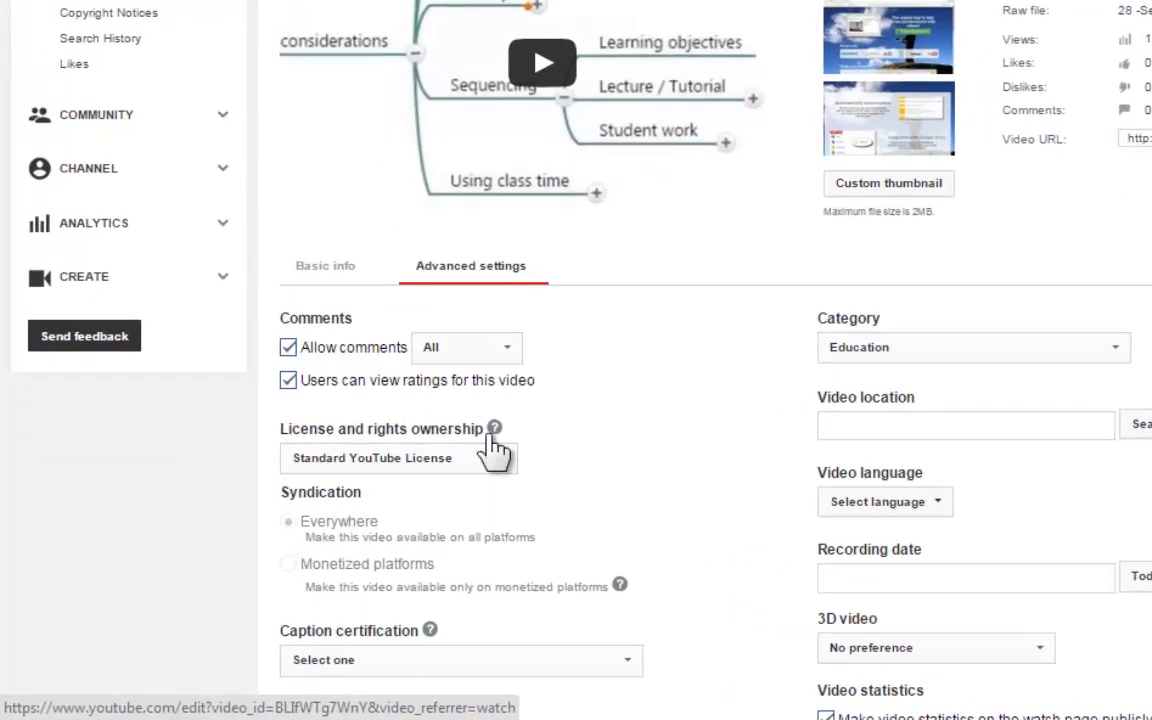
mouse_move(498, 444)
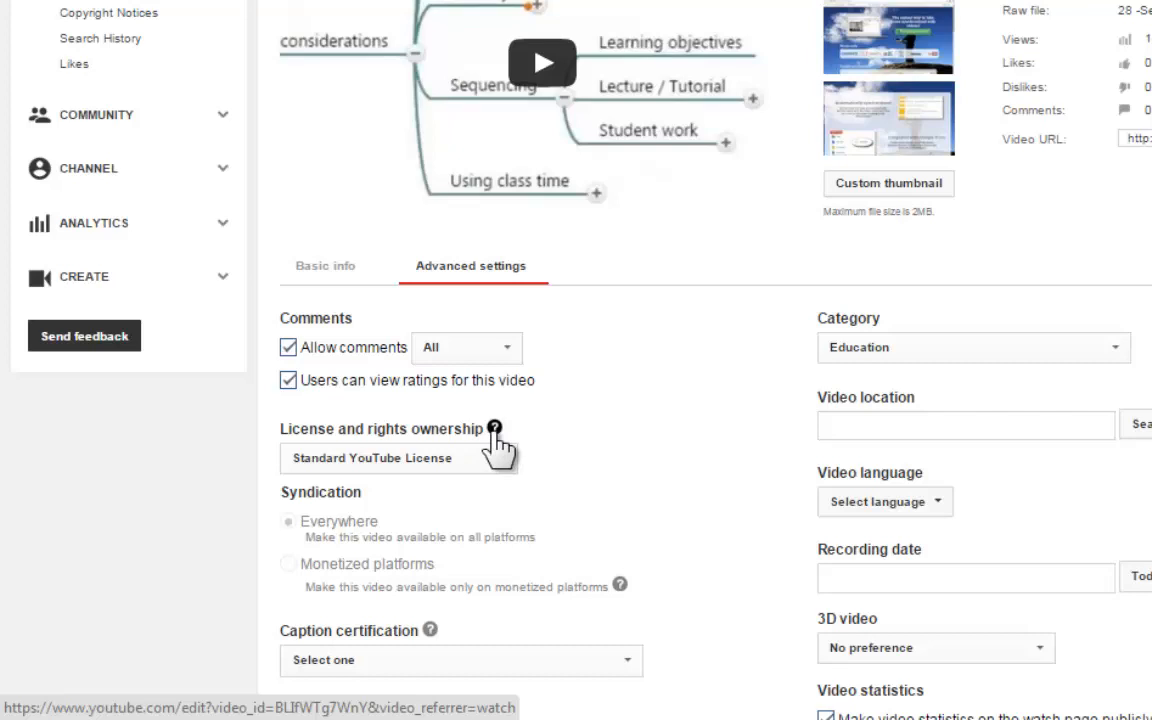
mouse_move(944, 362)
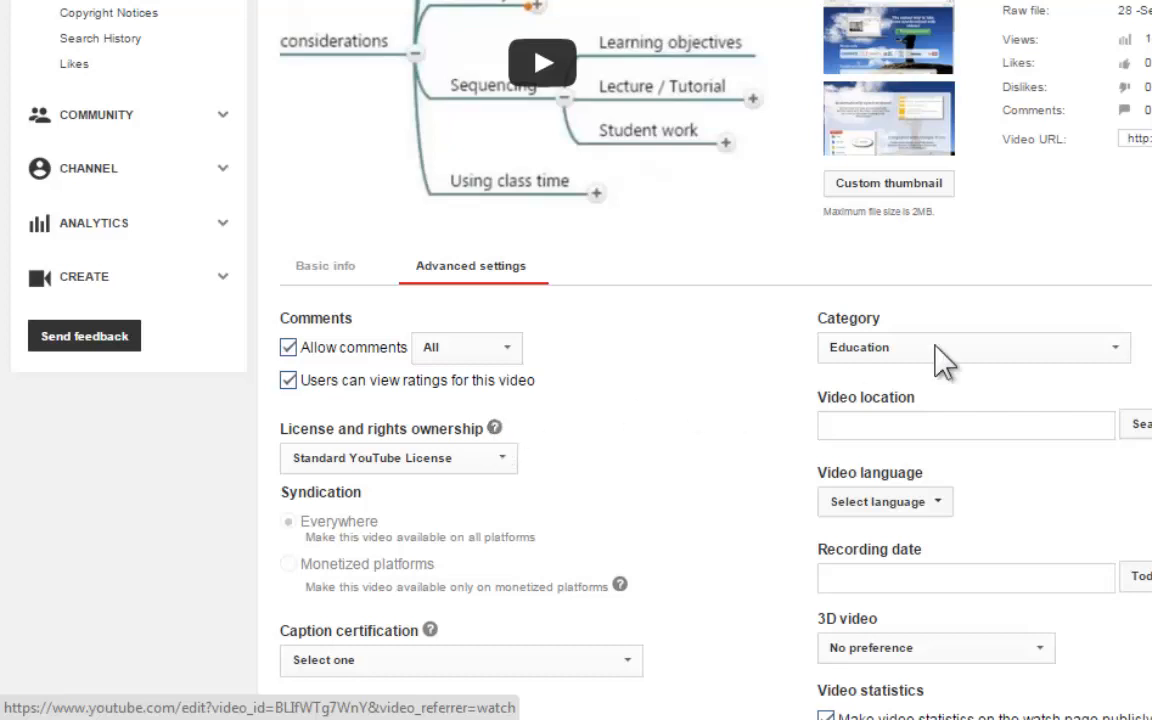
mouse_move(948, 364)
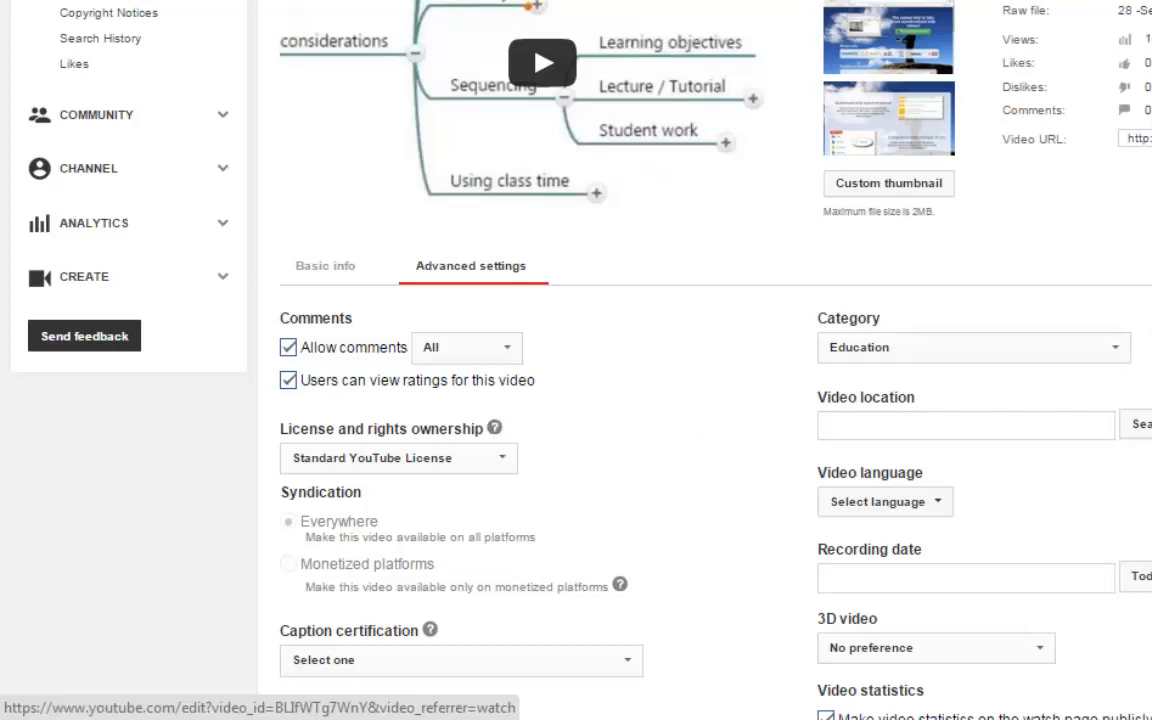
mouse_move(580, 440)
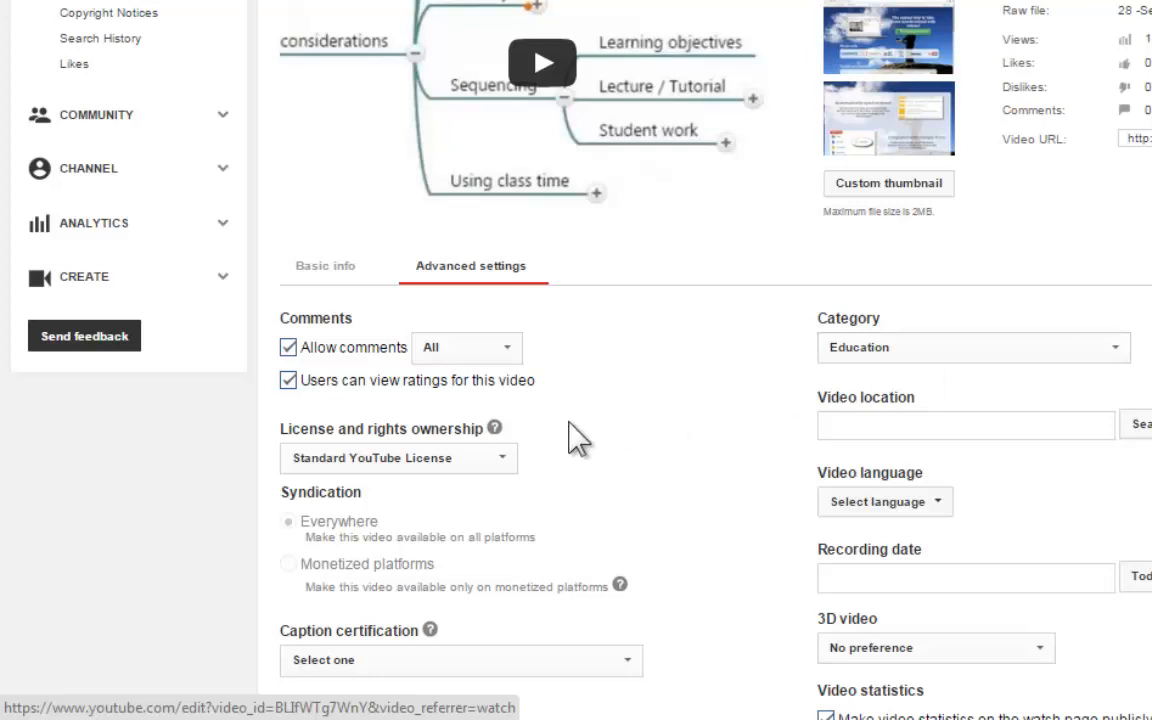
click(396, 458)
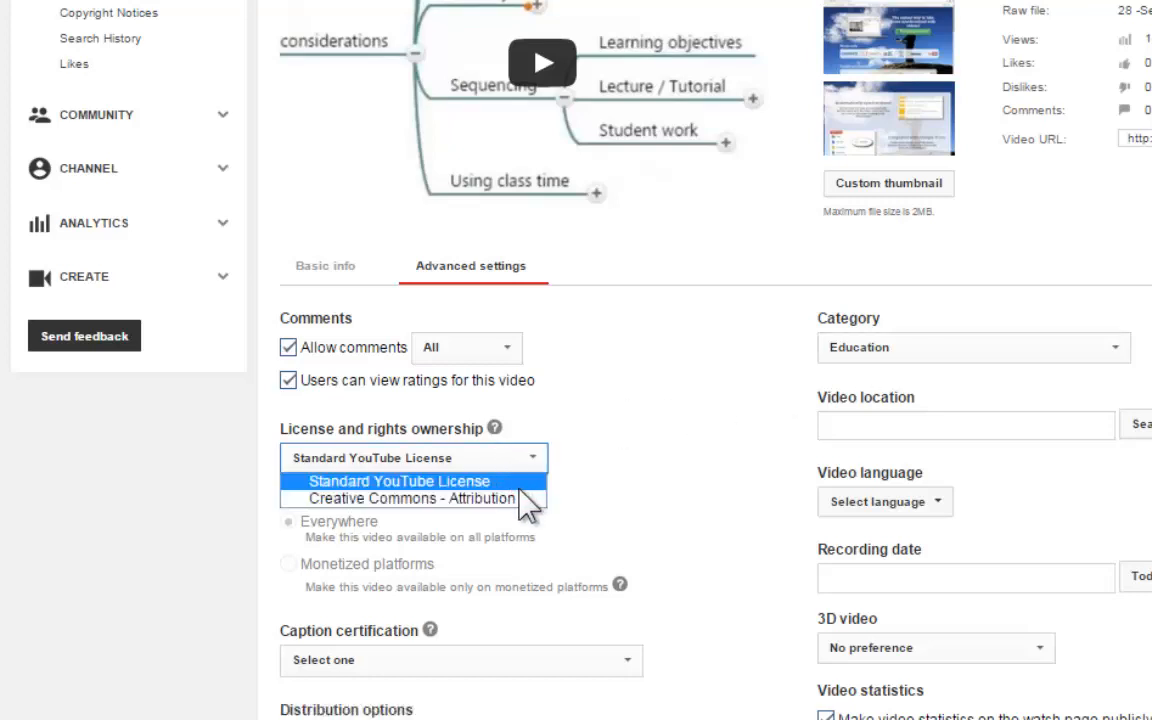
click(404, 498)
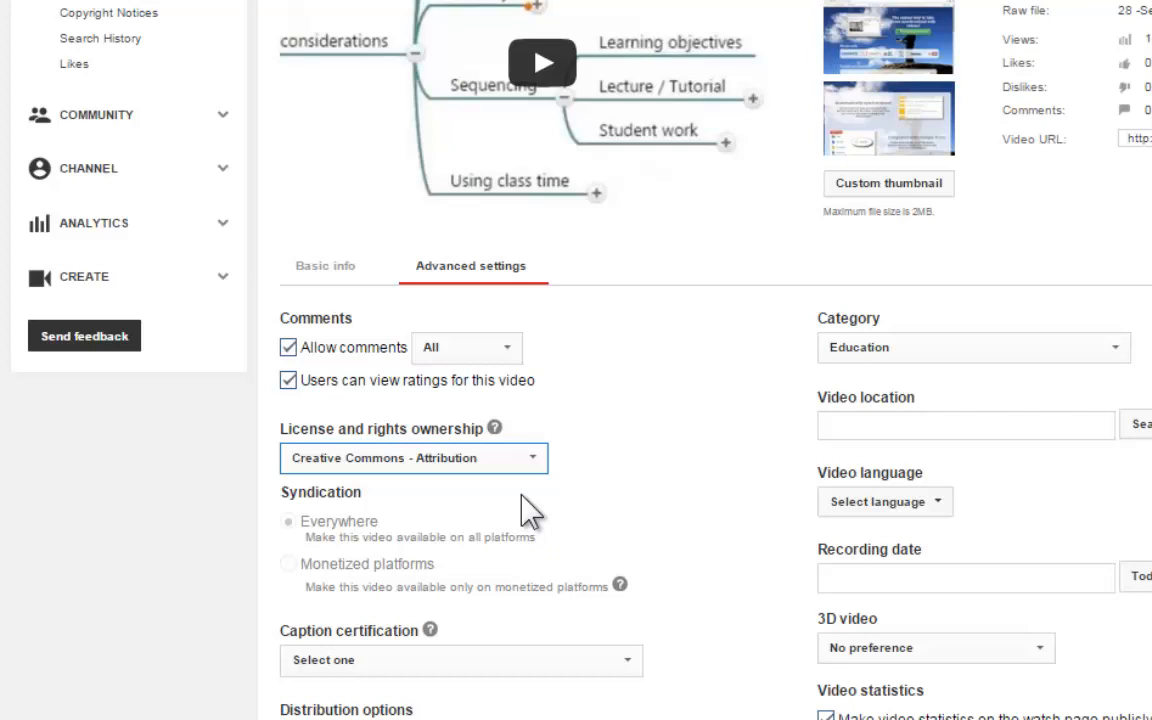
mouse_move(452, 496)
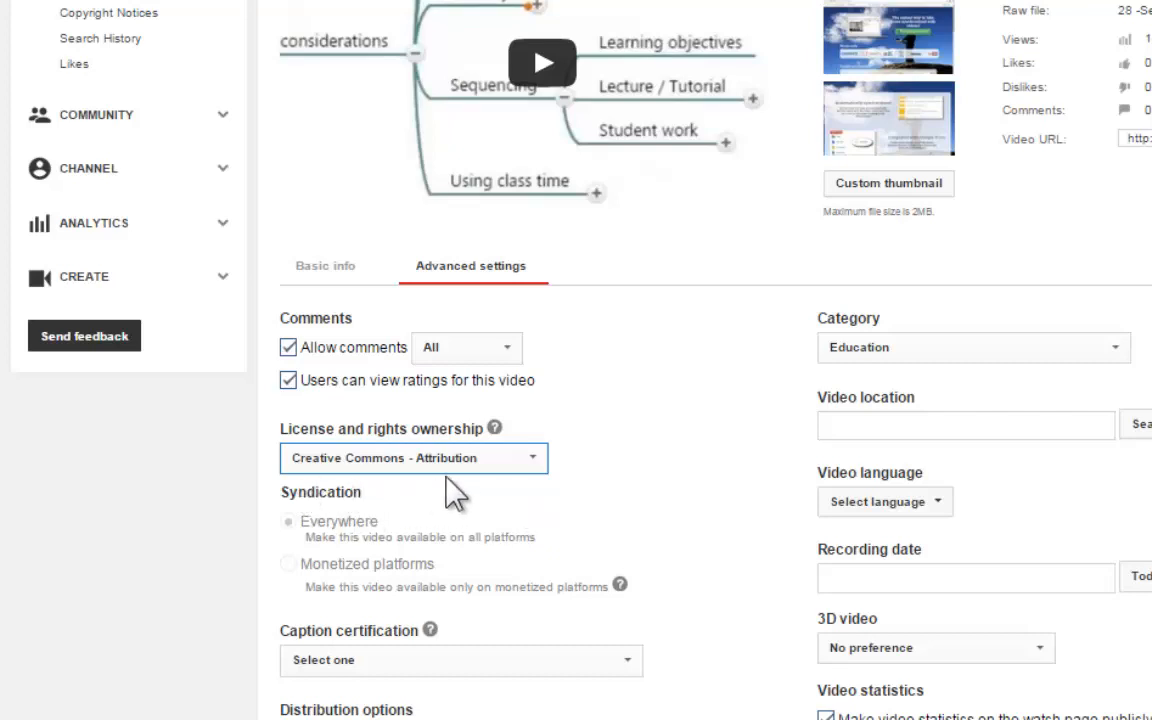
click(412, 458)
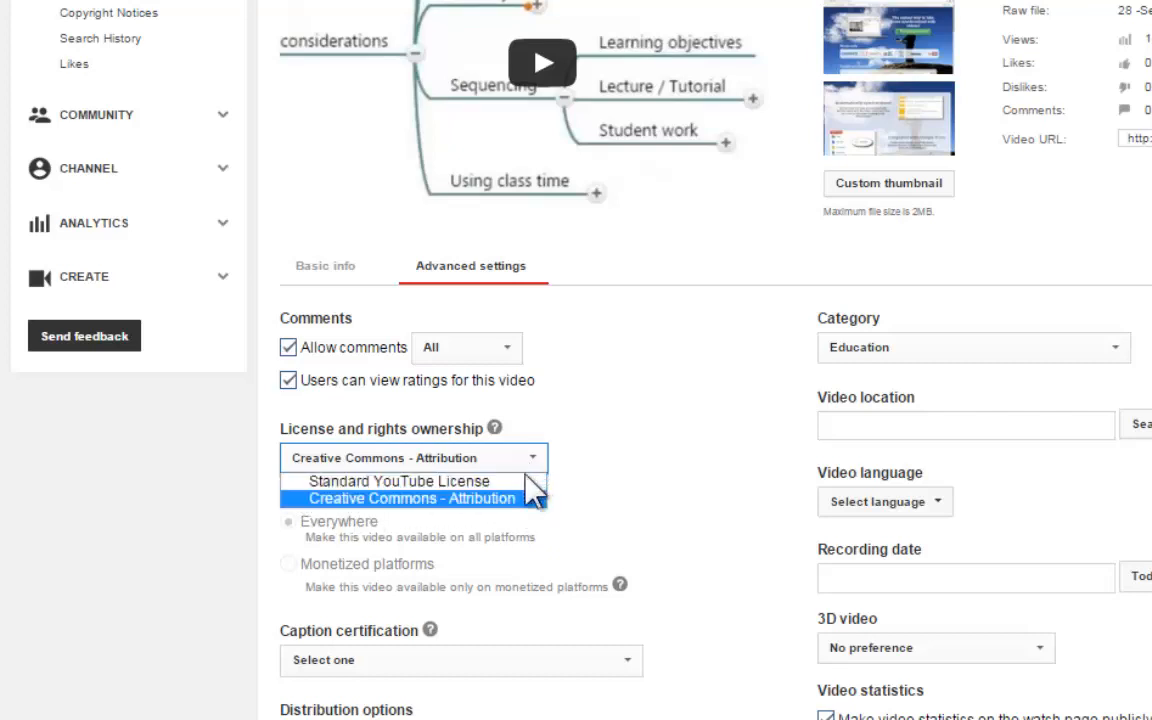
click(396, 480)
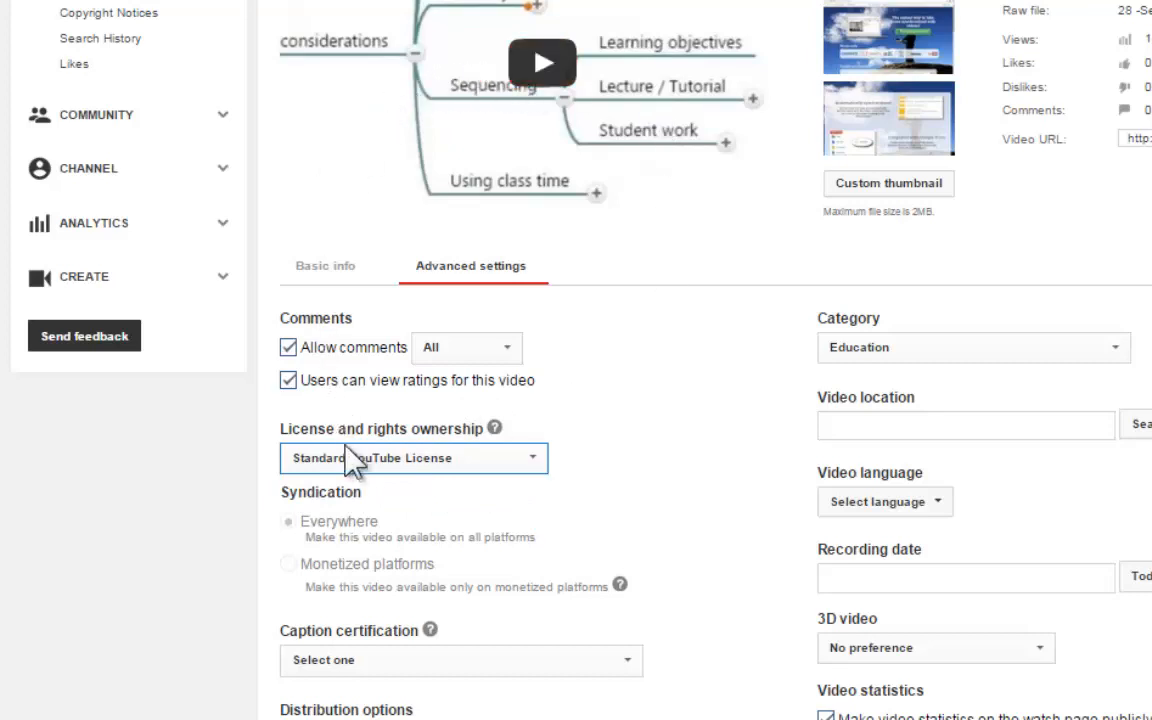
mouse_move(330, 490)
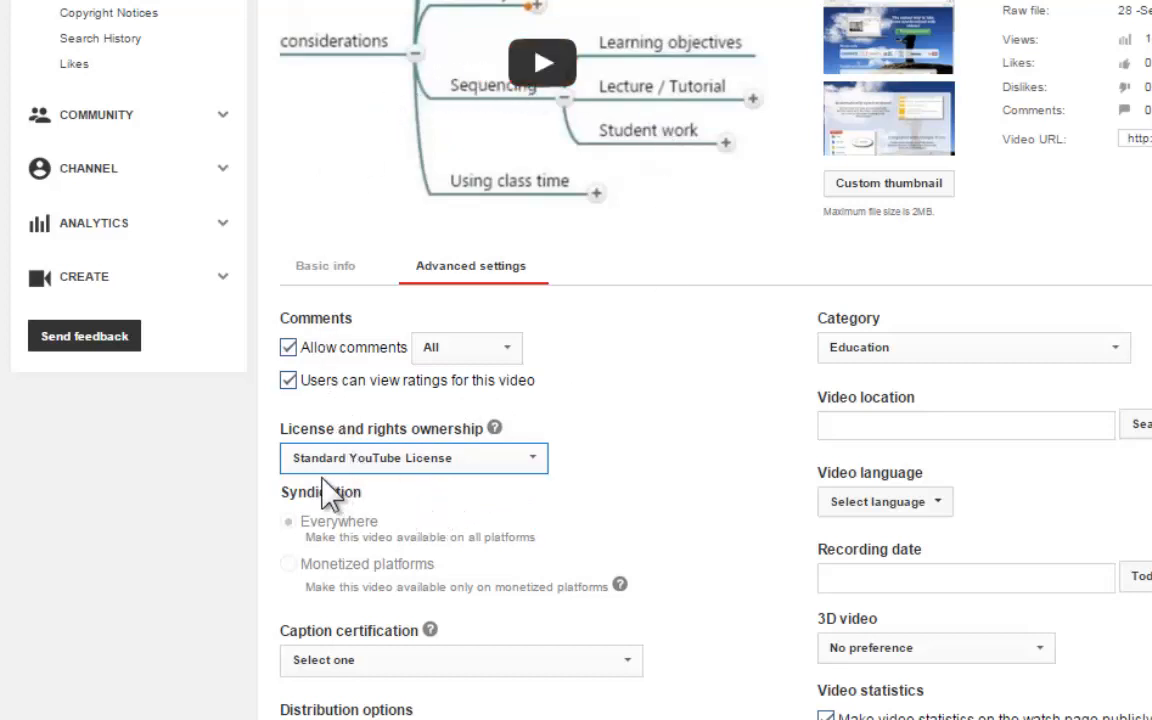
mouse_move(444, 500)
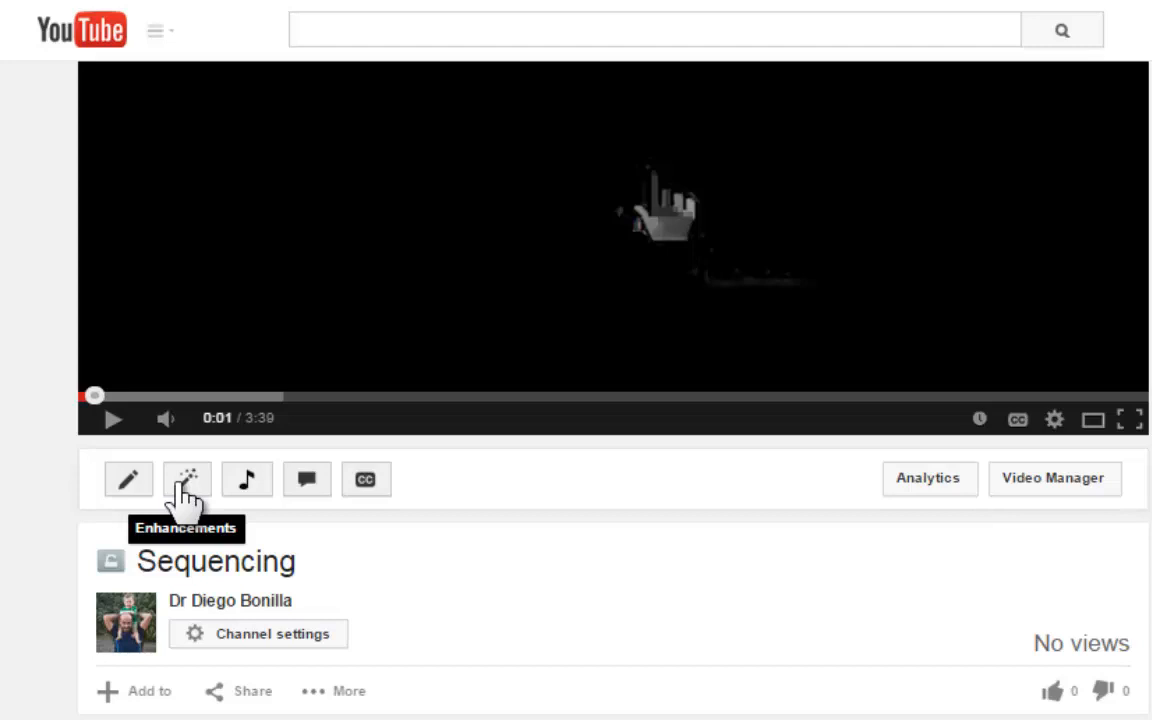
mouse_move(248, 480)
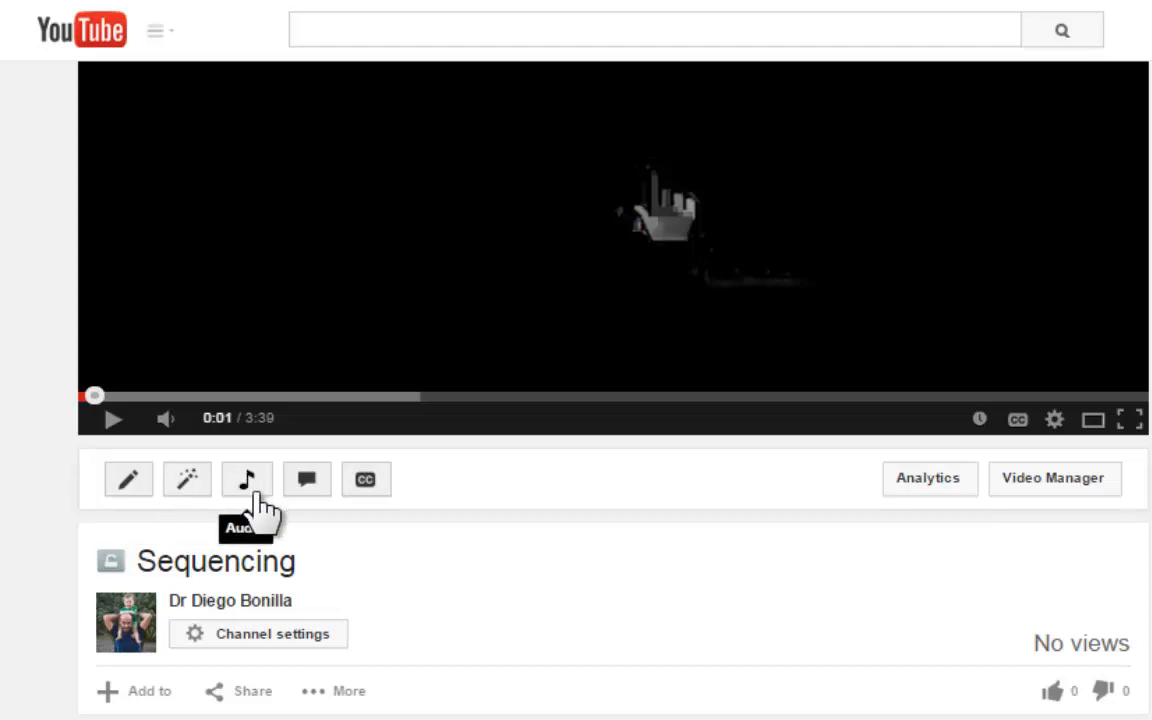
mouse_move(248, 512)
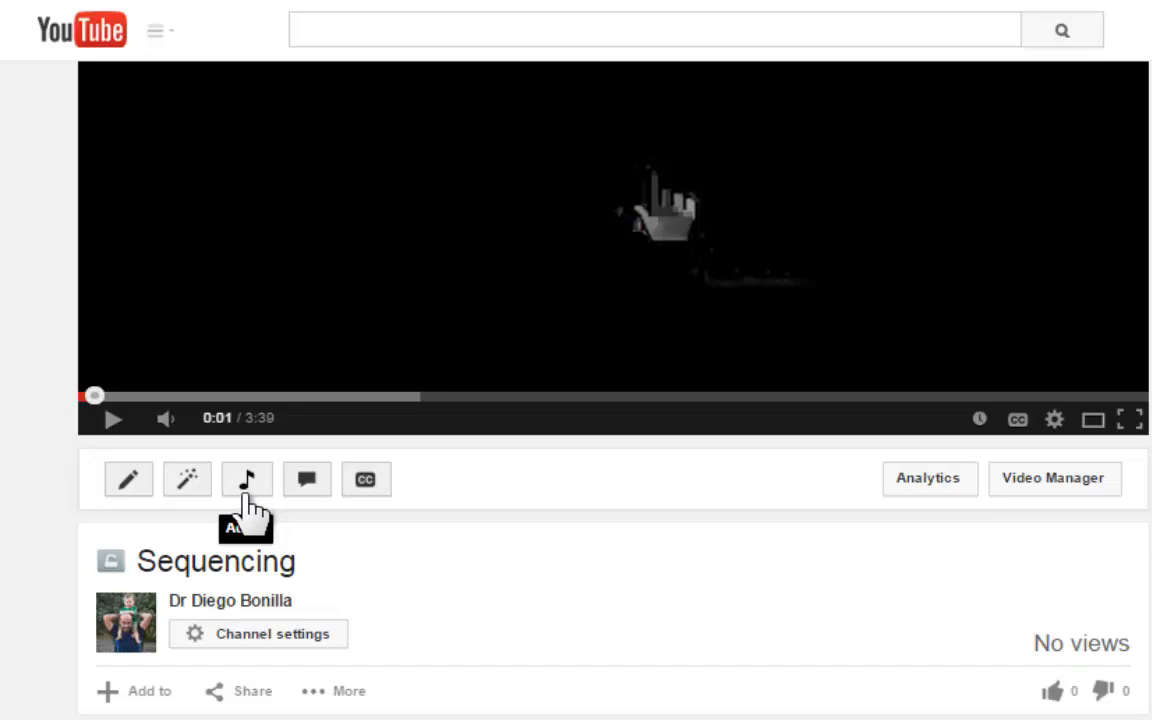
mouse_move(308, 480)
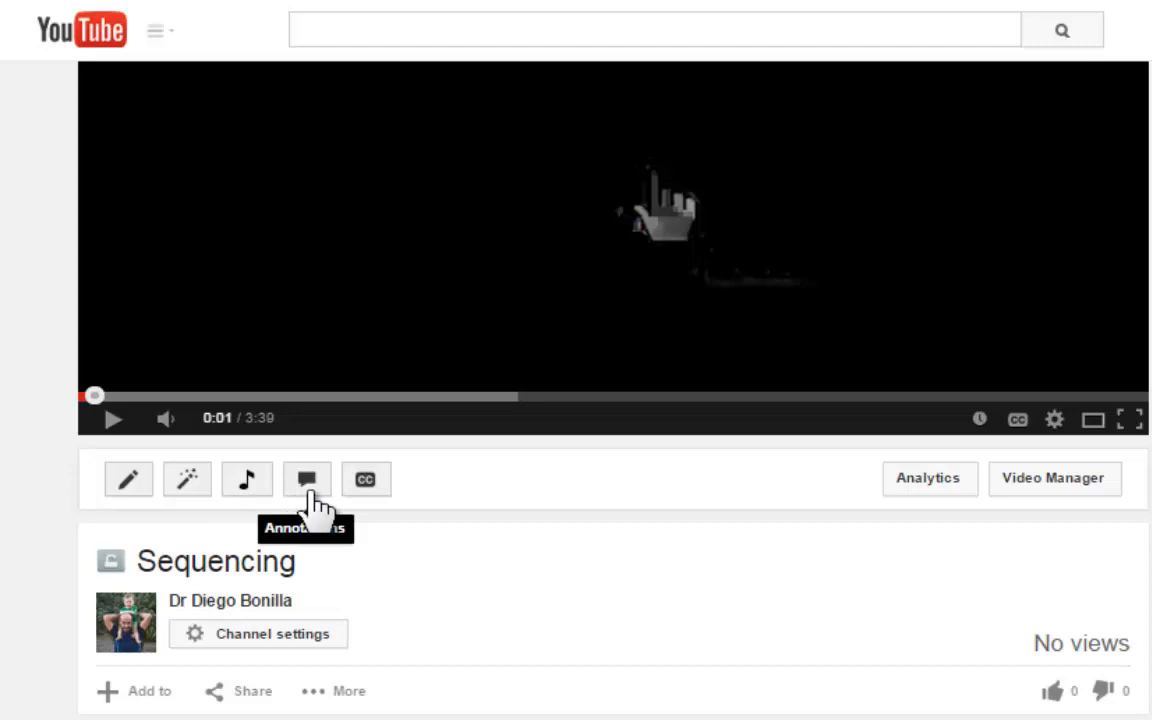
Open the Annotations editor for the Sequencing video from the watch page toolbar
click(306, 478)
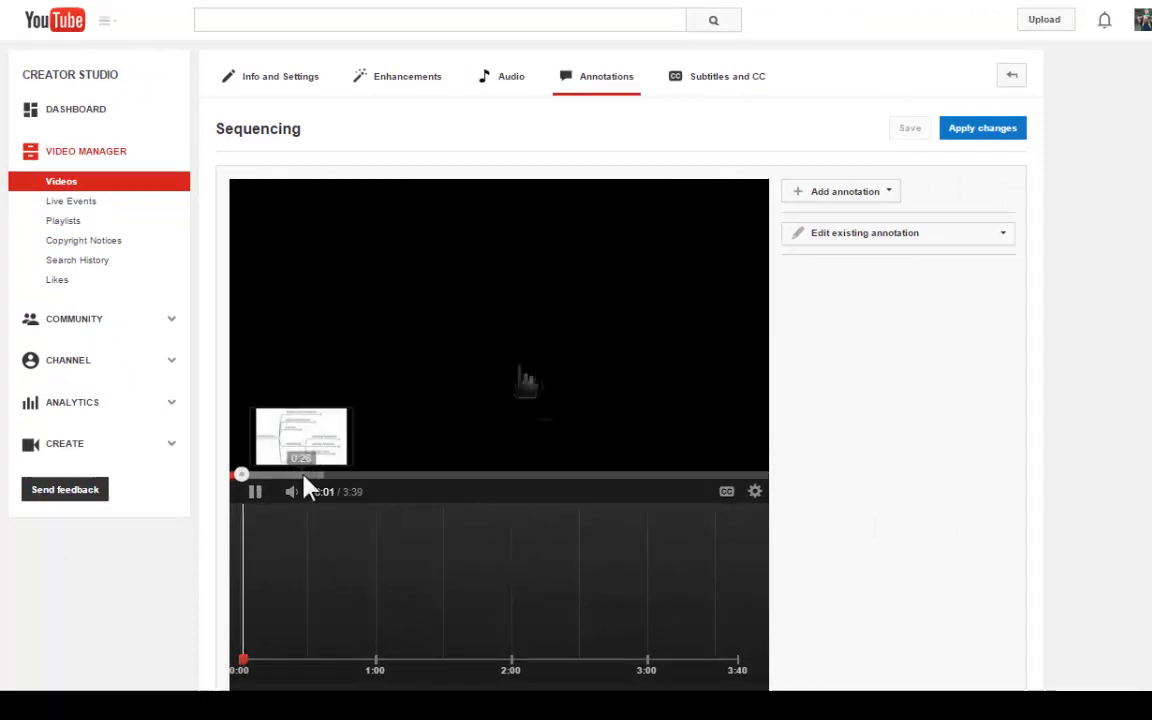
Pause on the mind-map frame near 0:32 and add a Speech bubble annotation
click(304, 474)
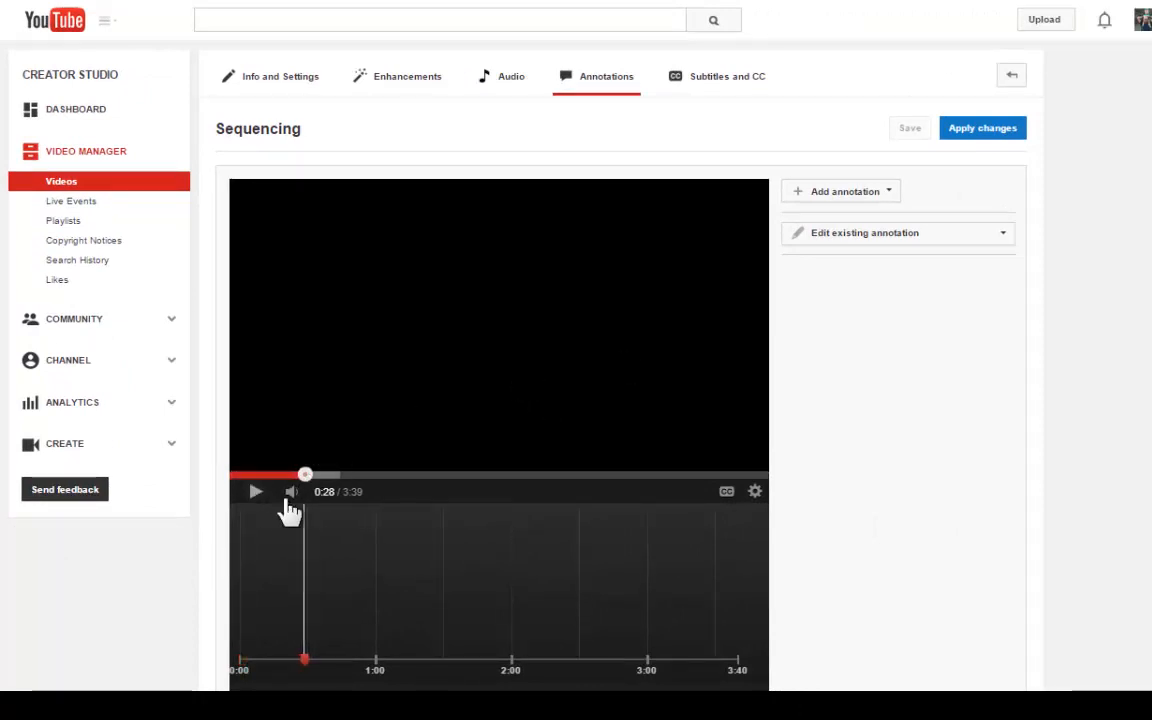
click(256, 492)
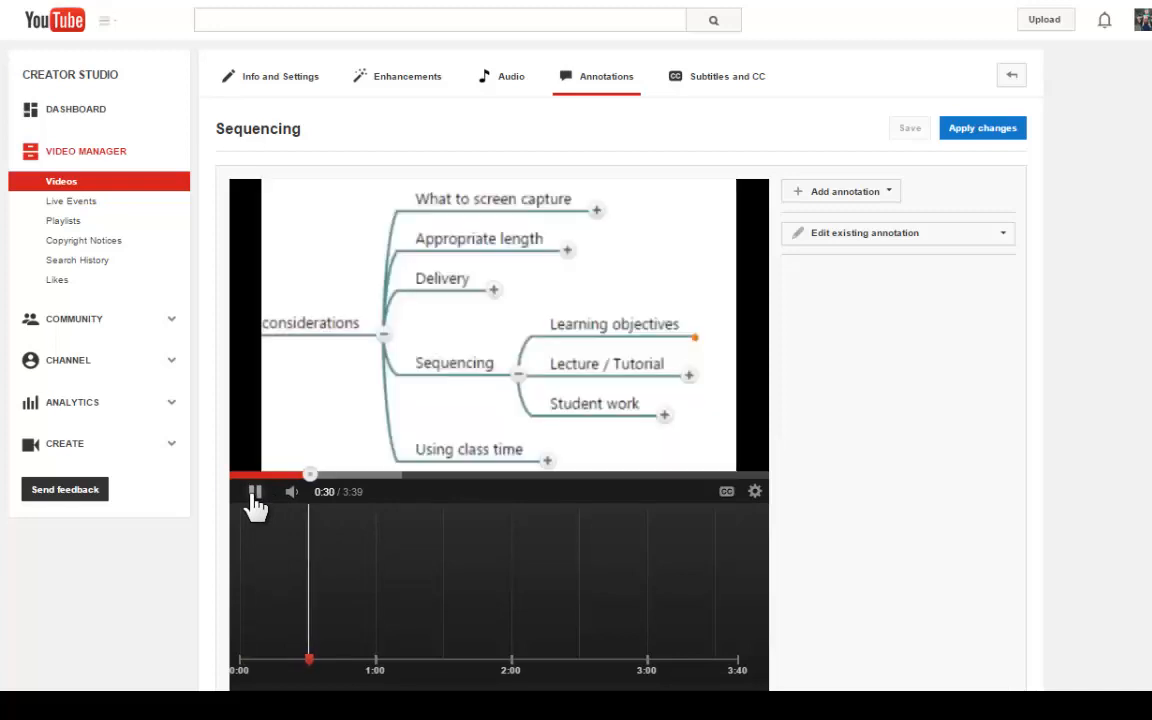
click(256, 492)
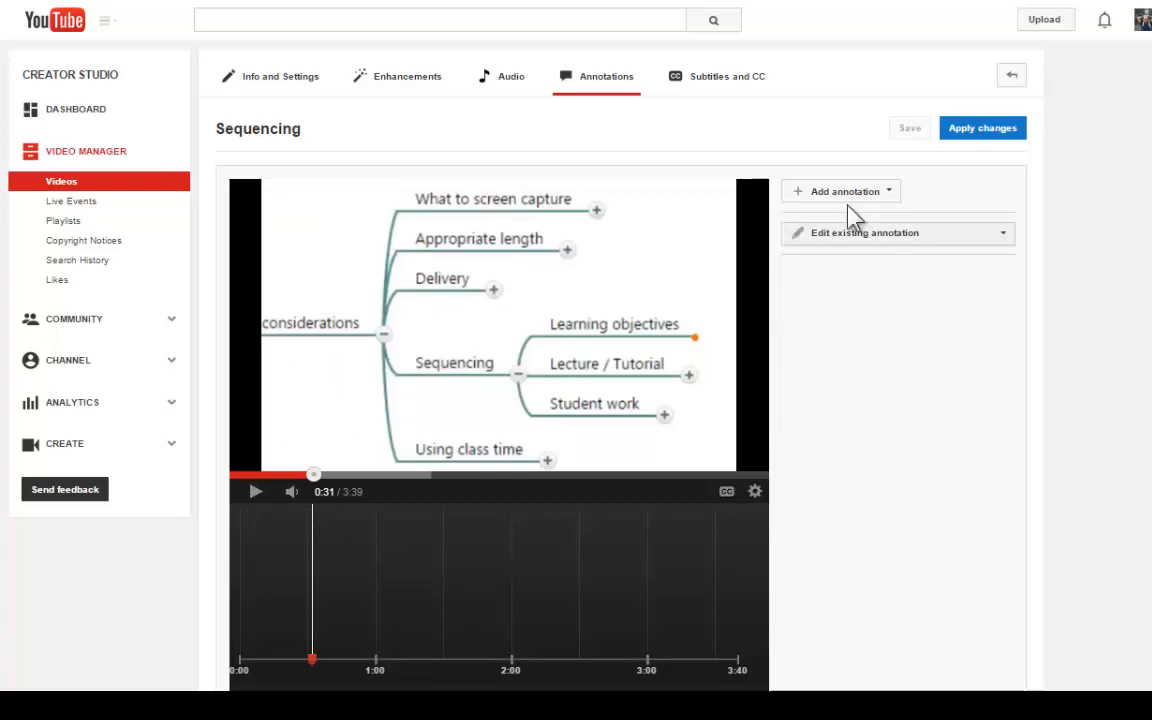
click(840, 192)
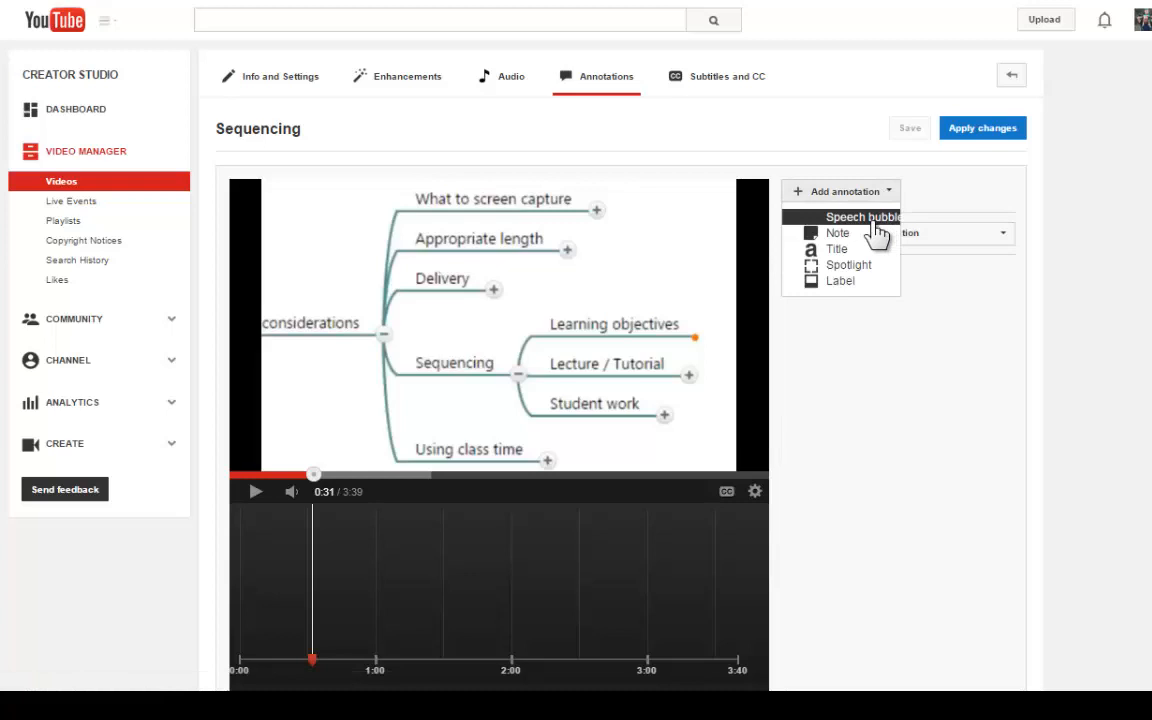
mouse_move(838, 248)
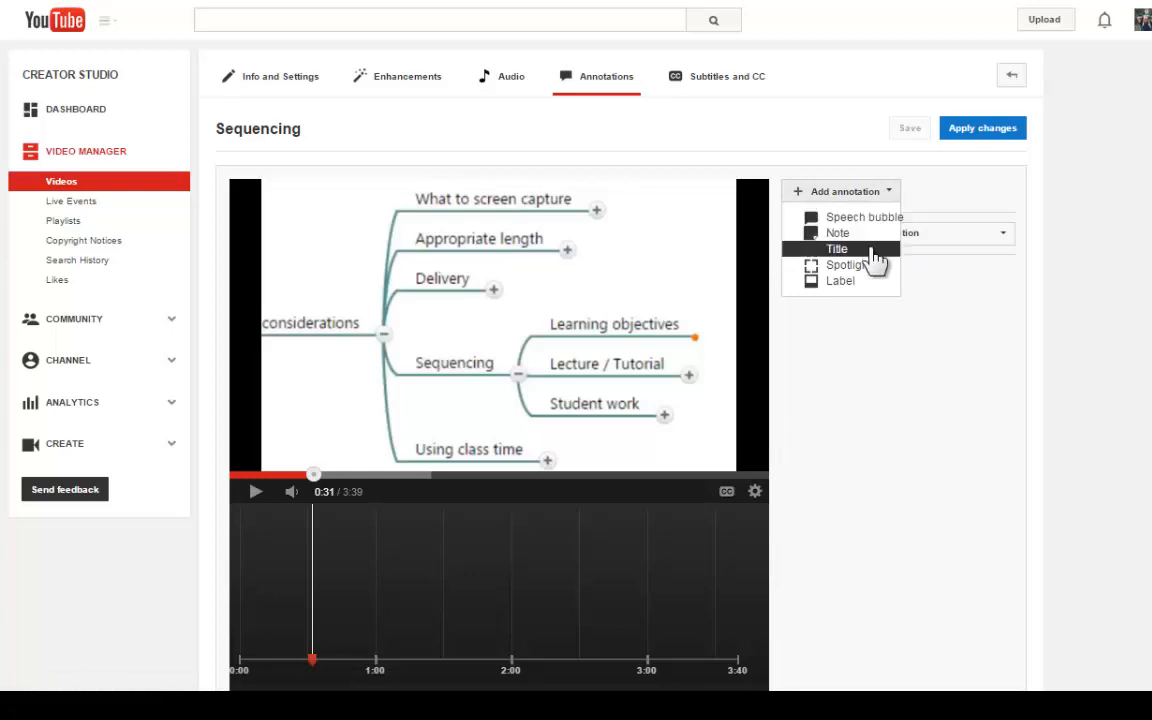
mouse_move(858, 232)
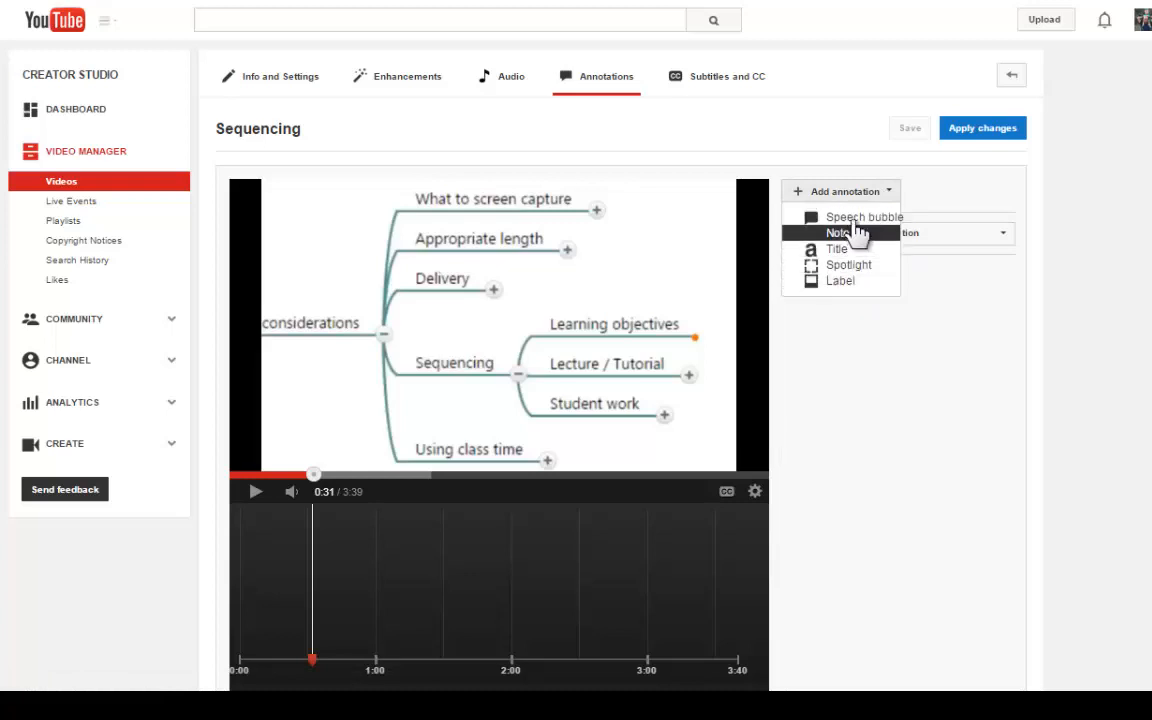
click(864, 216)
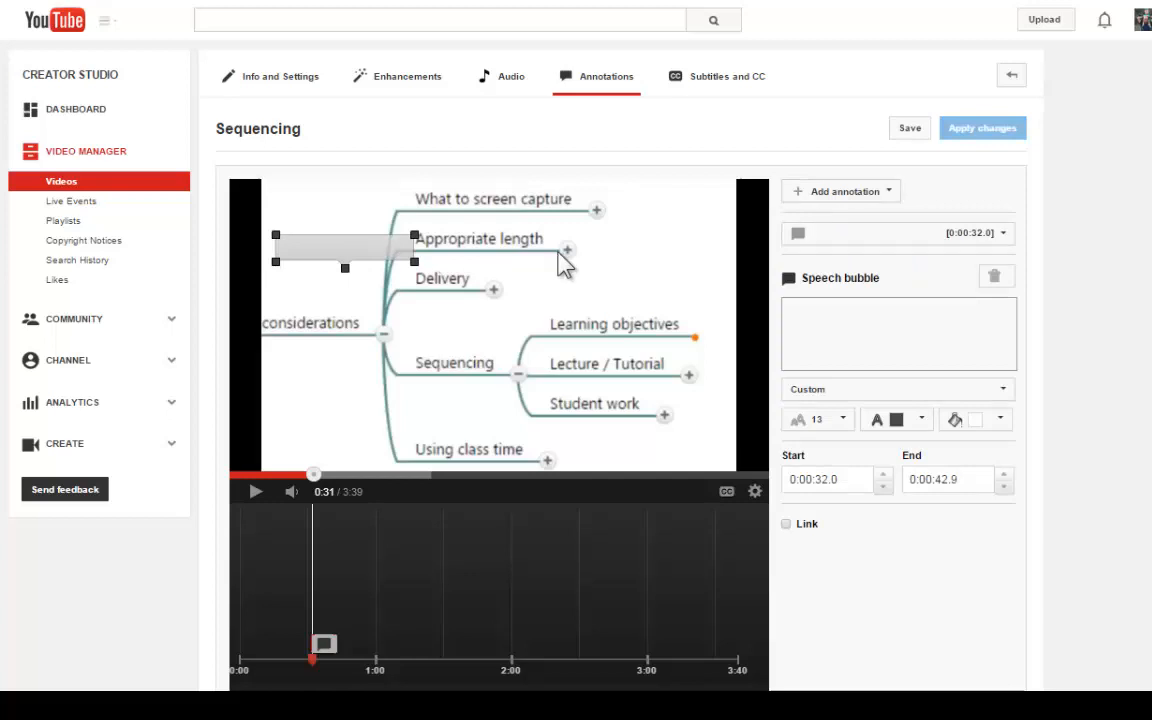
mouse_move(430, 280)
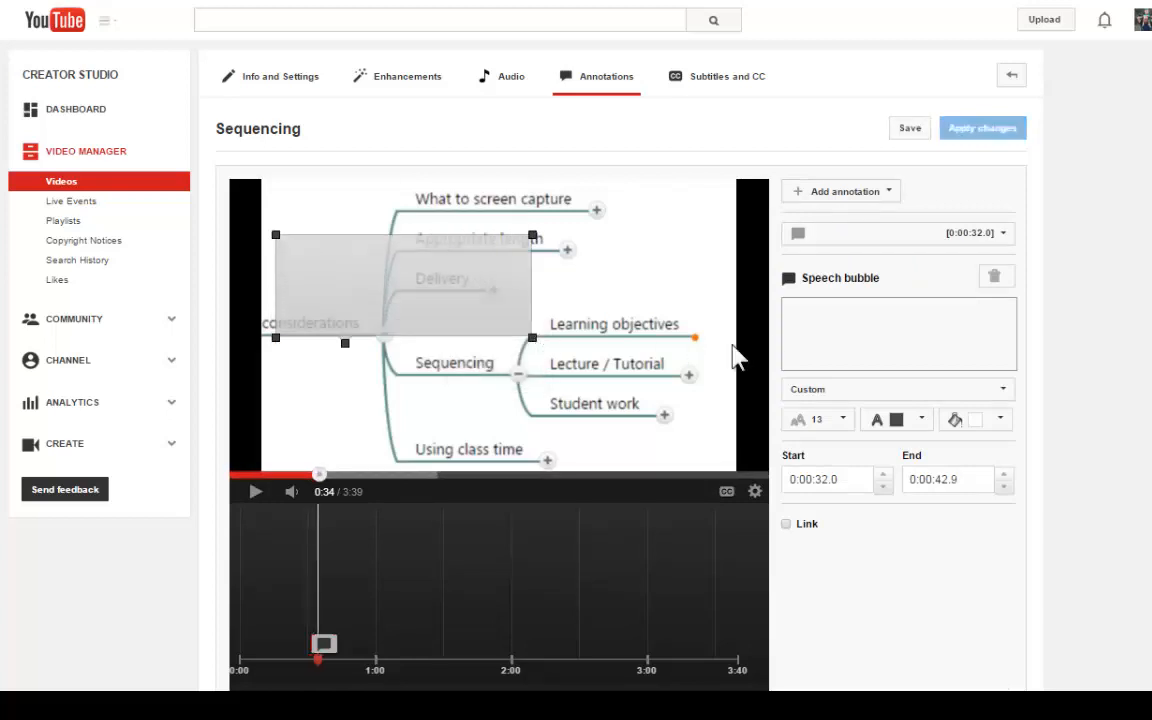
Enter 'Here some text...' in the bubble and place it beside the Delivery branch
click(896, 332)
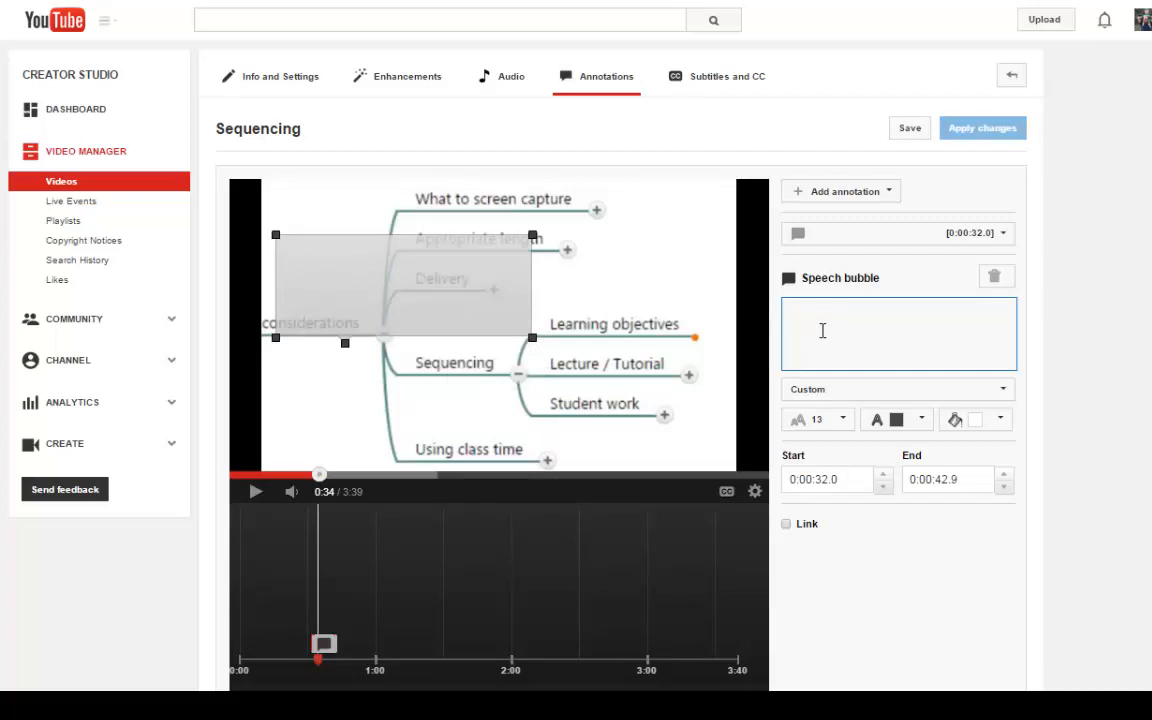
text(Here some text)
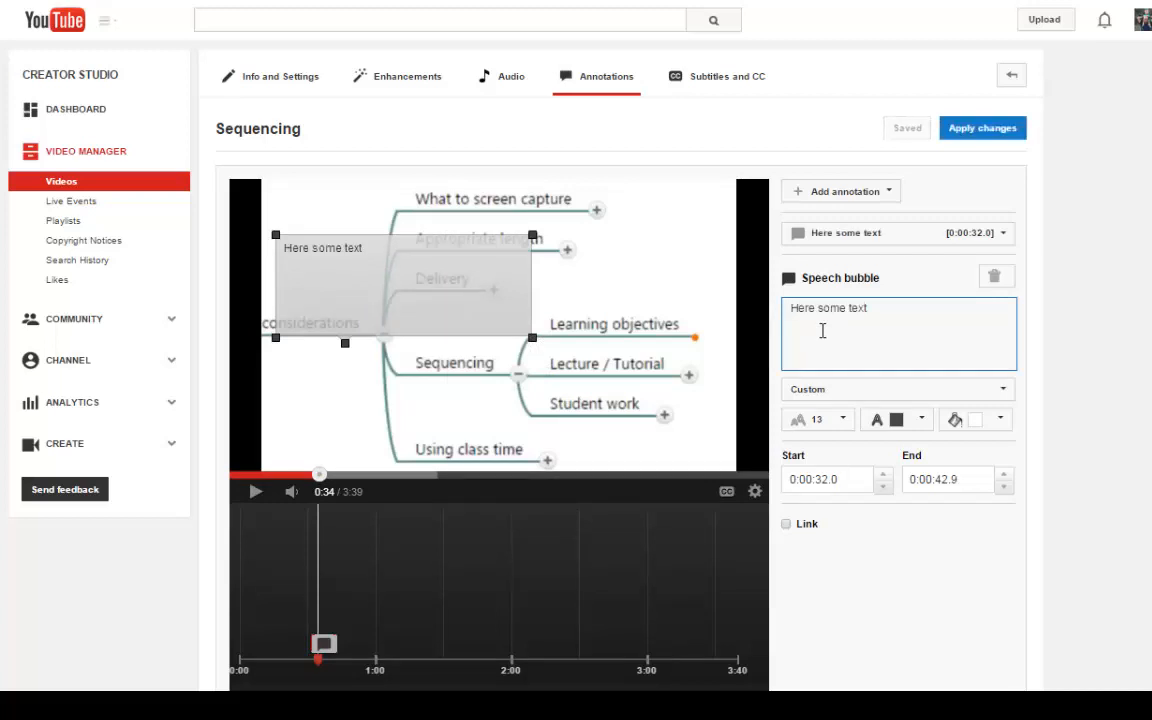
text(...)
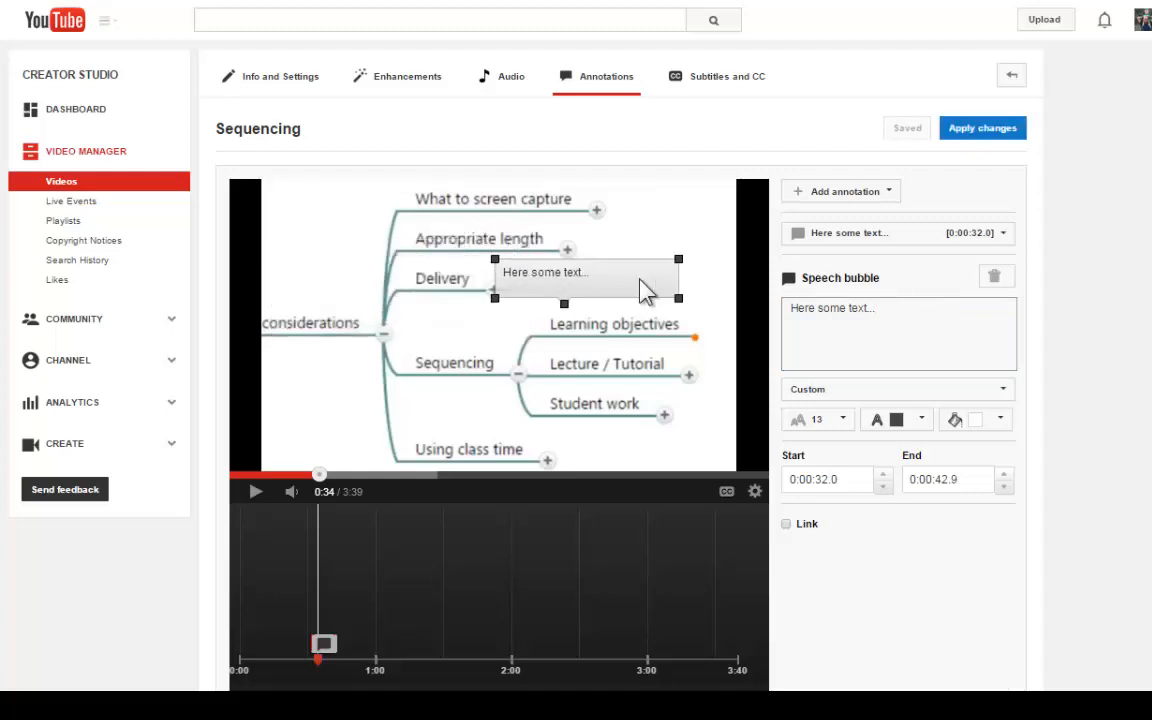
drag(590, 272, 616, 280)
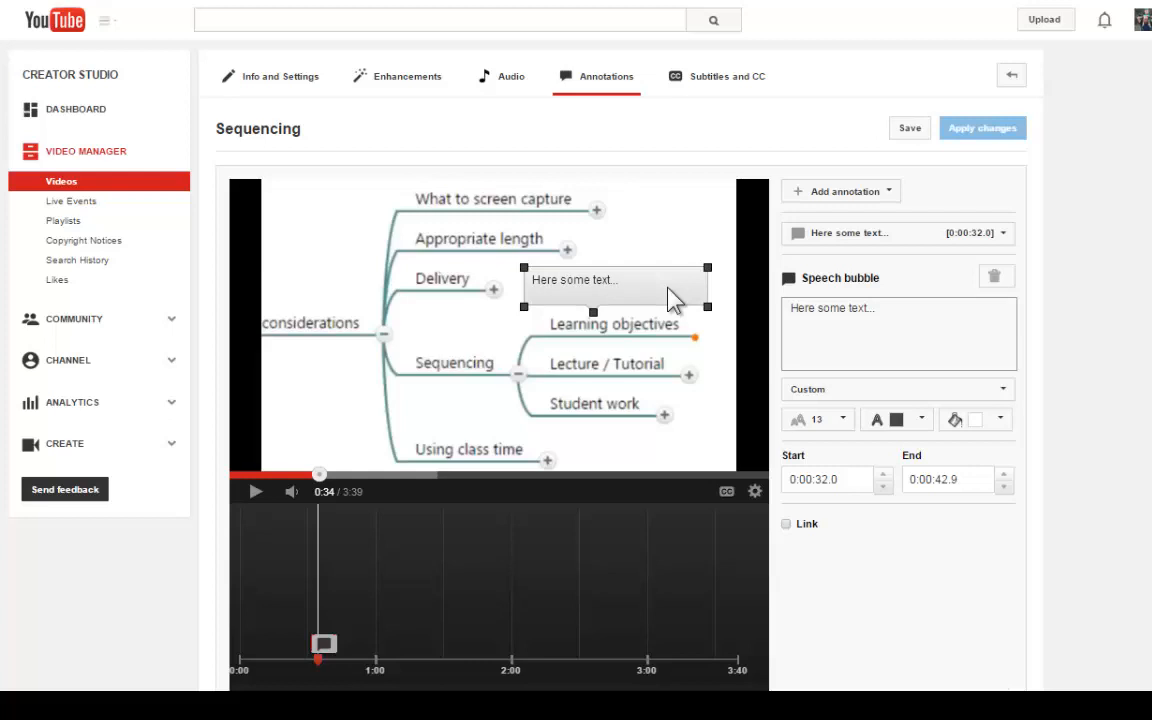
mouse_move(736, 344)
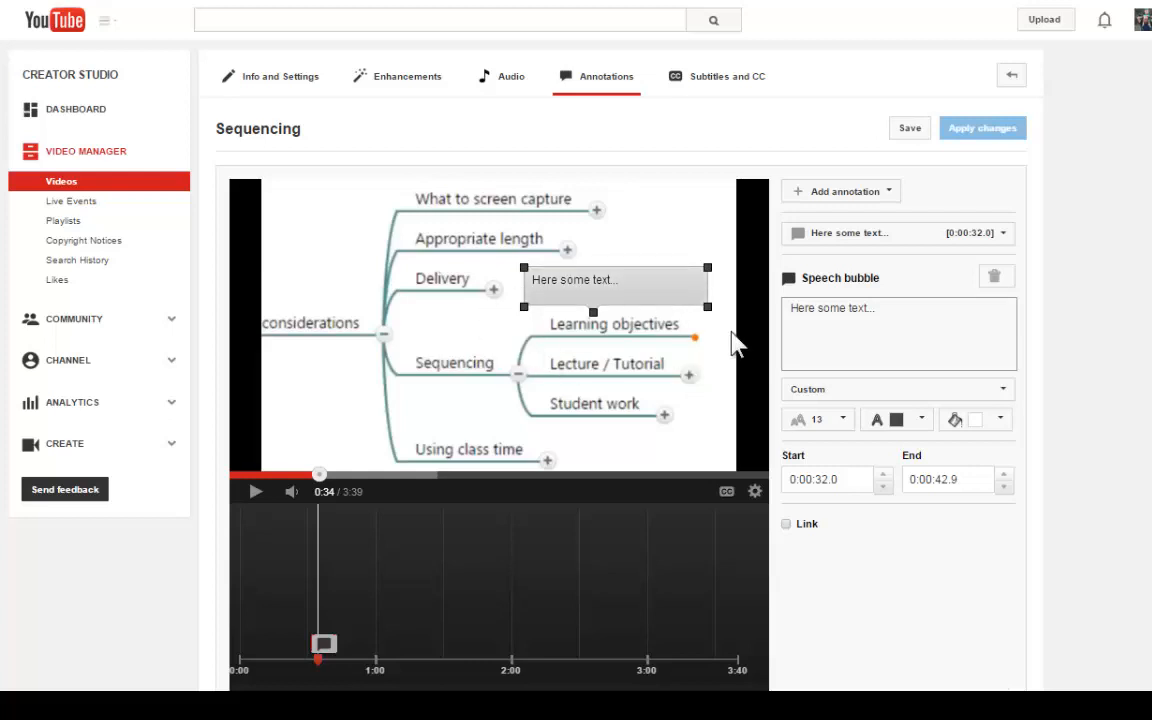
mouse_move(670, 336)
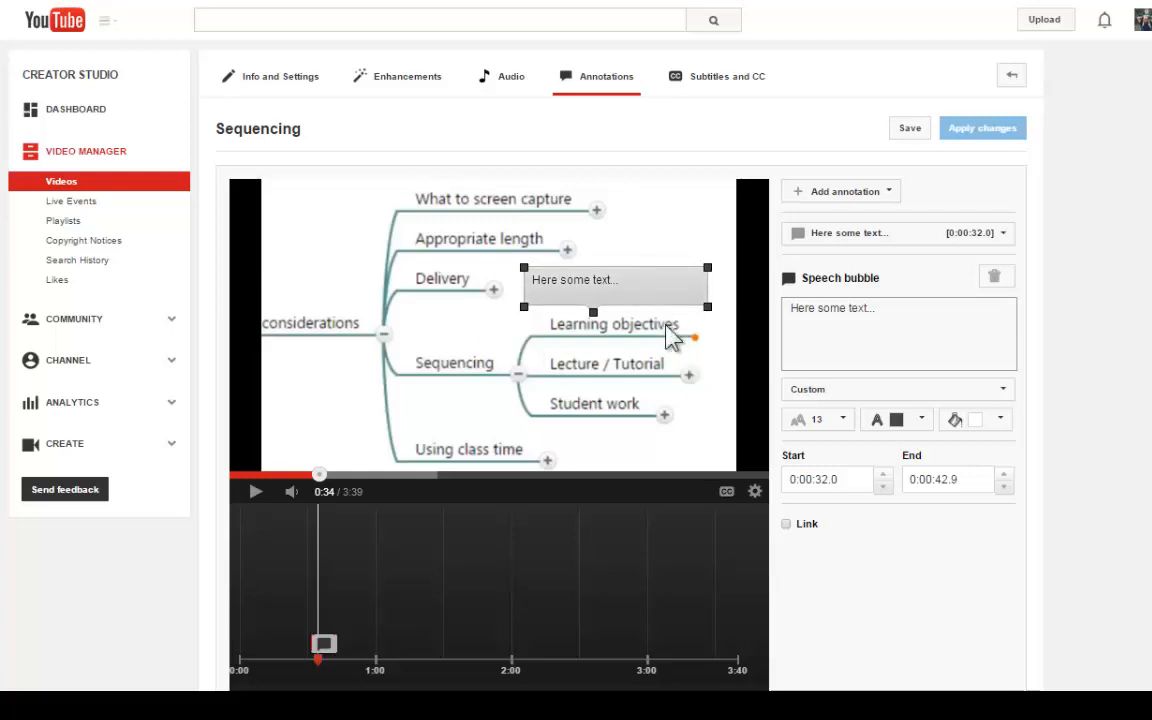
mouse_move(650, 304)
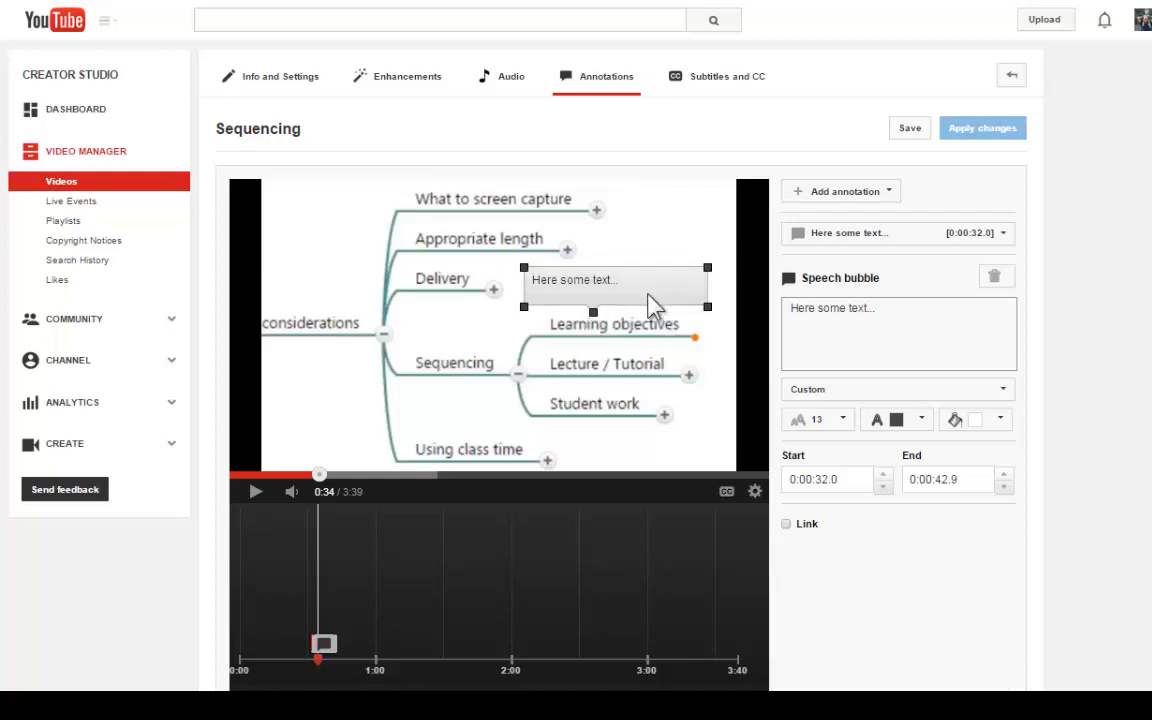
click(908, 128)
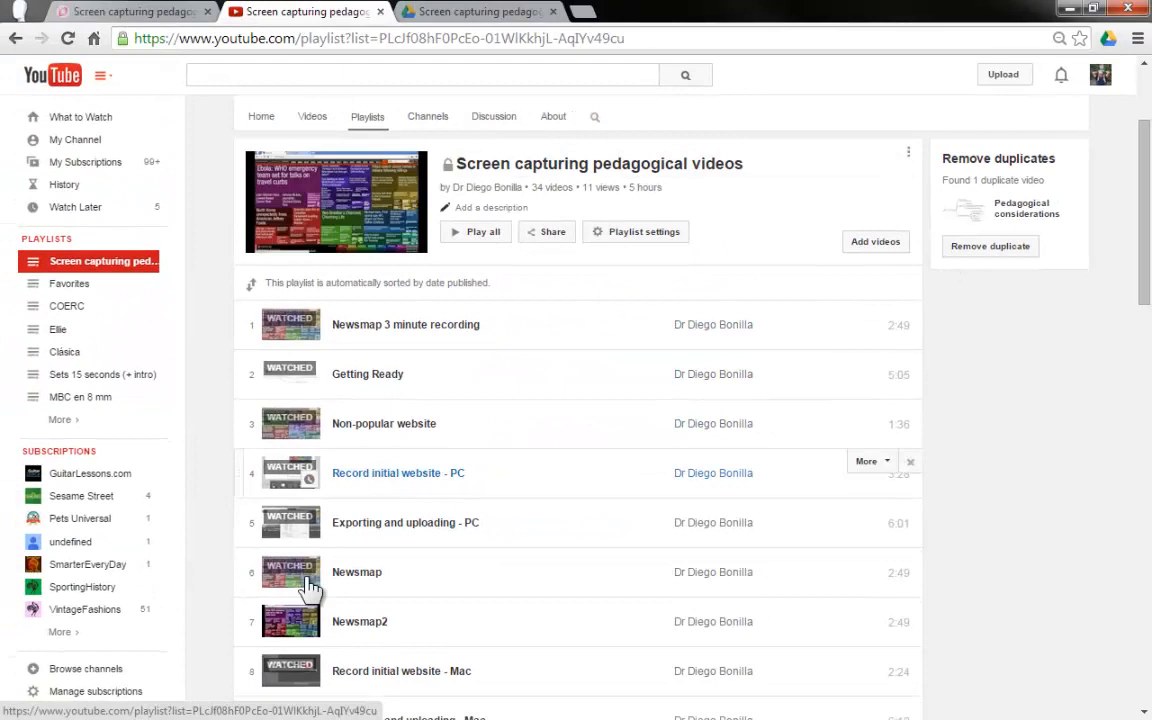
mouse_move(624, 364)
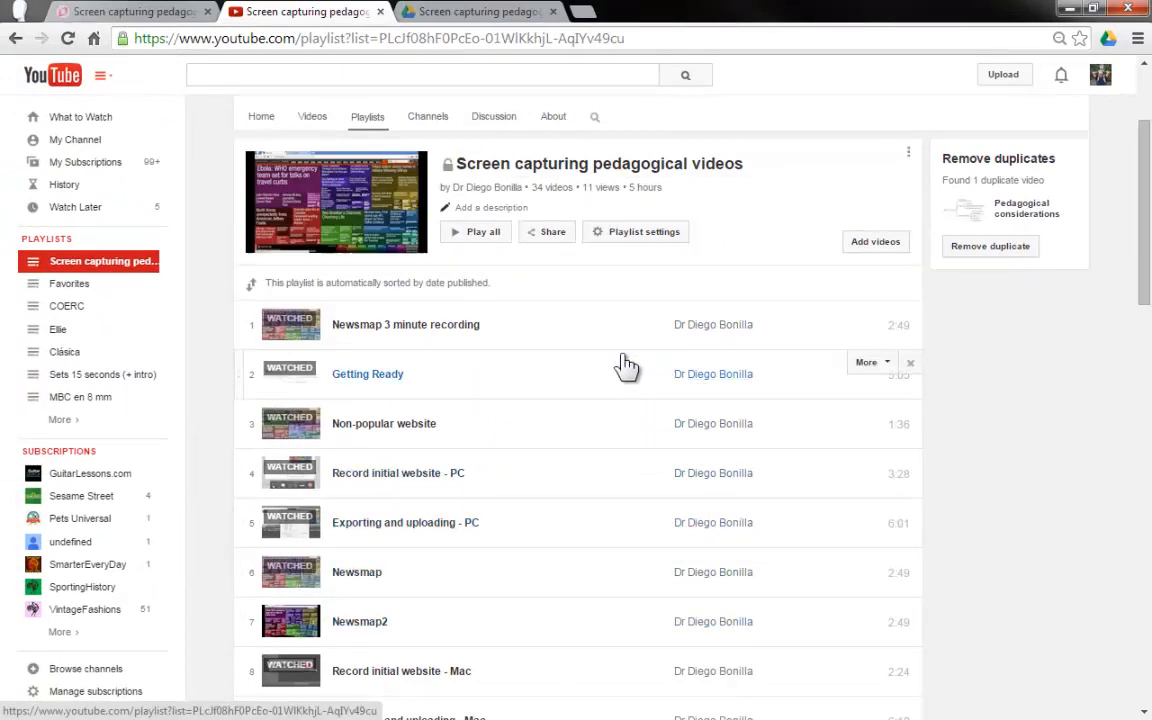
mouse_move(650, 420)
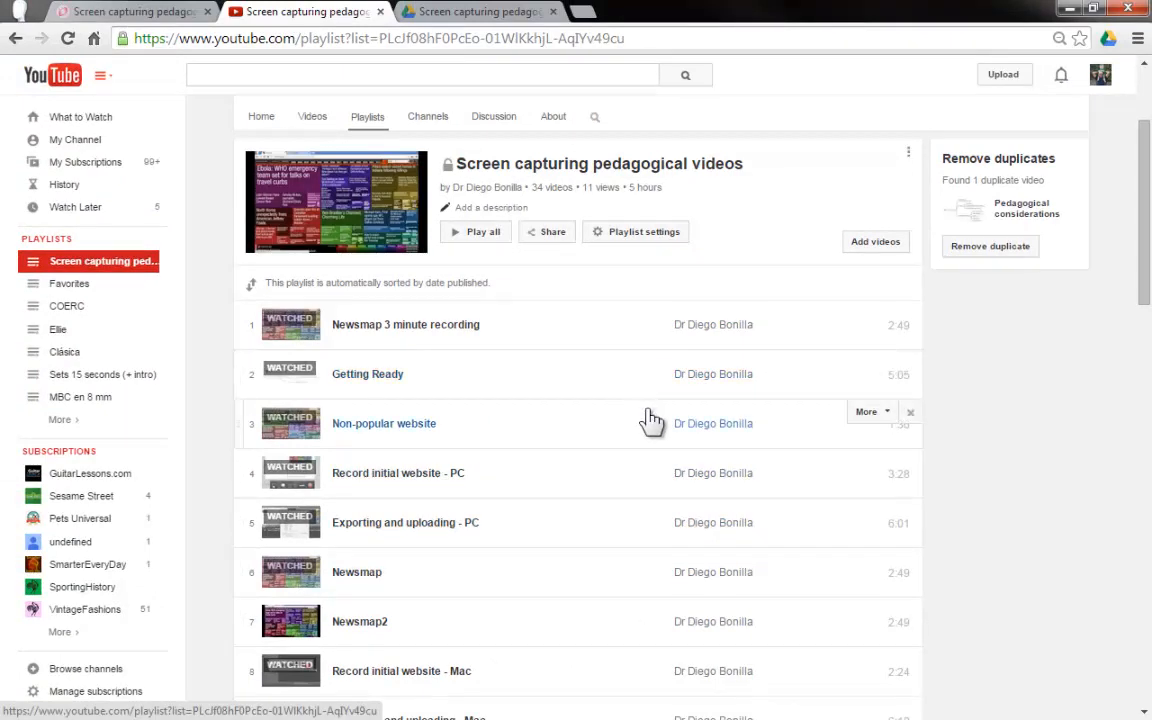
mouse_move(1010, 504)
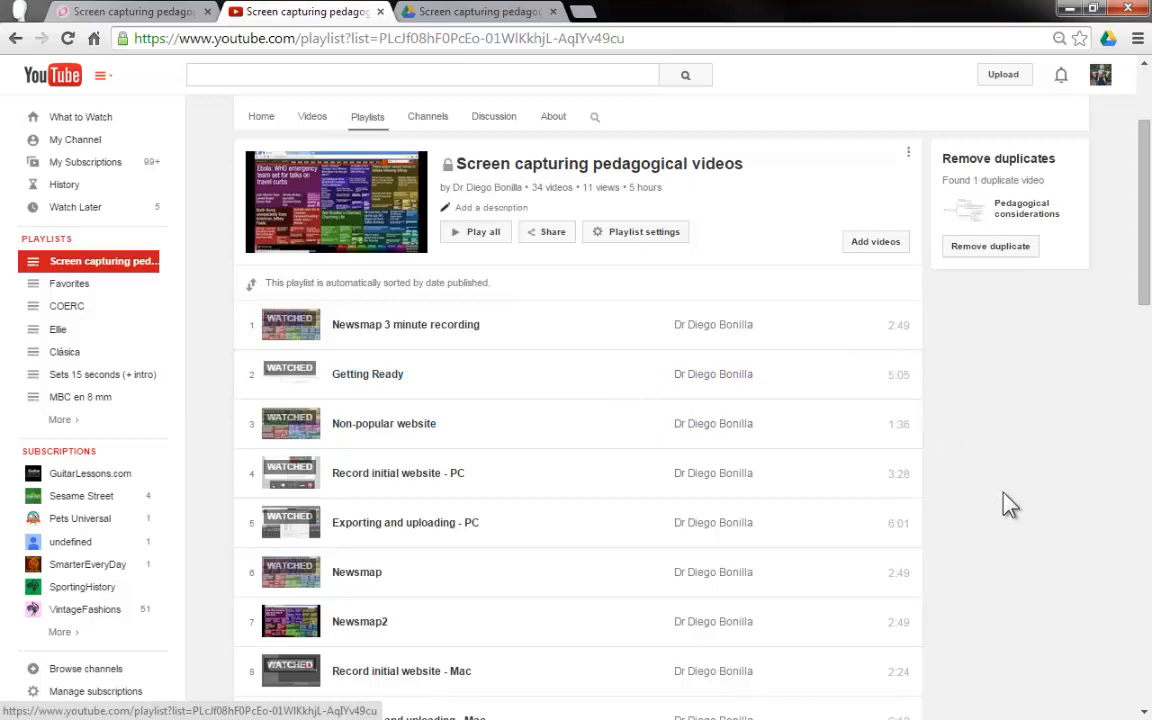
mouse_move(720, 512)
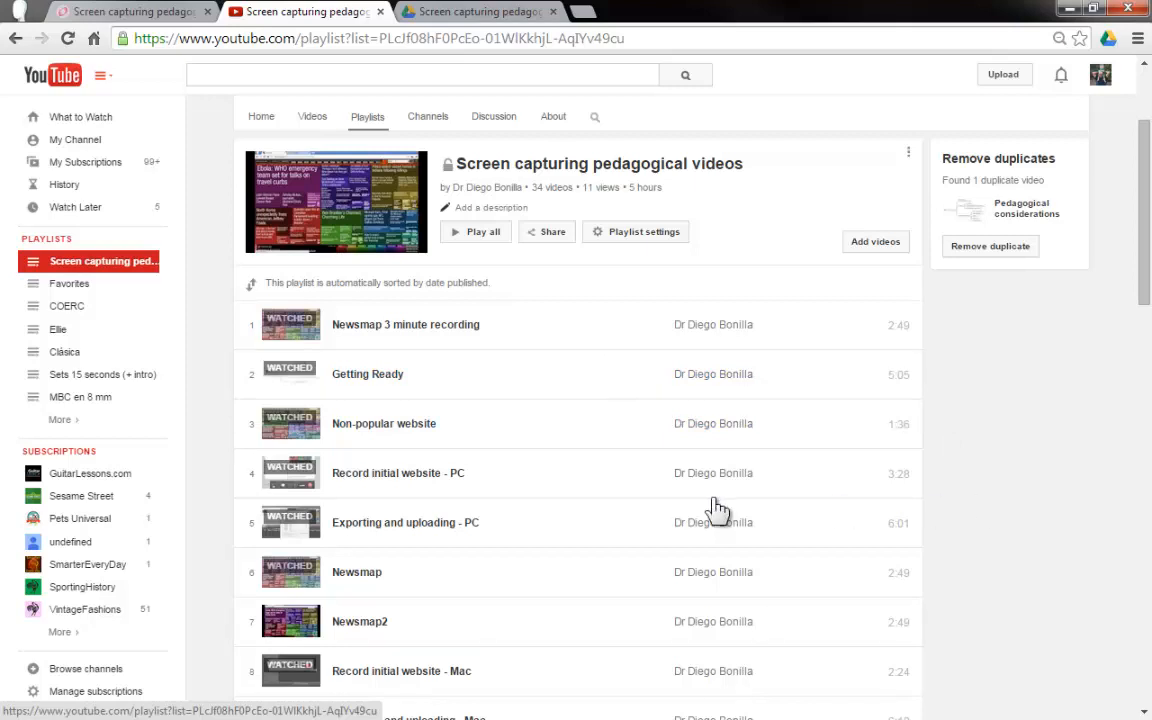
Open Newsmap 3 minute recording from the playlist and pause it at the start
click(404, 324)
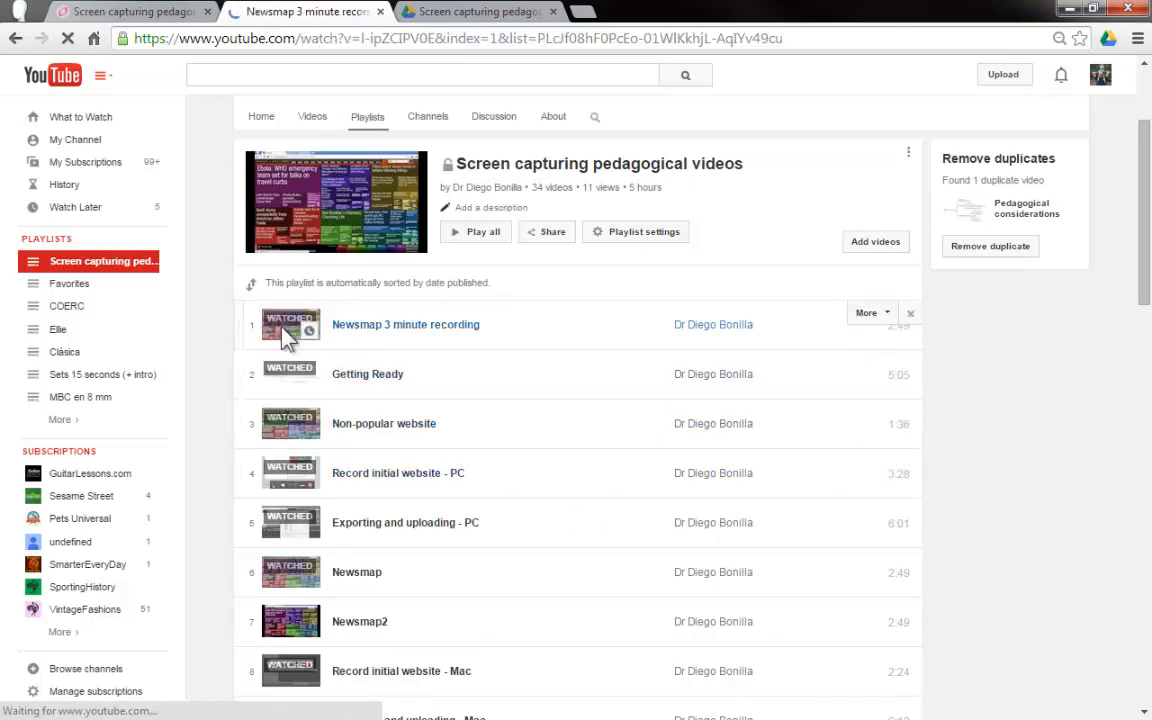
click(404, 324)
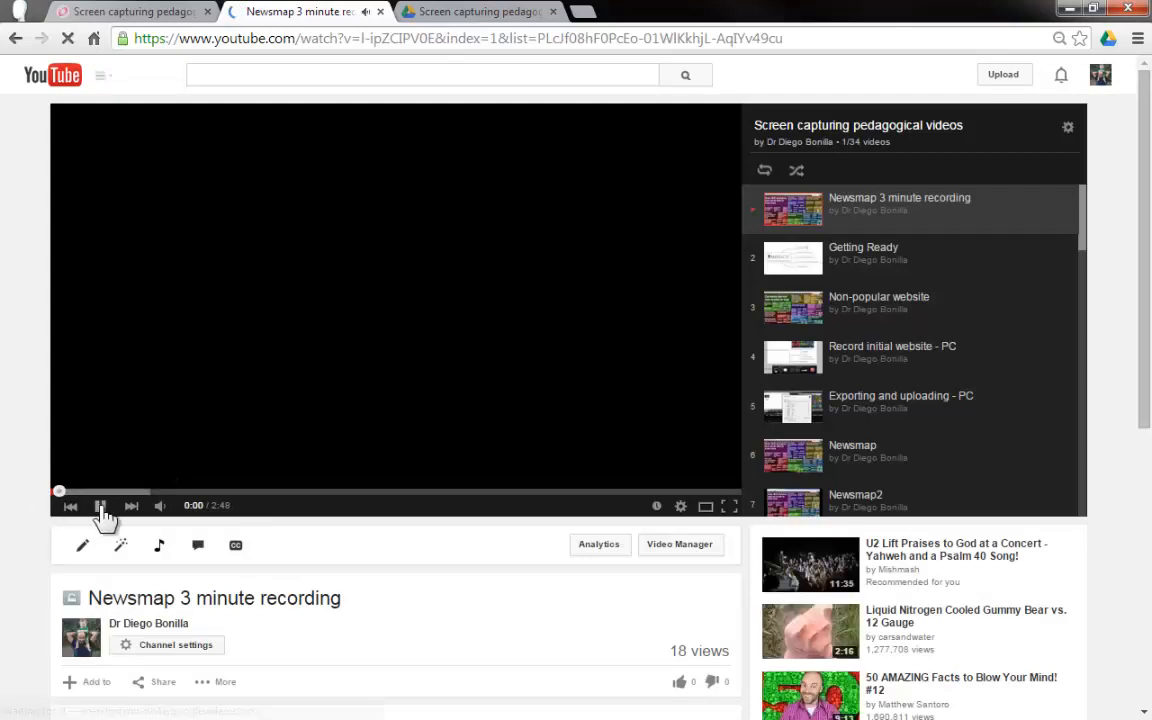
mouse_move(82, 544)
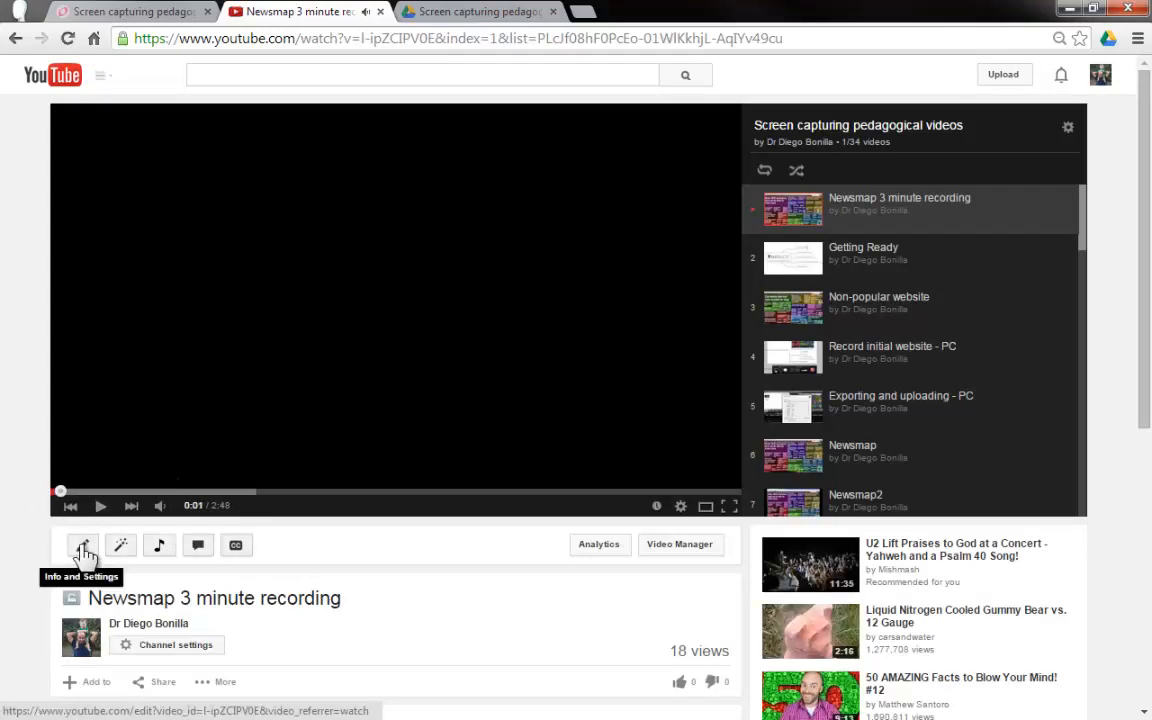
Show the Newsmap video's playlist choices including Create new playlist in its Basic info
click(84, 544)
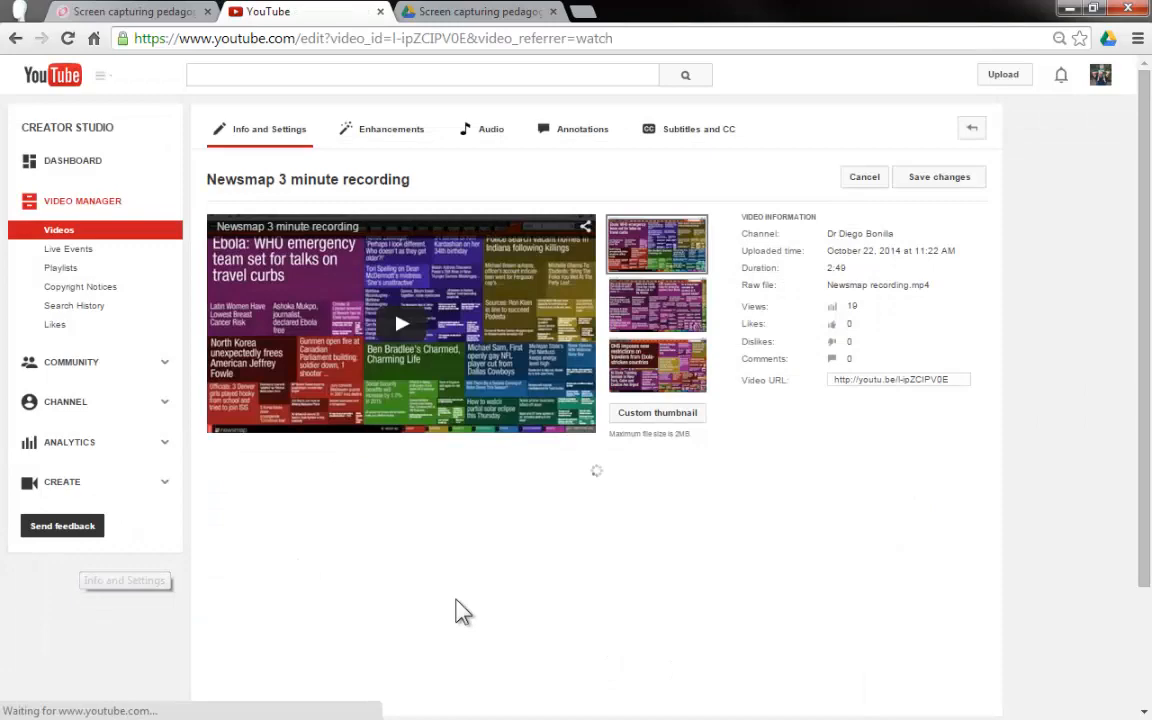
scroll(down, 3)
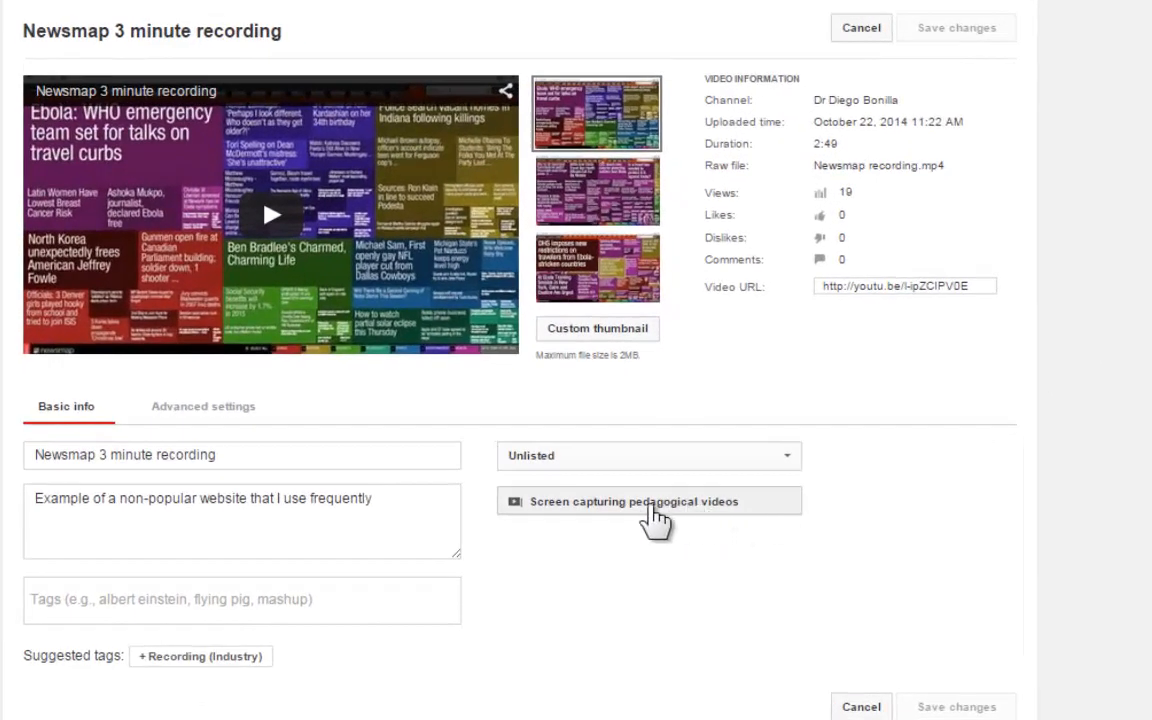
mouse_move(690, 510)
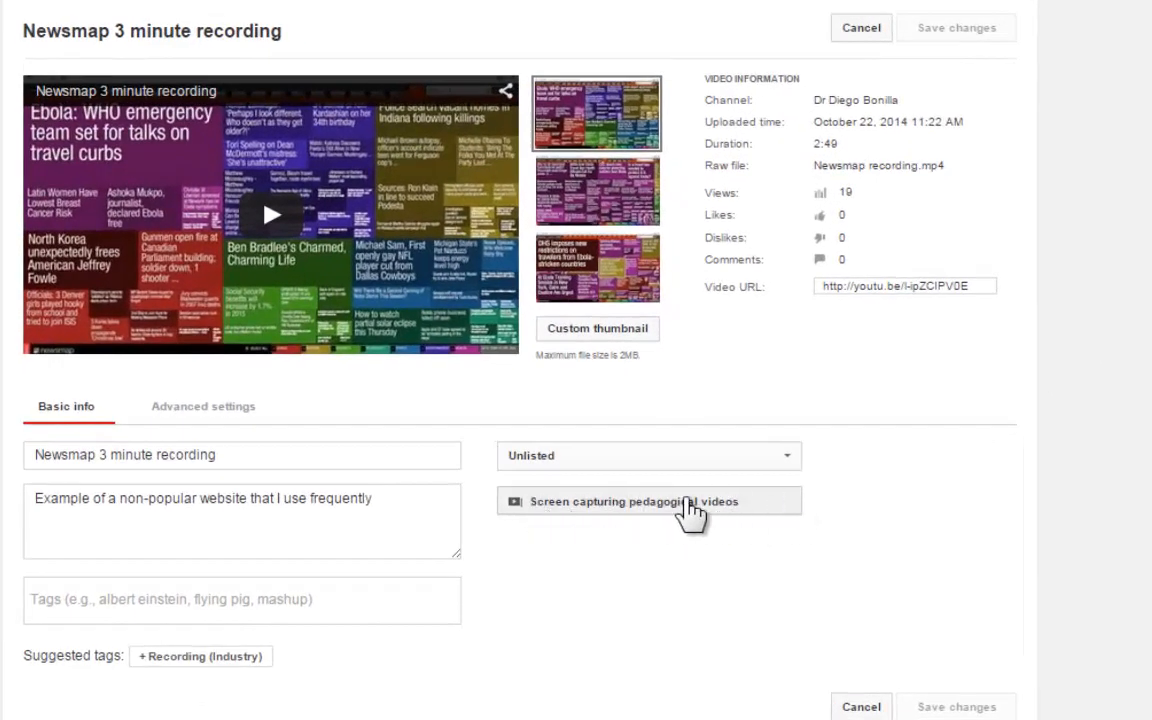
click(648, 500)
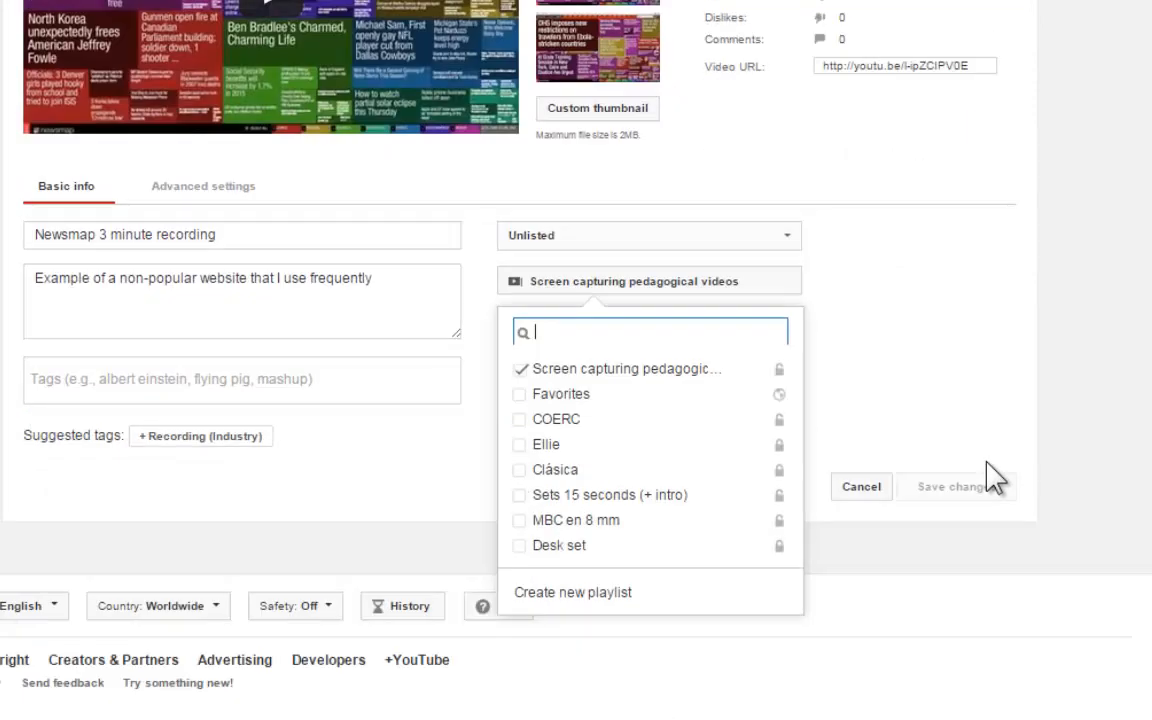
mouse_move(620, 420)
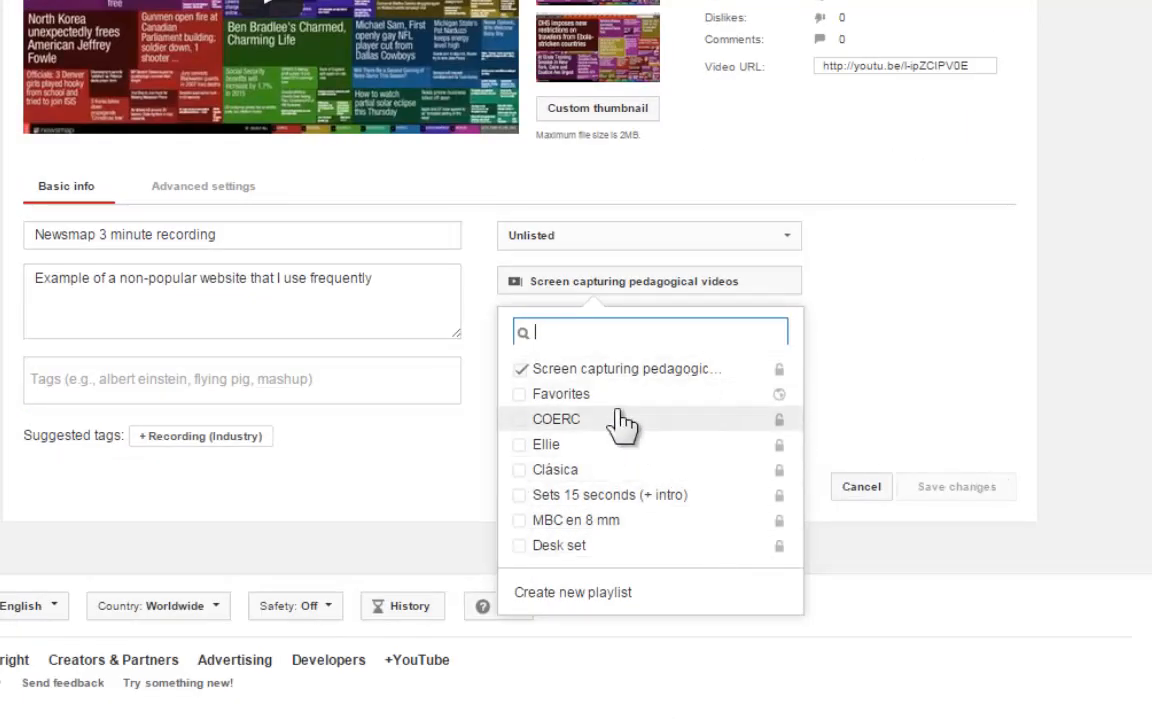
mouse_move(660, 592)
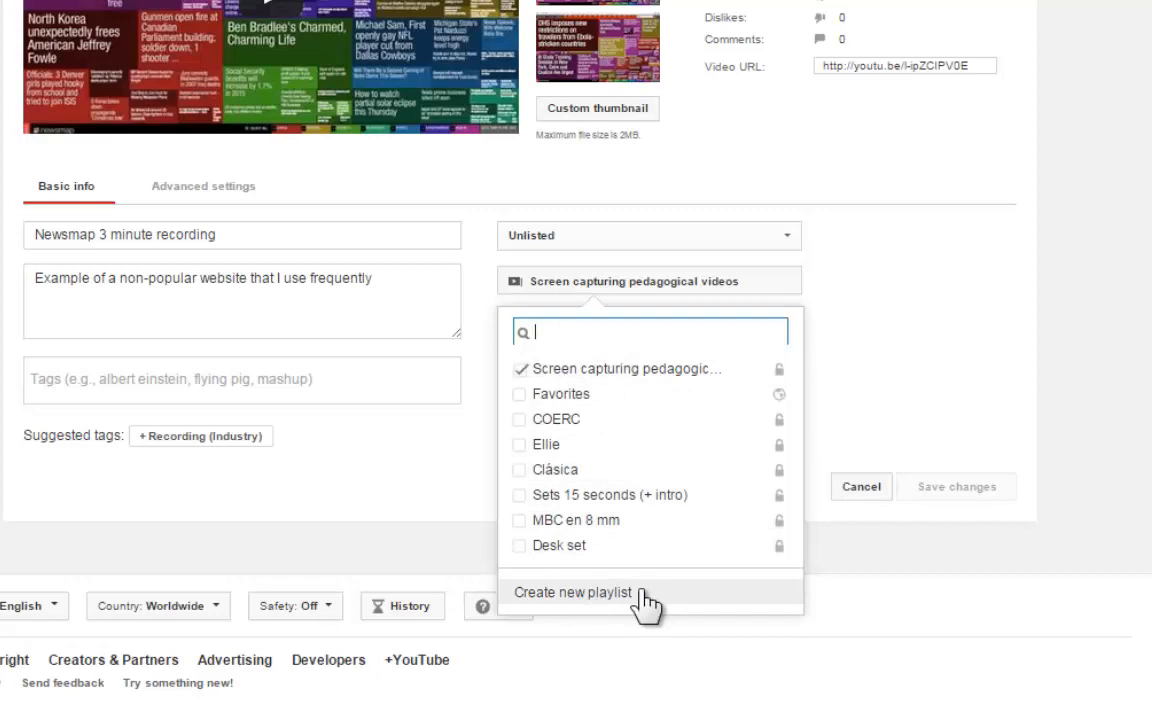
mouse_move(996, 268)
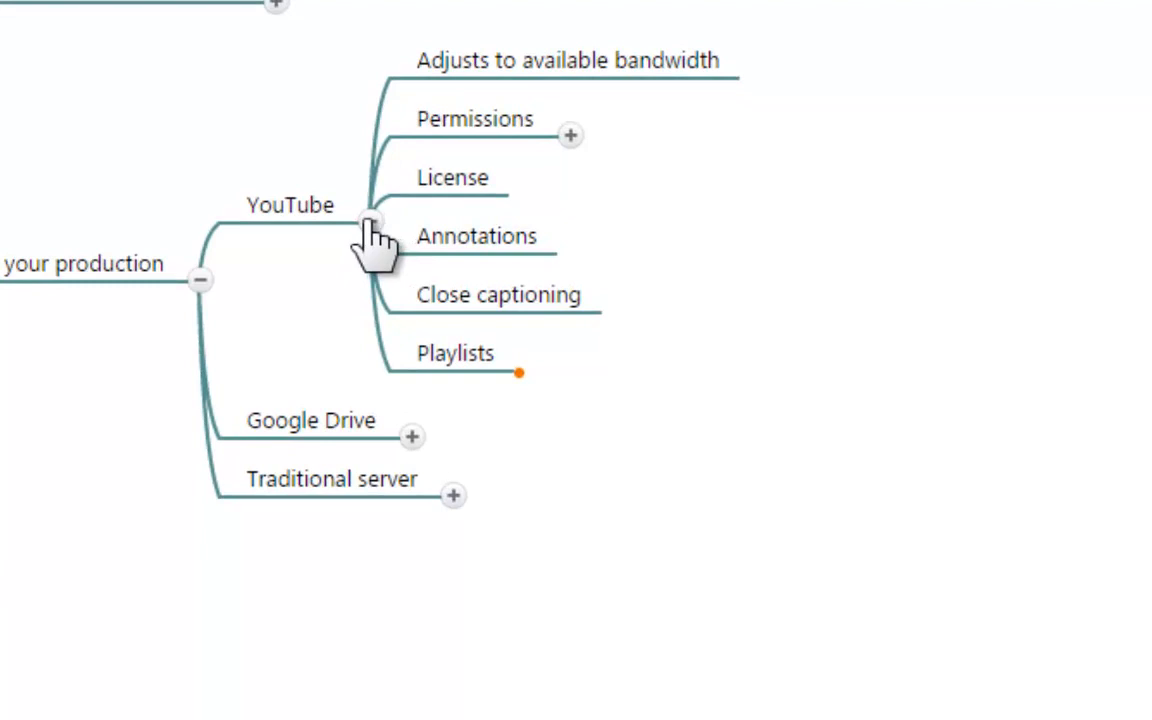
Collapse YouTube and expand Google Drive to show bandwidth, Permissions and Folders, then switch to the Drive folder
click(372, 220)
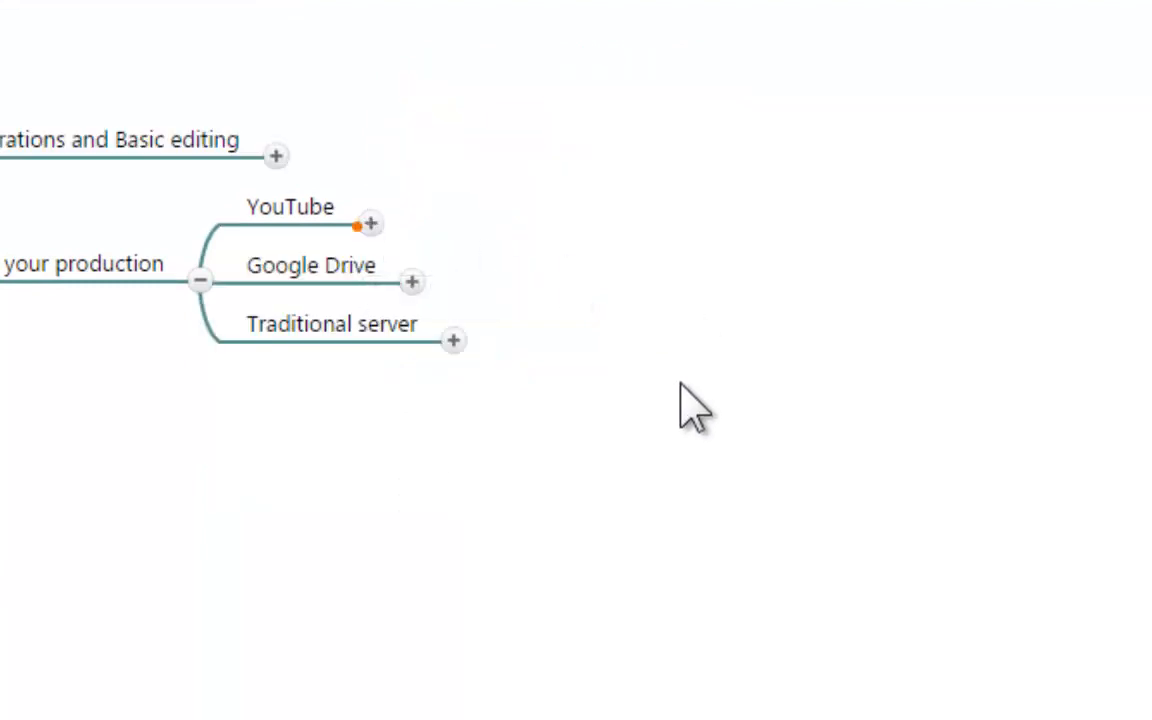
mouse_move(410, 310)
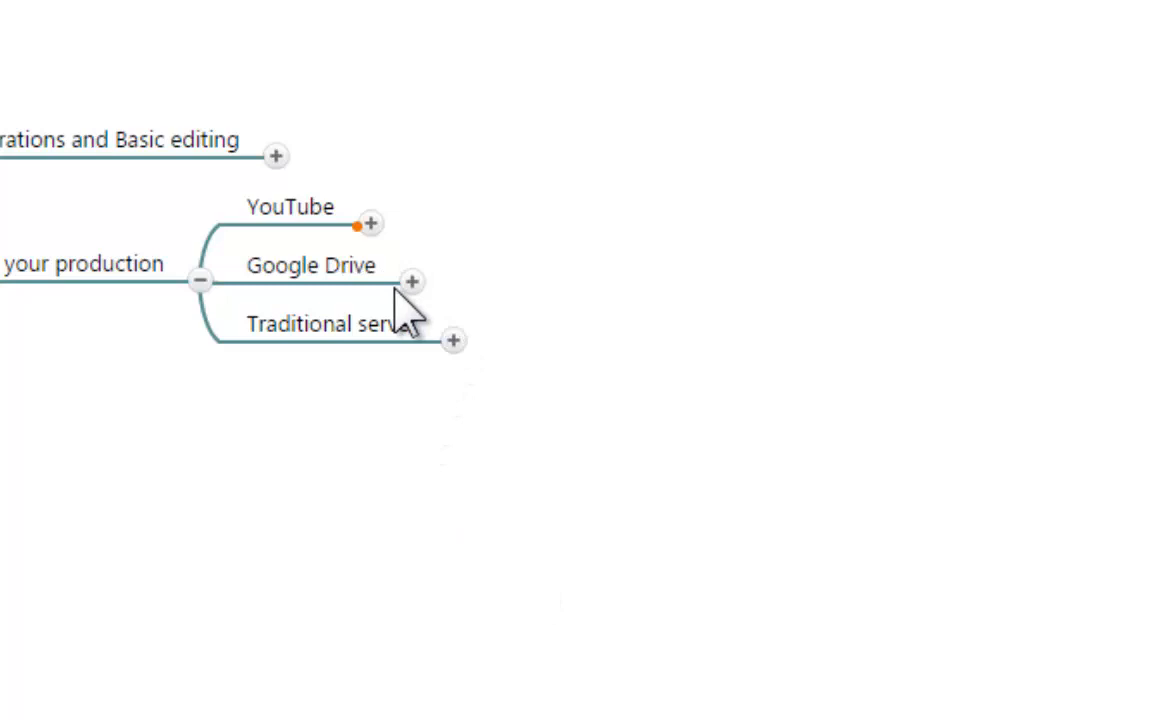
click(412, 280)
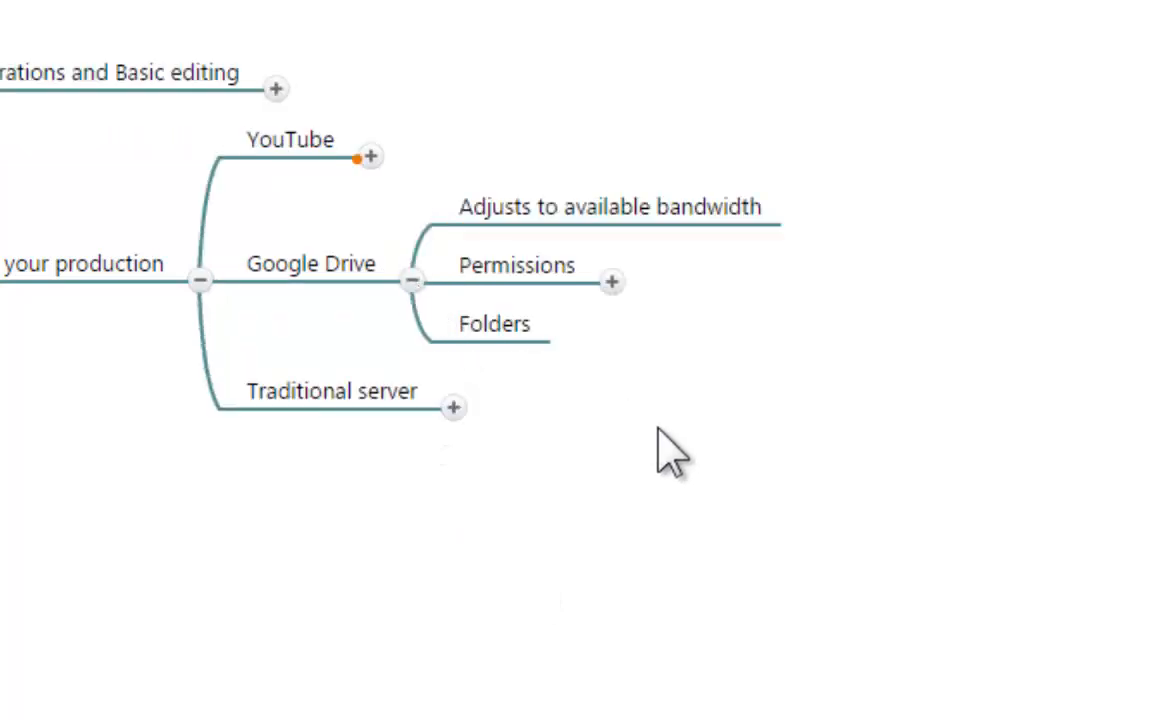
mouse_move(720, 496)
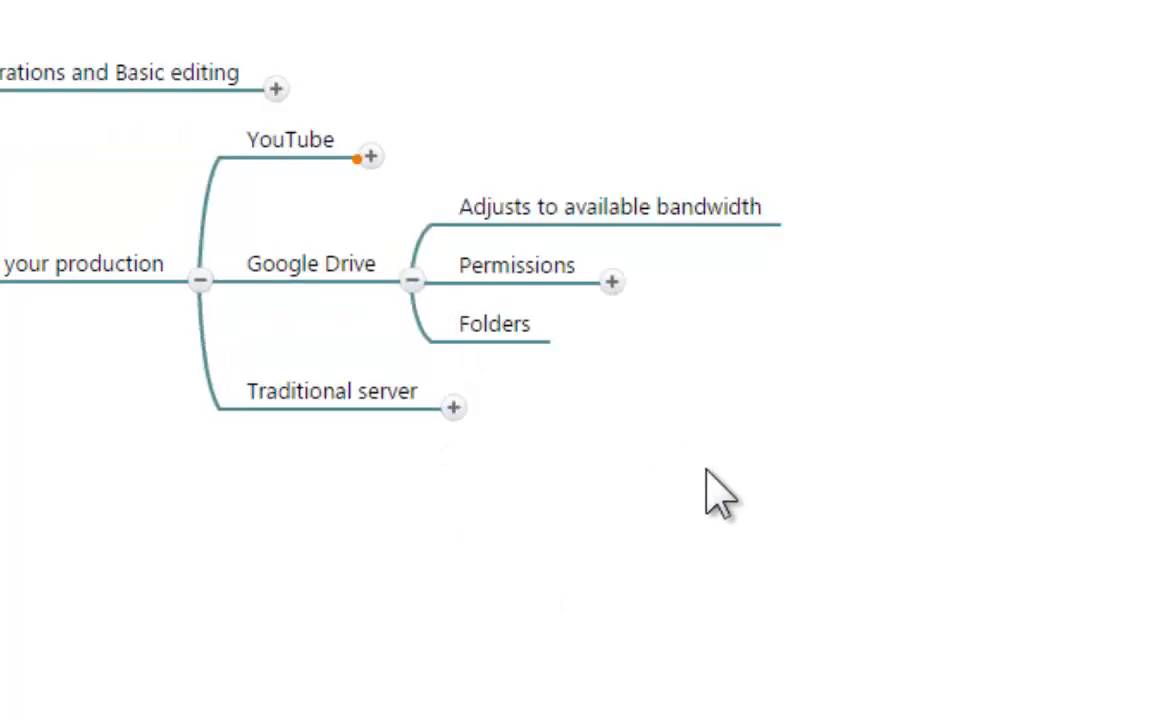
mouse_move(650, 204)
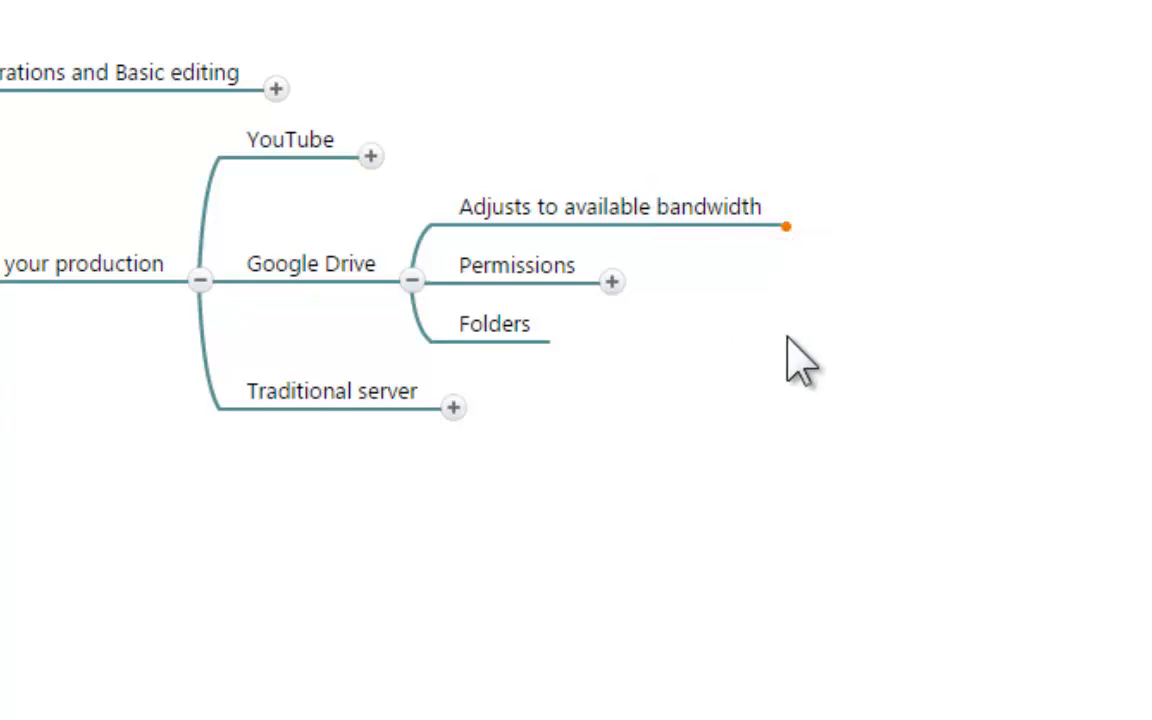
click(764, 20)
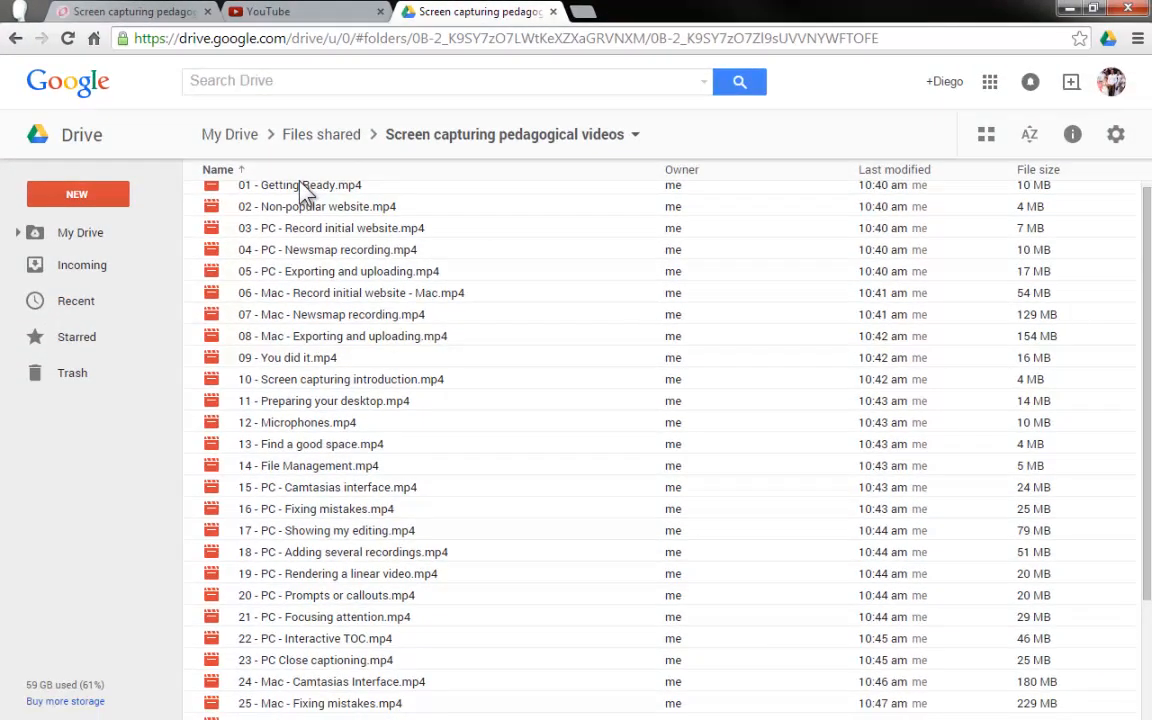
Preview 01 - Getting Ready.mp4, play it briefly and pause
click(300, 184)
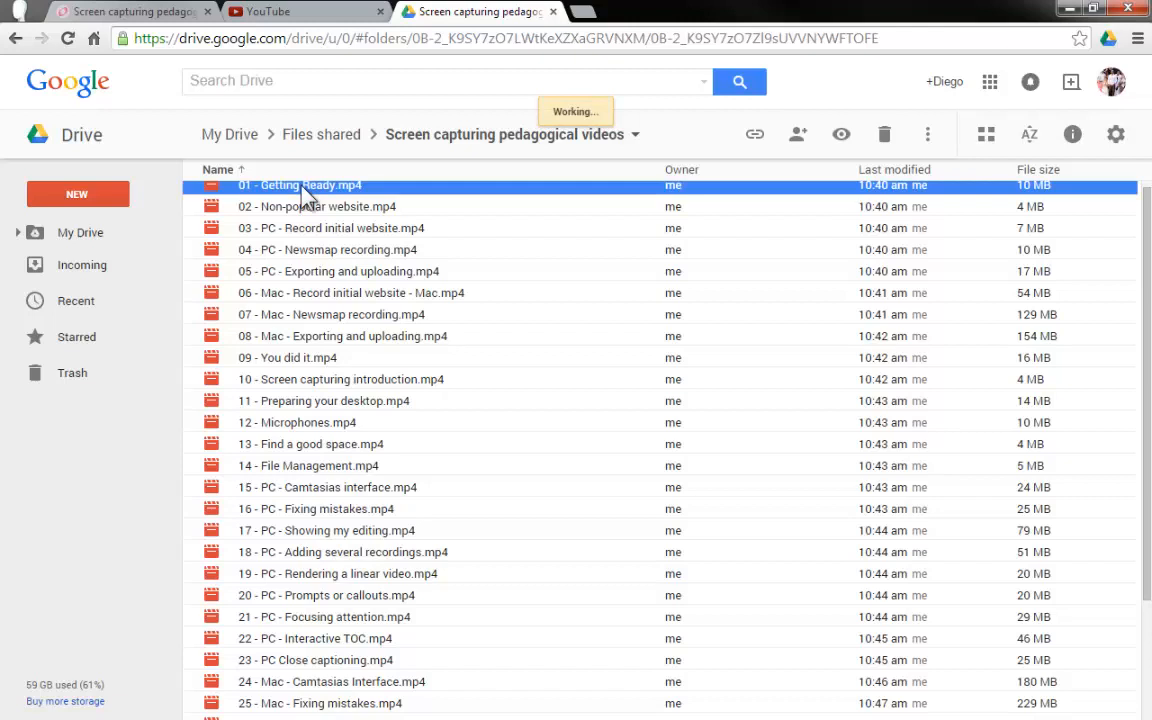
double_click(300, 184)
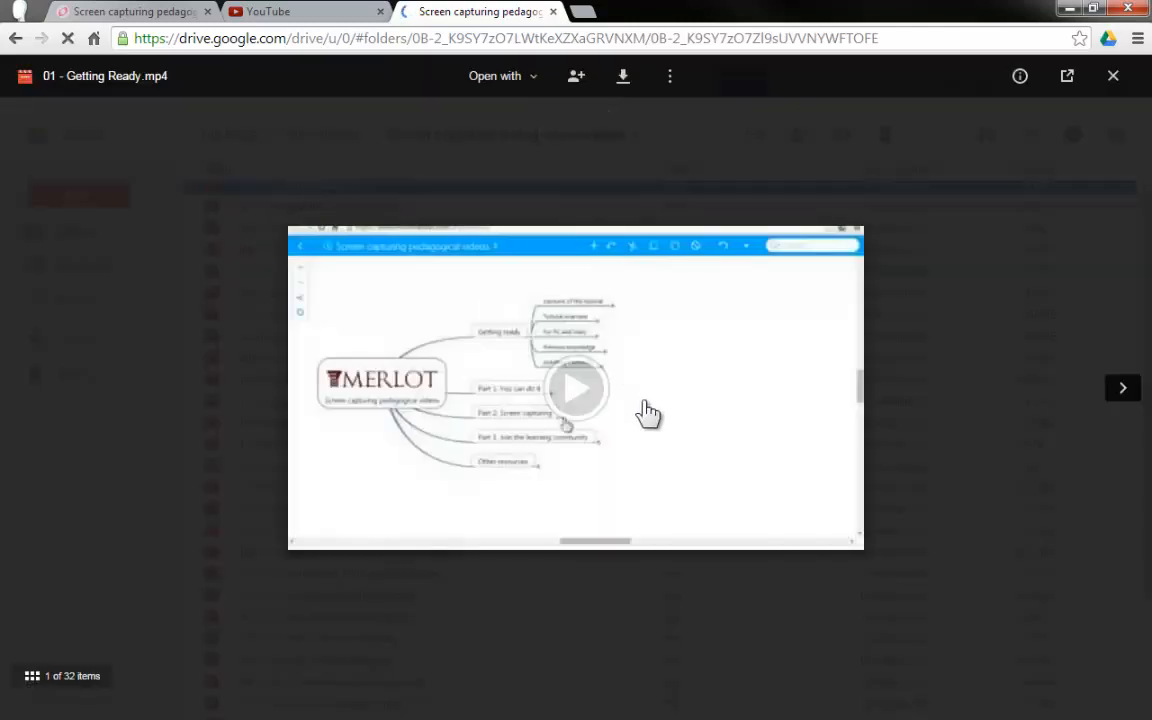
click(576, 388)
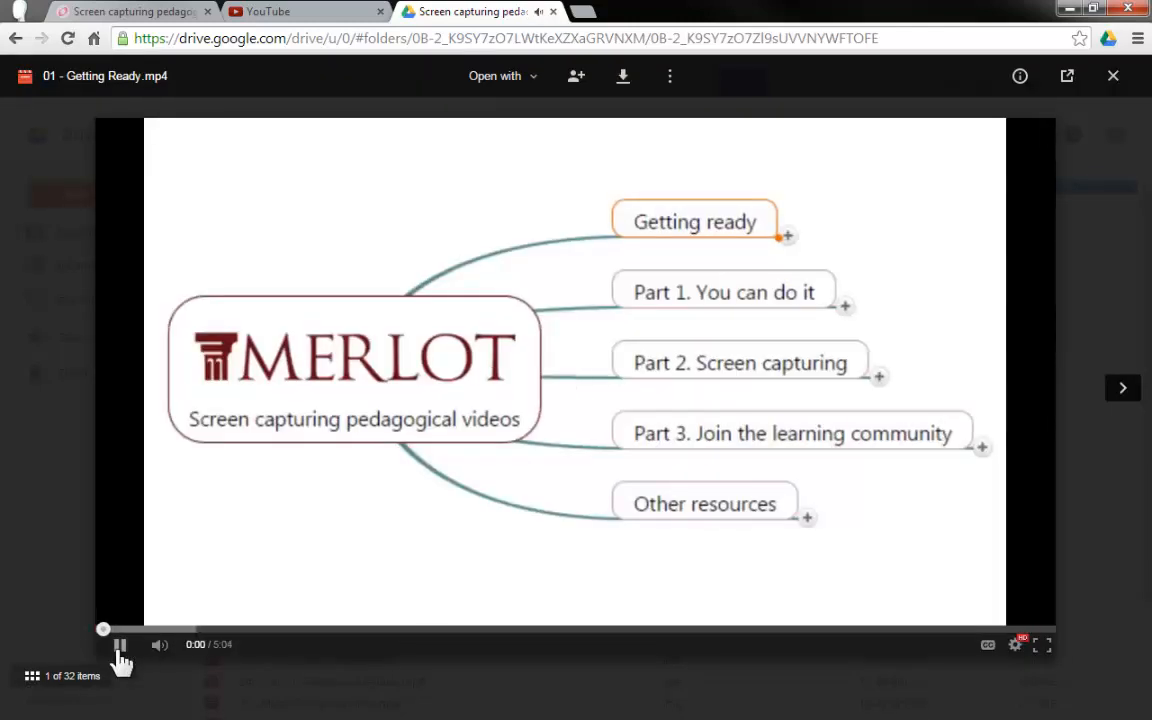
click(120, 644)
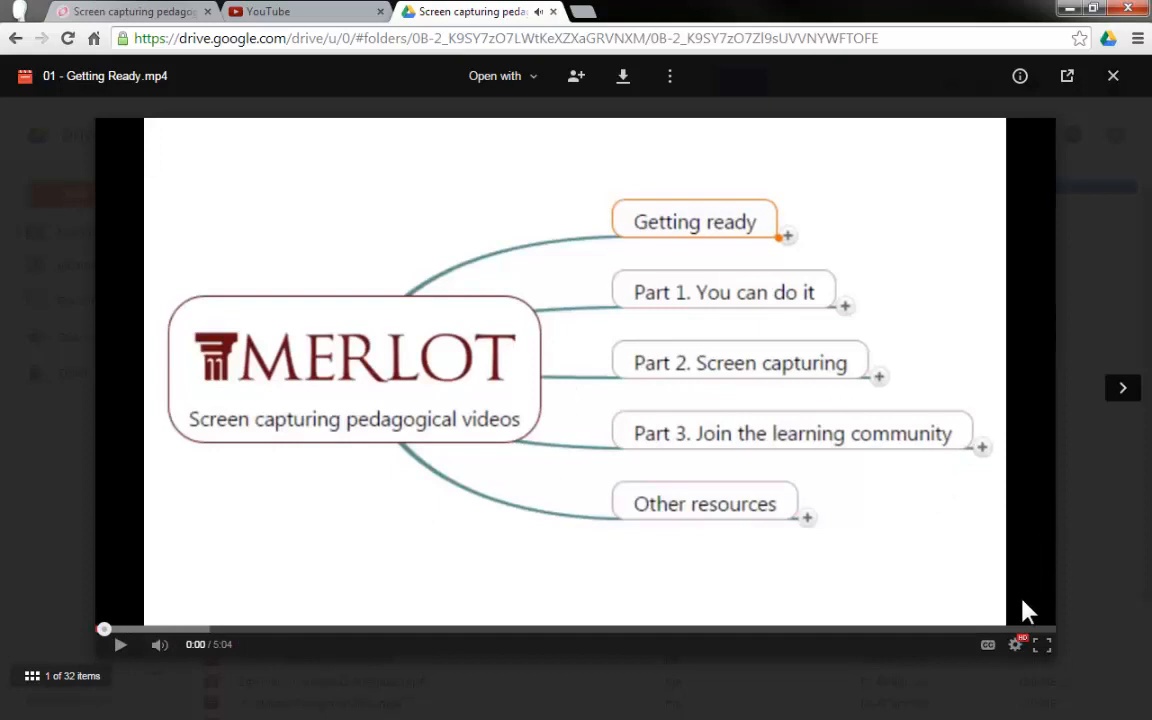
mouse_move(1014, 644)
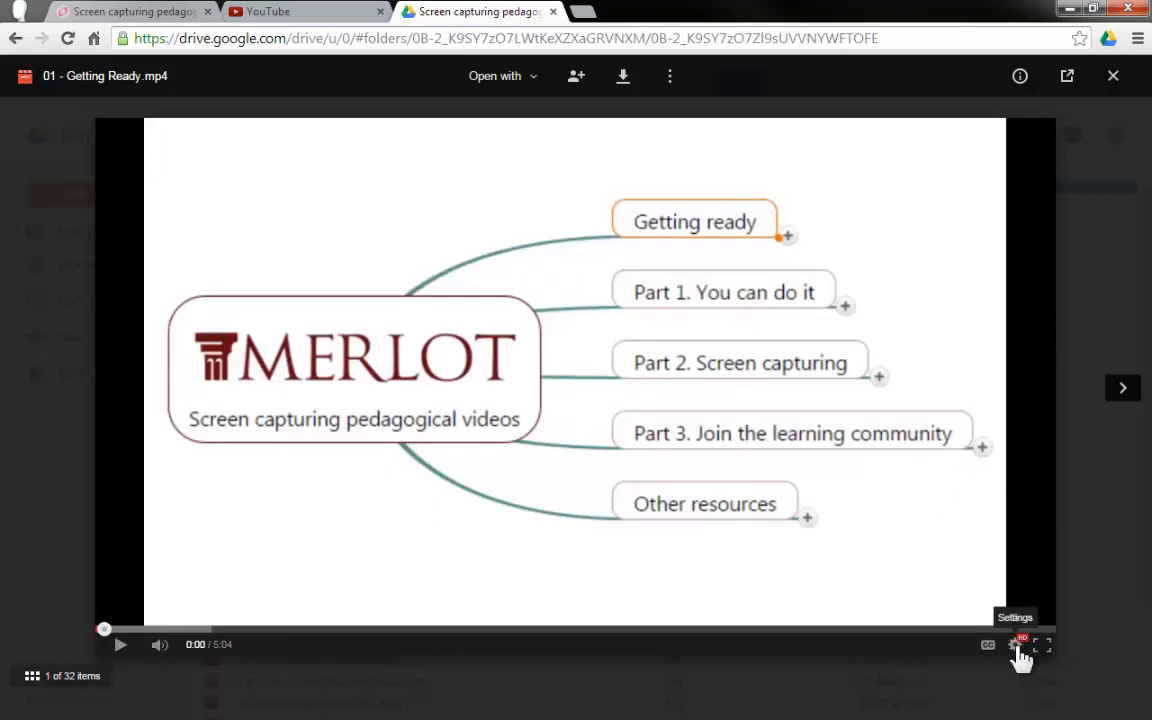
Show the player's quality choices: 720p, 360p and Auto
click(1014, 644)
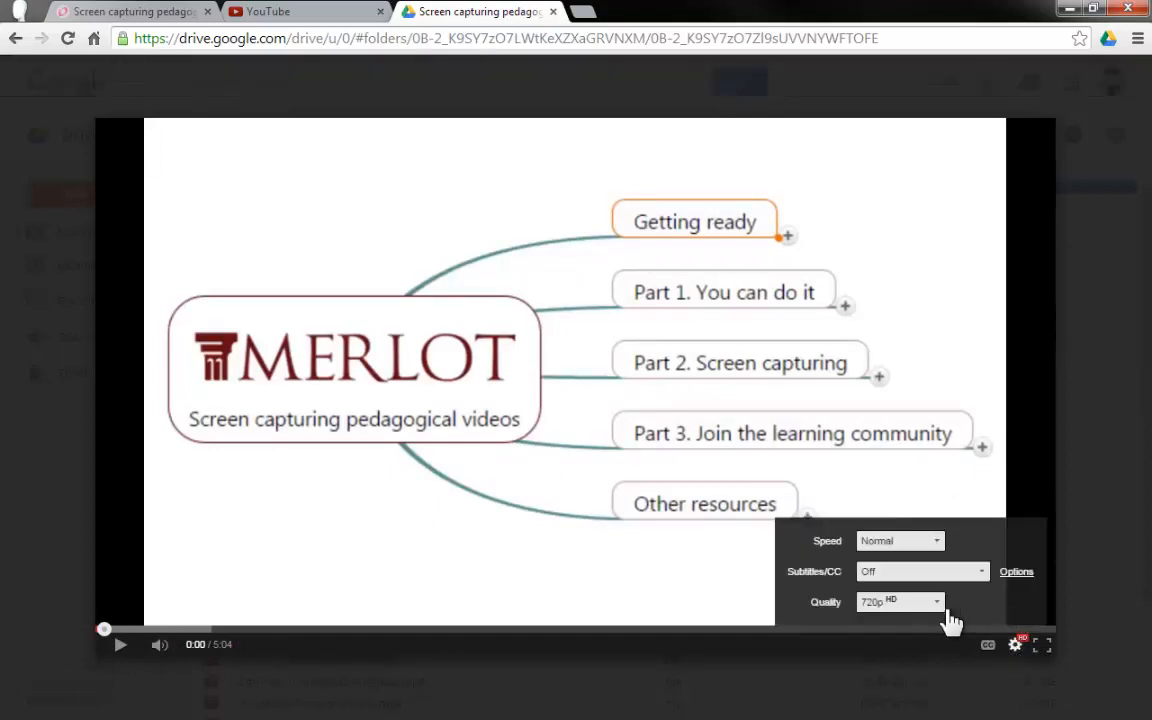
click(898, 600)
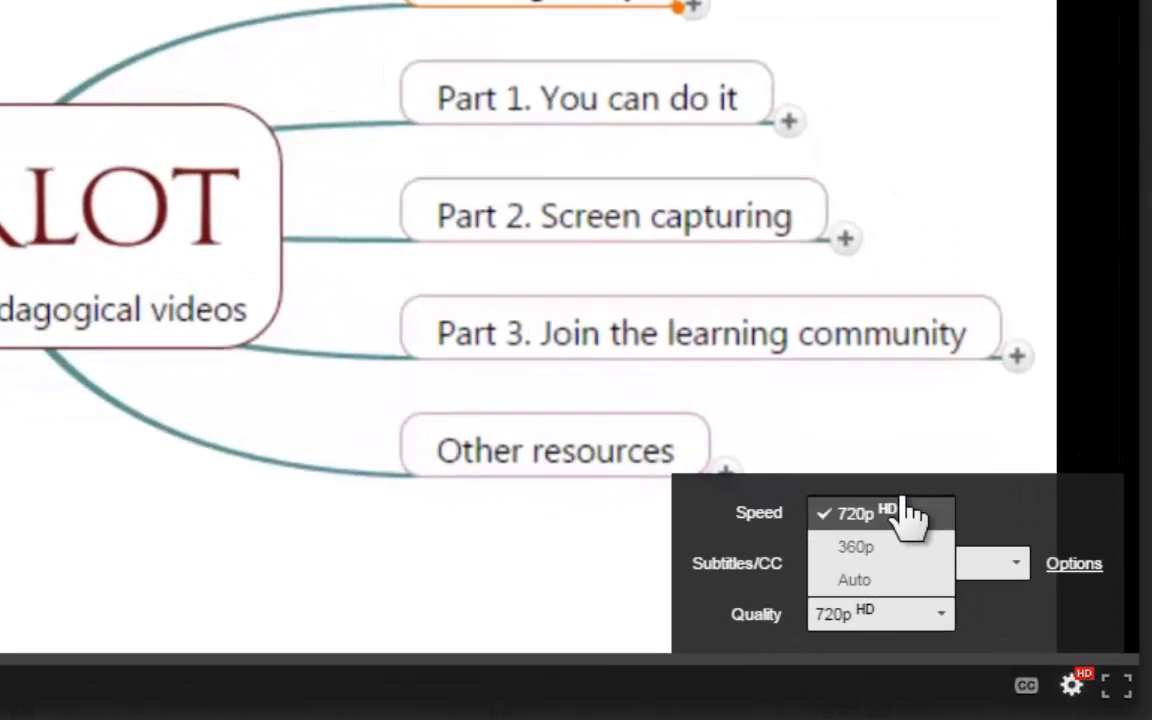
mouse_move(880, 548)
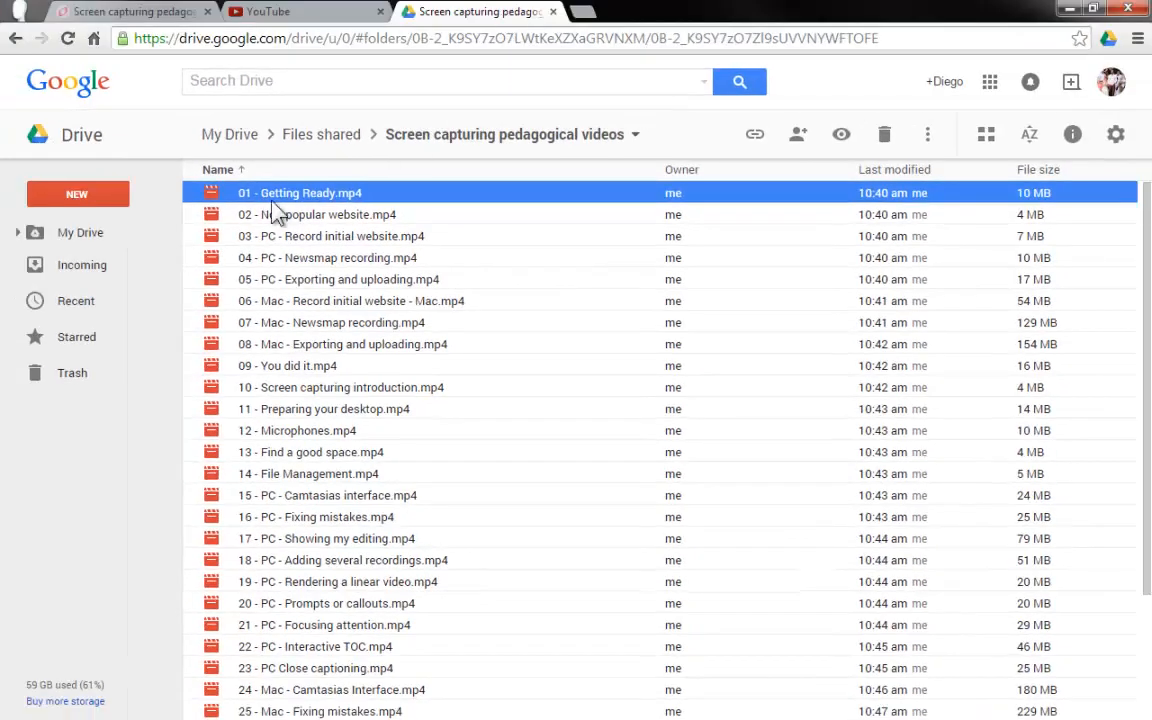
mouse_move(358, 204)
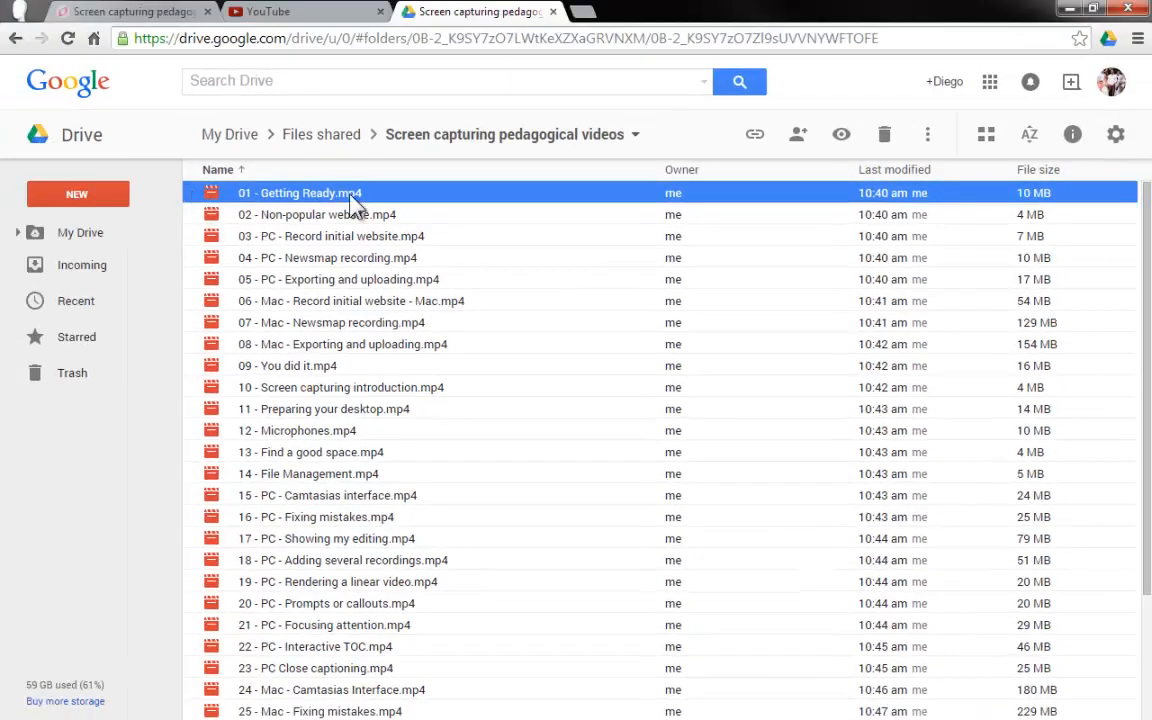
mouse_move(390, 204)
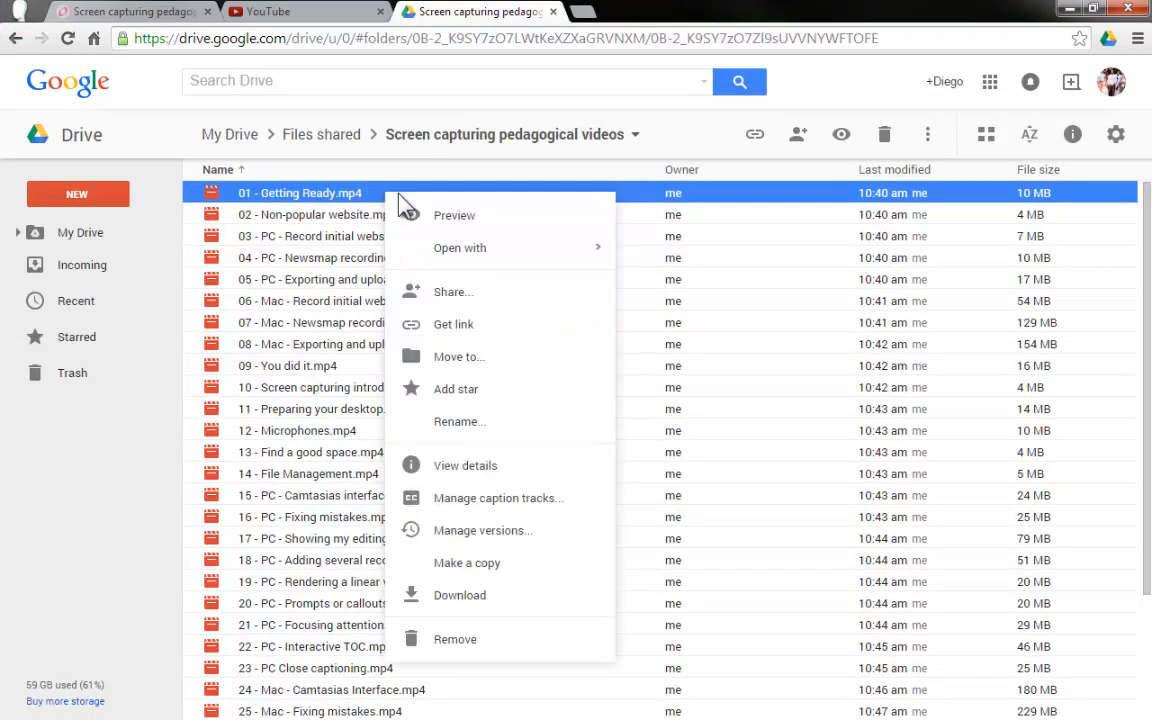
mouse_move(444, 292)
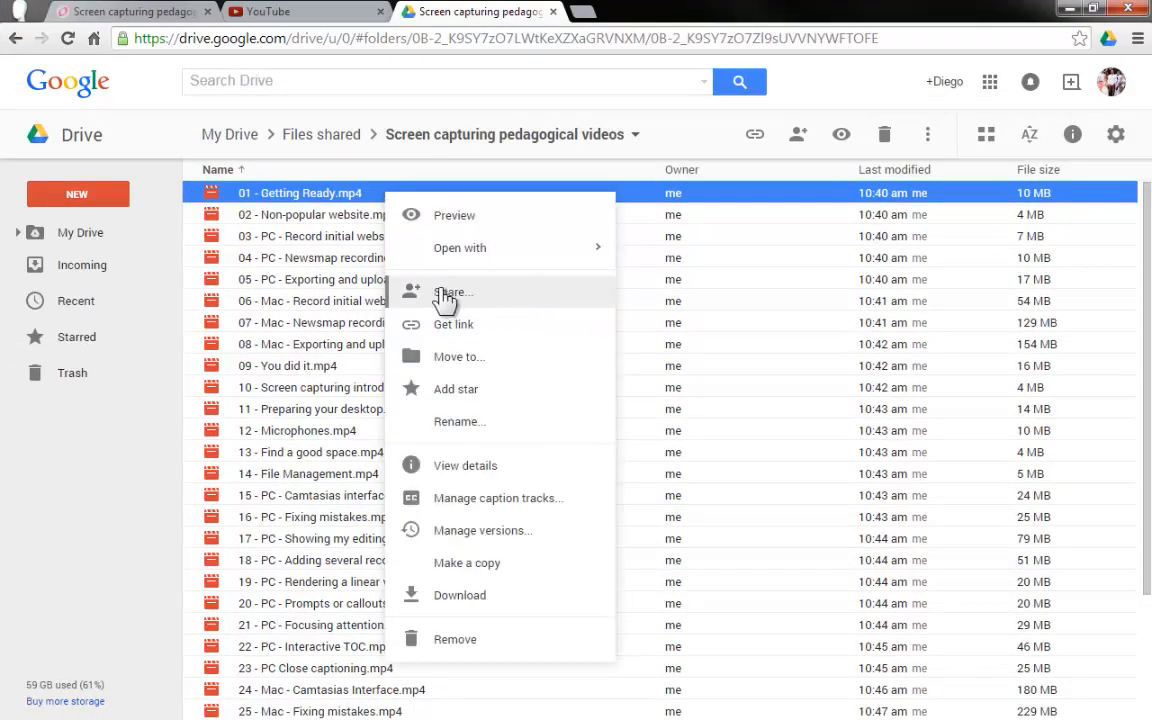
Enable 'Anyone with the link can view' sharing for Getting Ready.mp4, then view the mind map
click(452, 292)
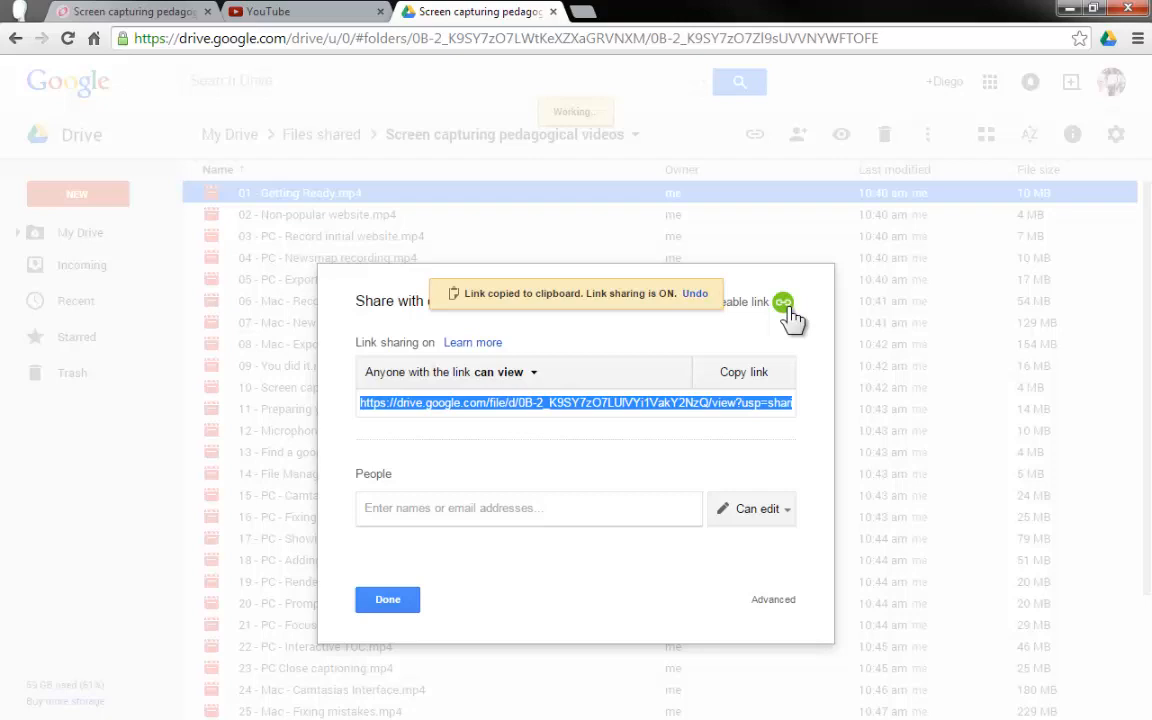
mouse_move(596, 418)
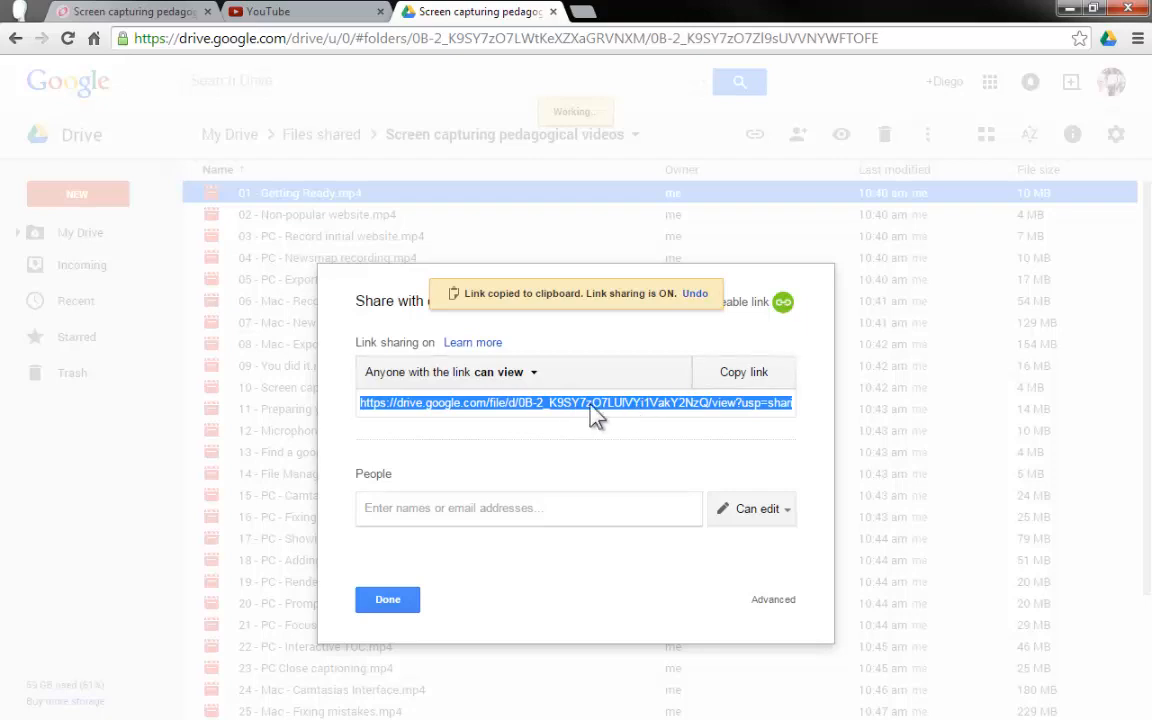
mouse_move(628, 412)
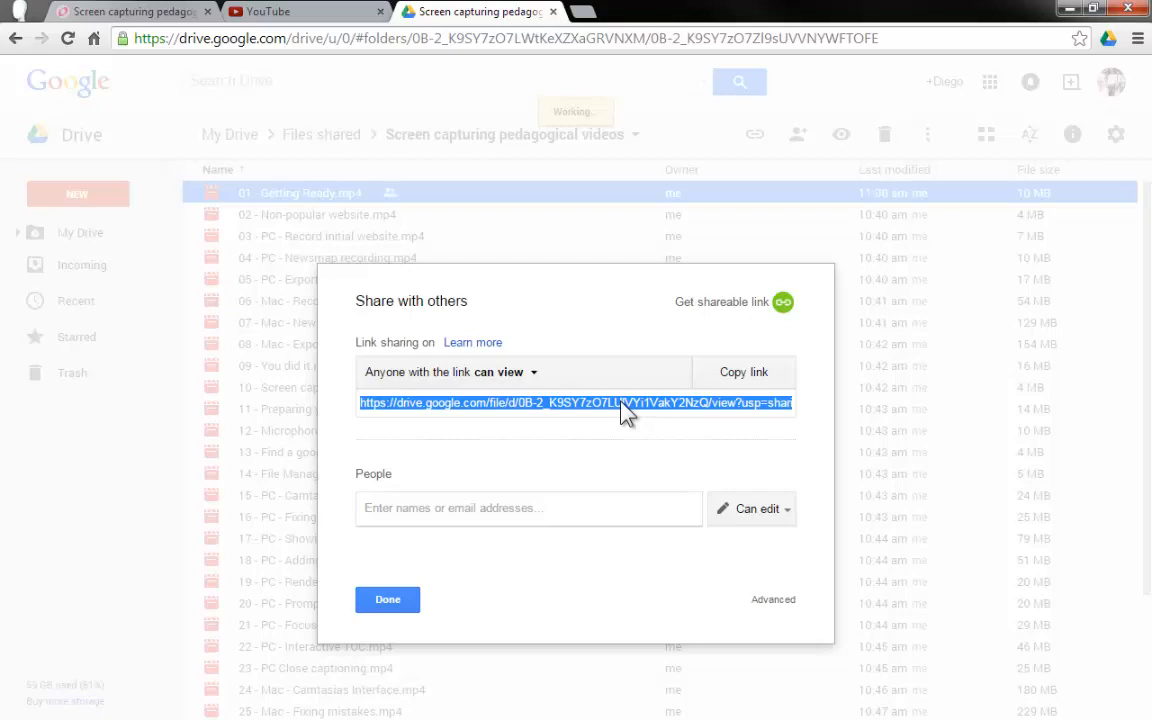
mouse_move(672, 412)
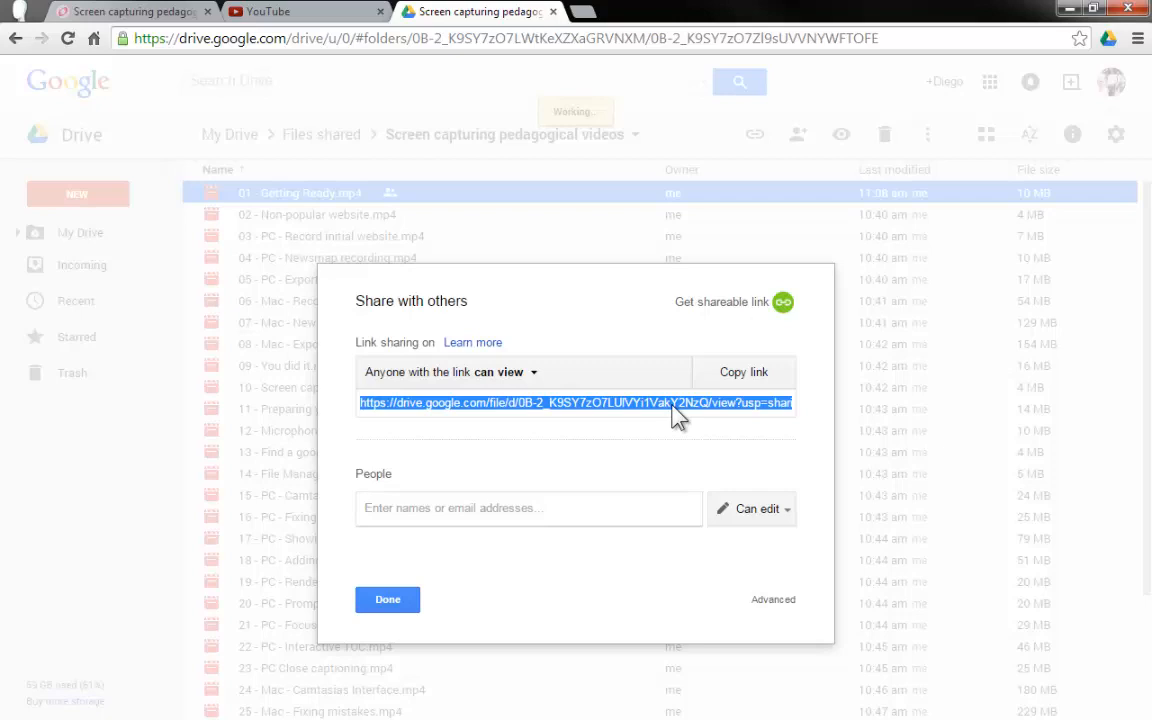
click(480, 12)
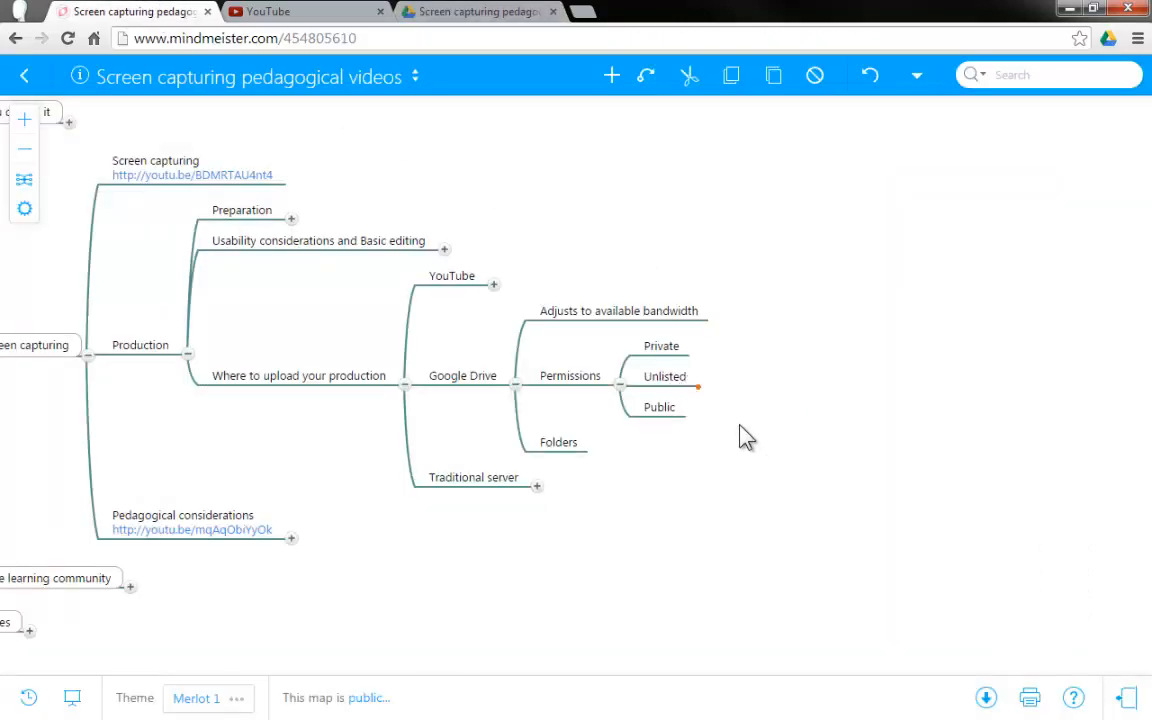
Back in Drive's Share dialog, list the link-sharing choices from off to edit, comment or view
click(480, 12)
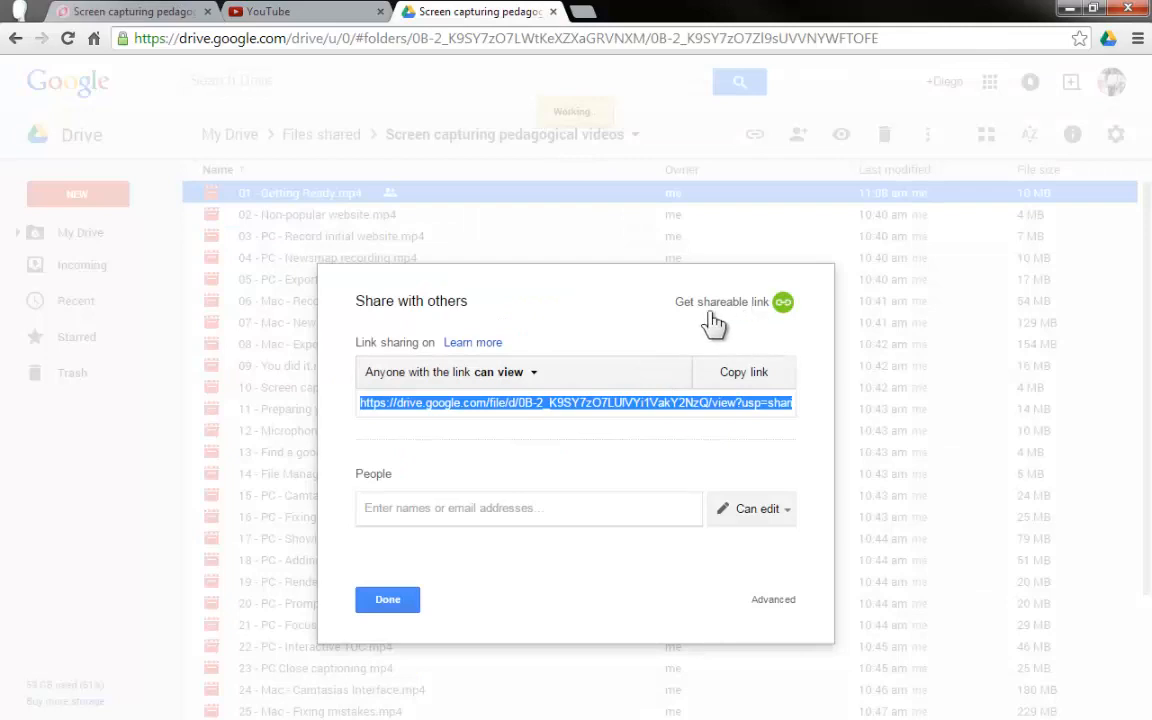
mouse_move(704, 330)
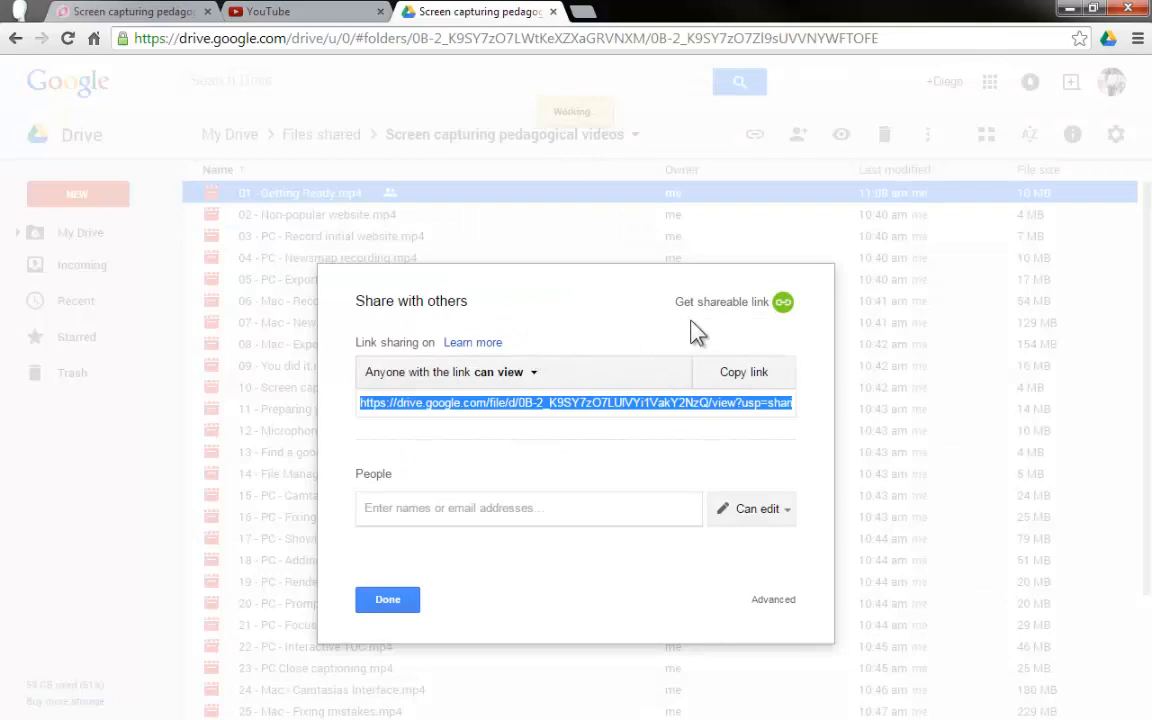
click(496, 370)
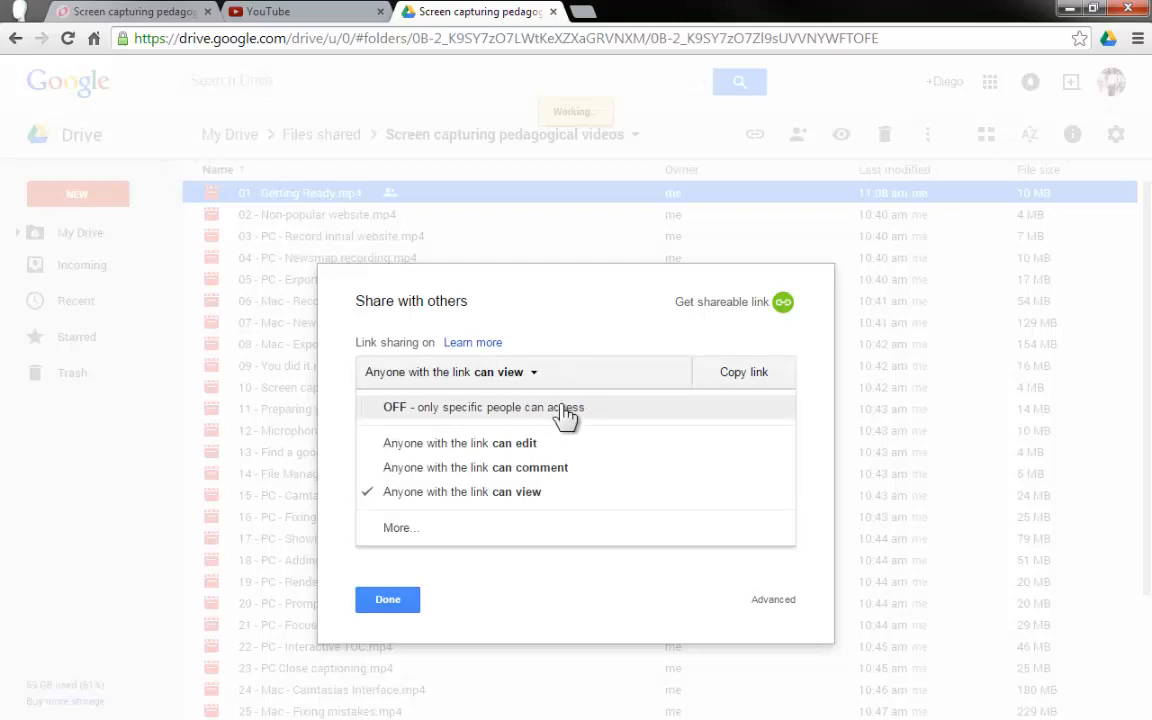
Turn link sharing off and add the contact 'profess...' as a recipient without sending
click(484, 408)
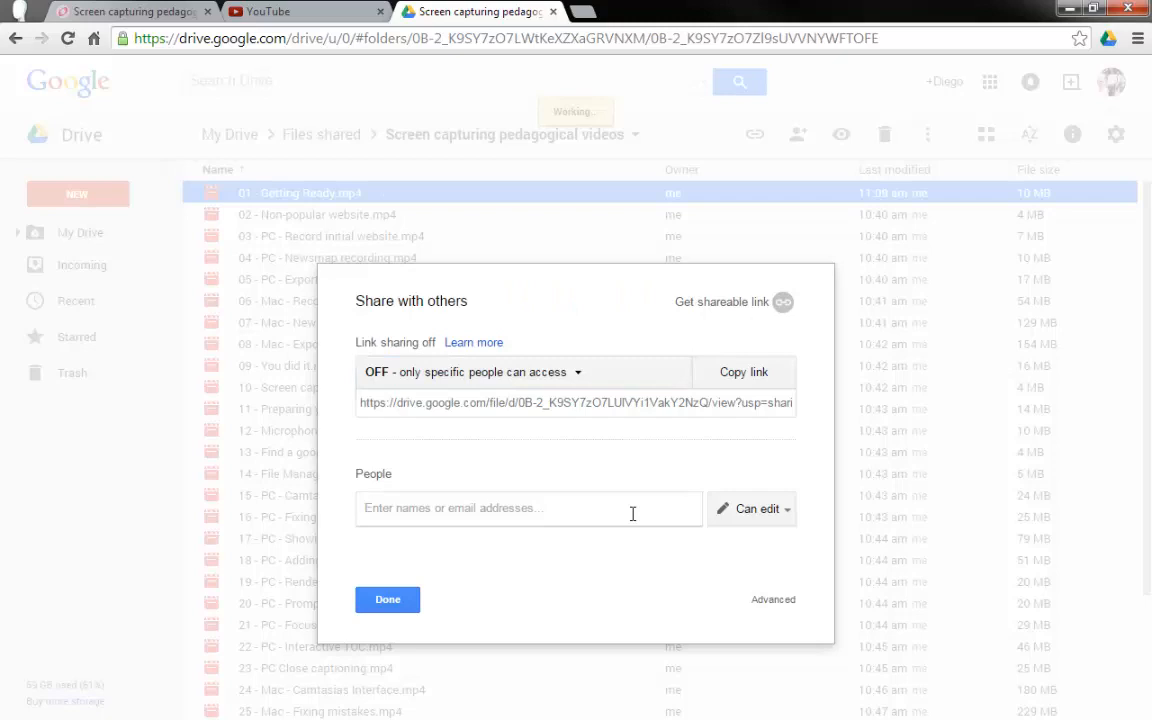
text(pro)
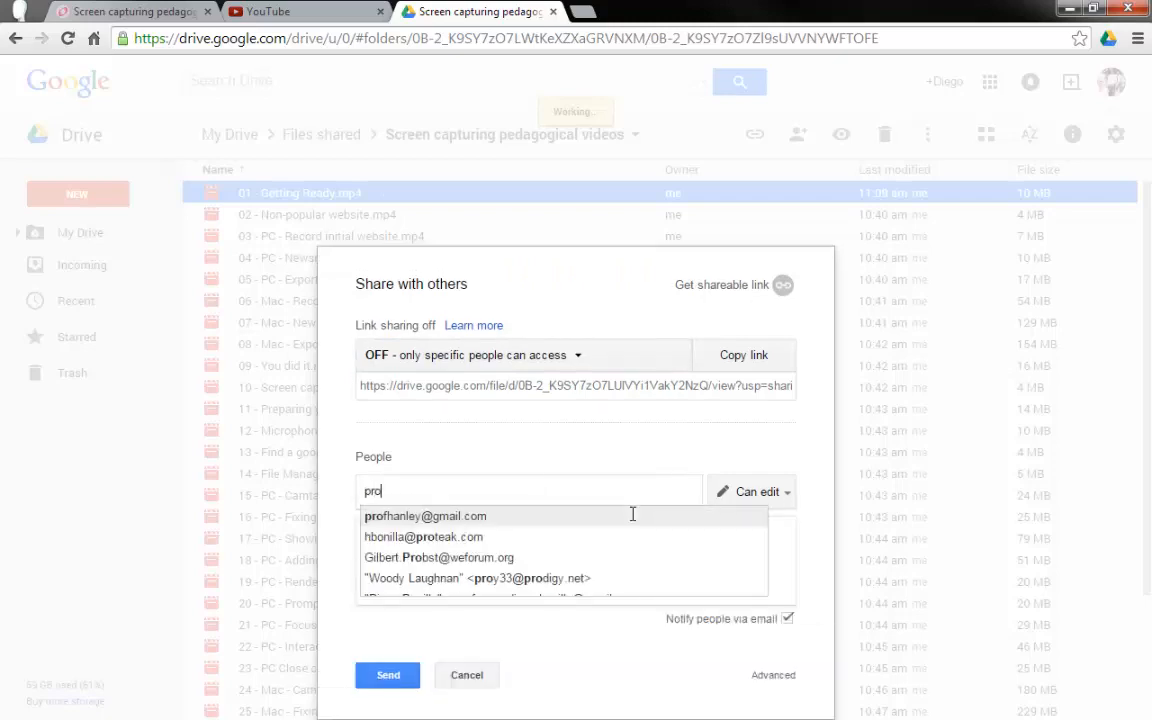
text(fess)
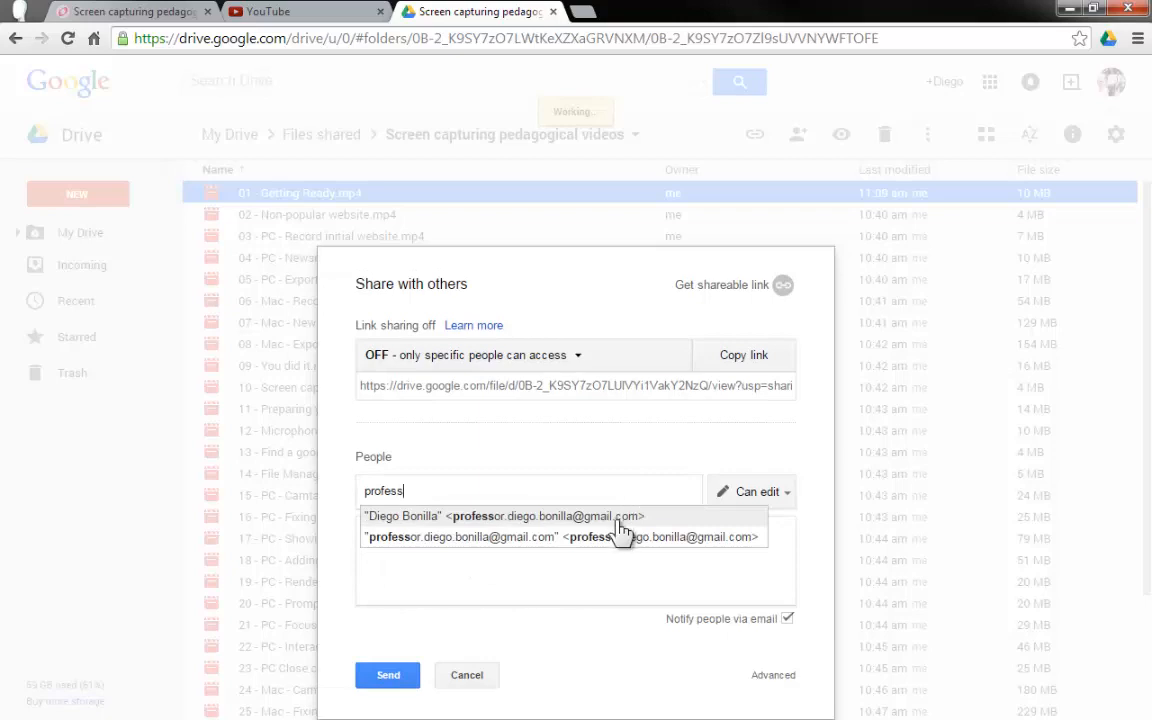
mouse_move(664, 528)
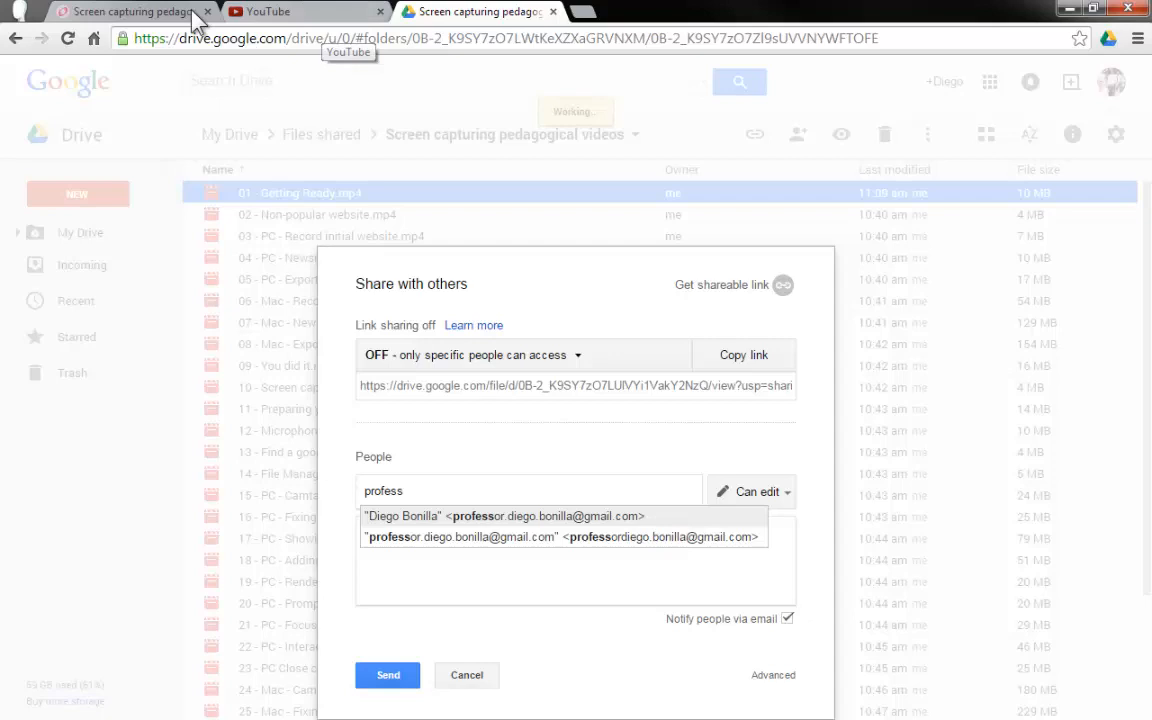
click(476, 12)
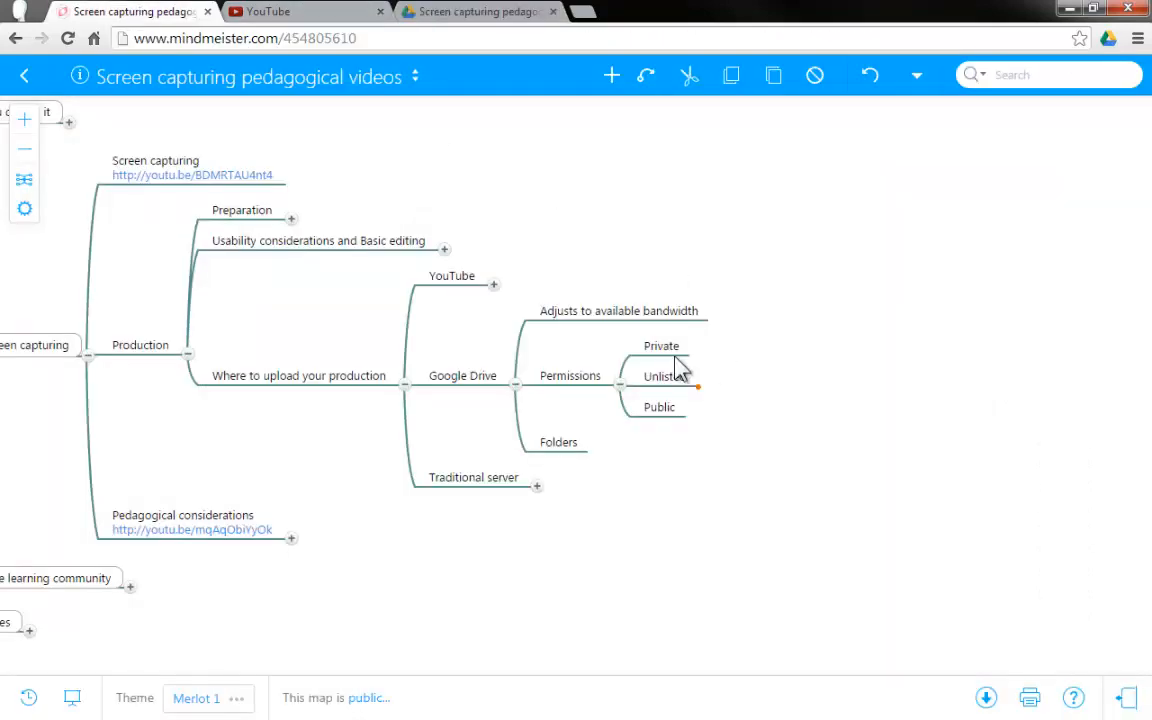
mouse_move(720, 440)
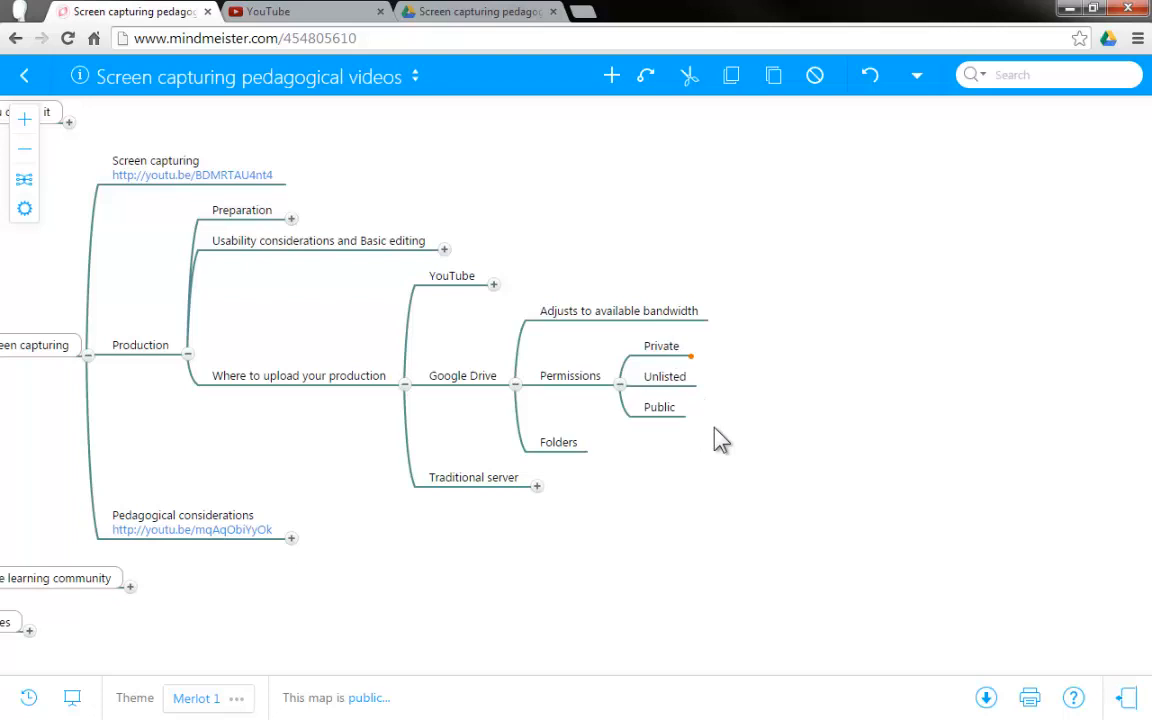
click(476, 12)
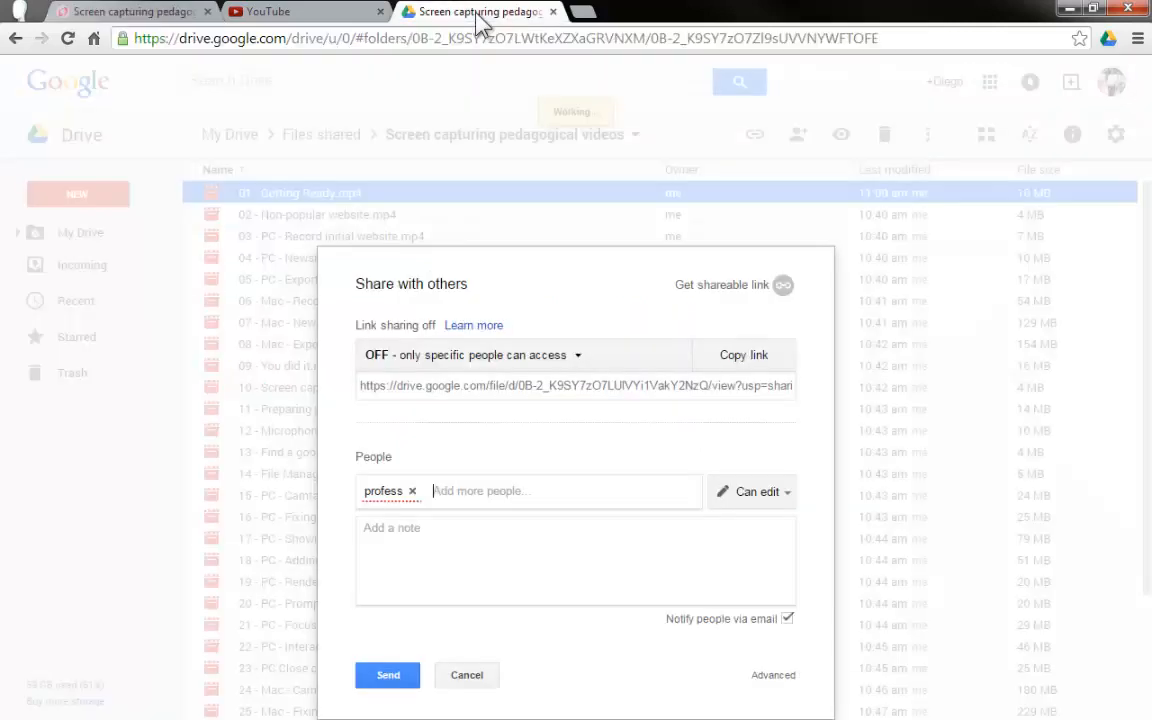
mouse_move(400, 496)
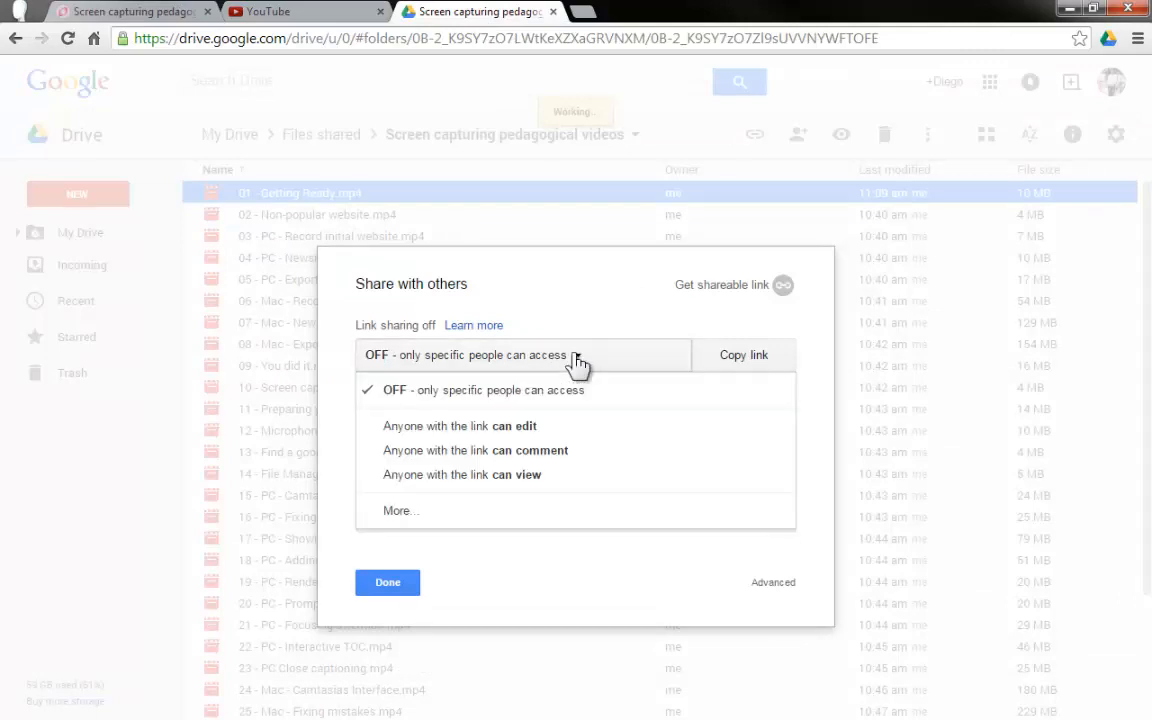
mouse_move(536, 364)
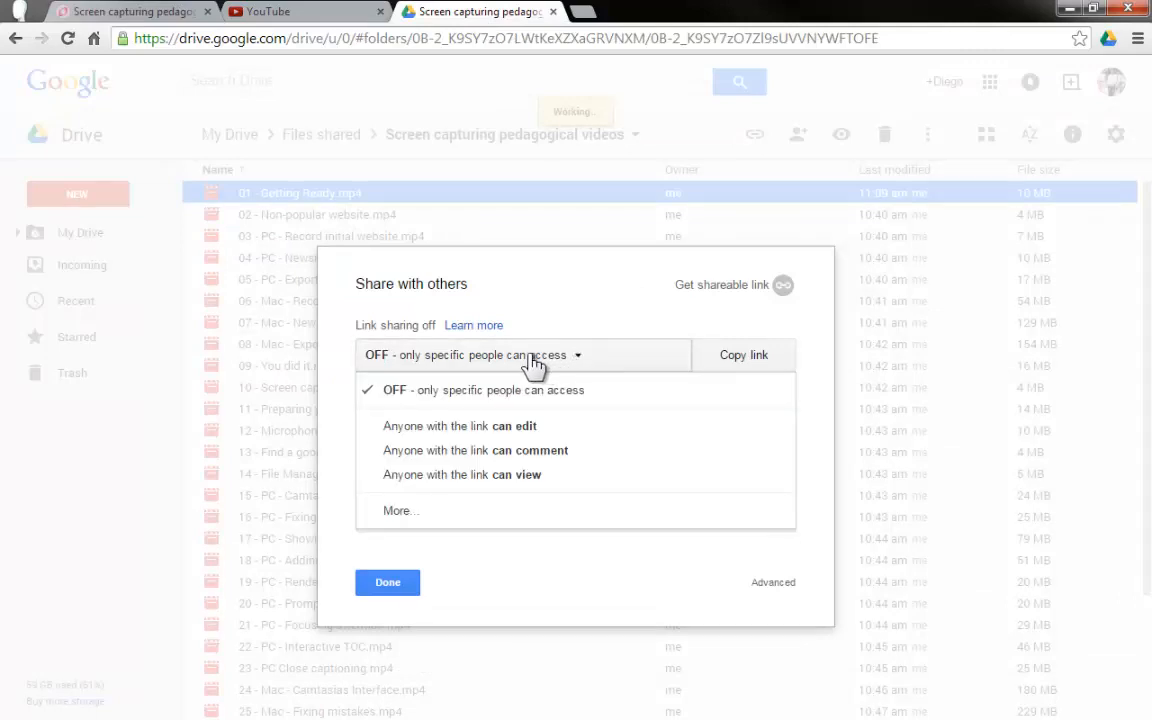
mouse_move(400, 512)
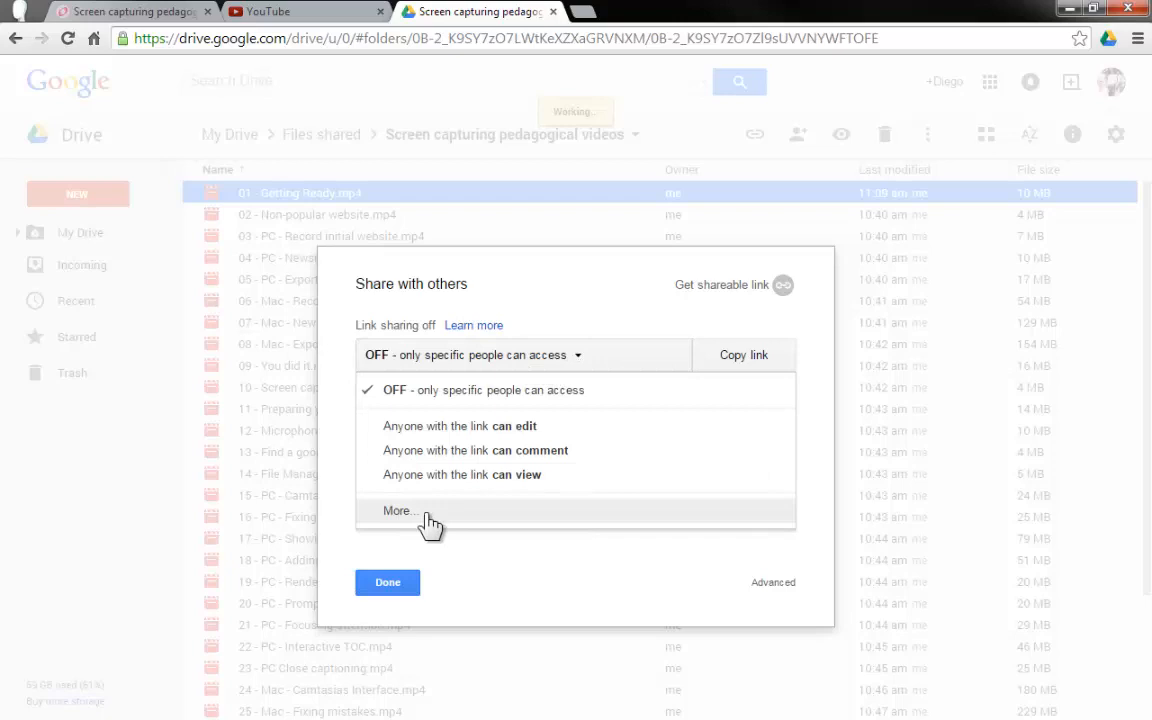
Set Getting Ready.mp4 to On - Public on the web, save, and close sharing
click(400, 512)
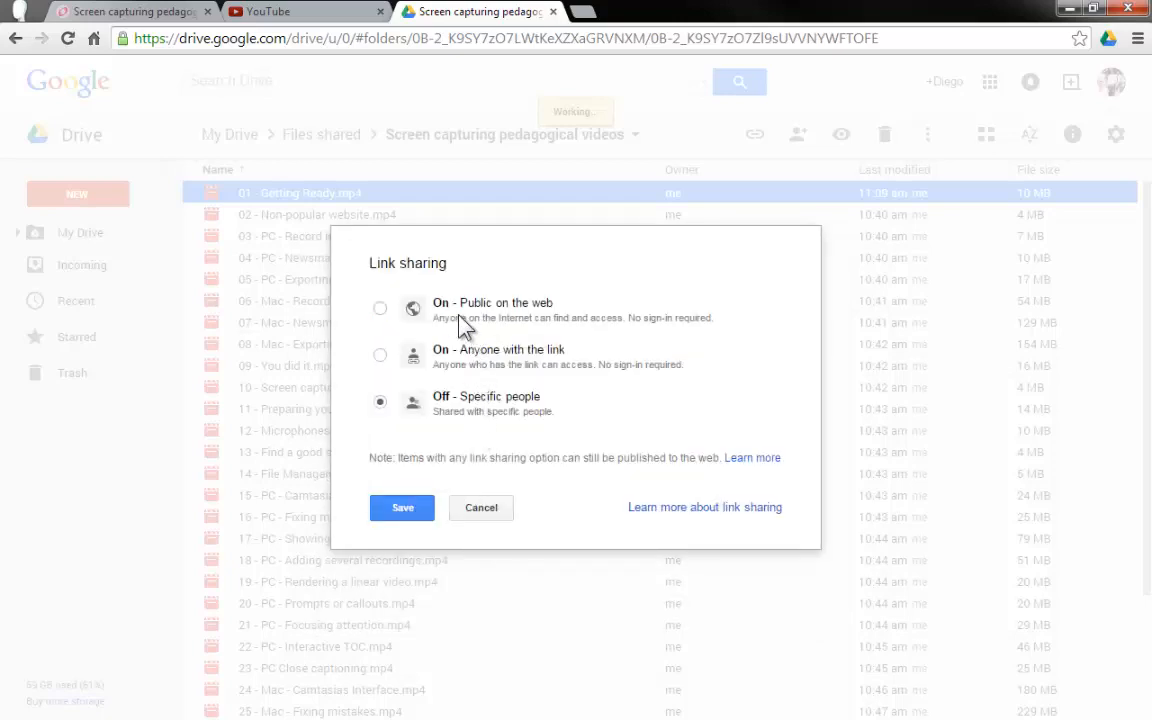
mouse_move(556, 308)
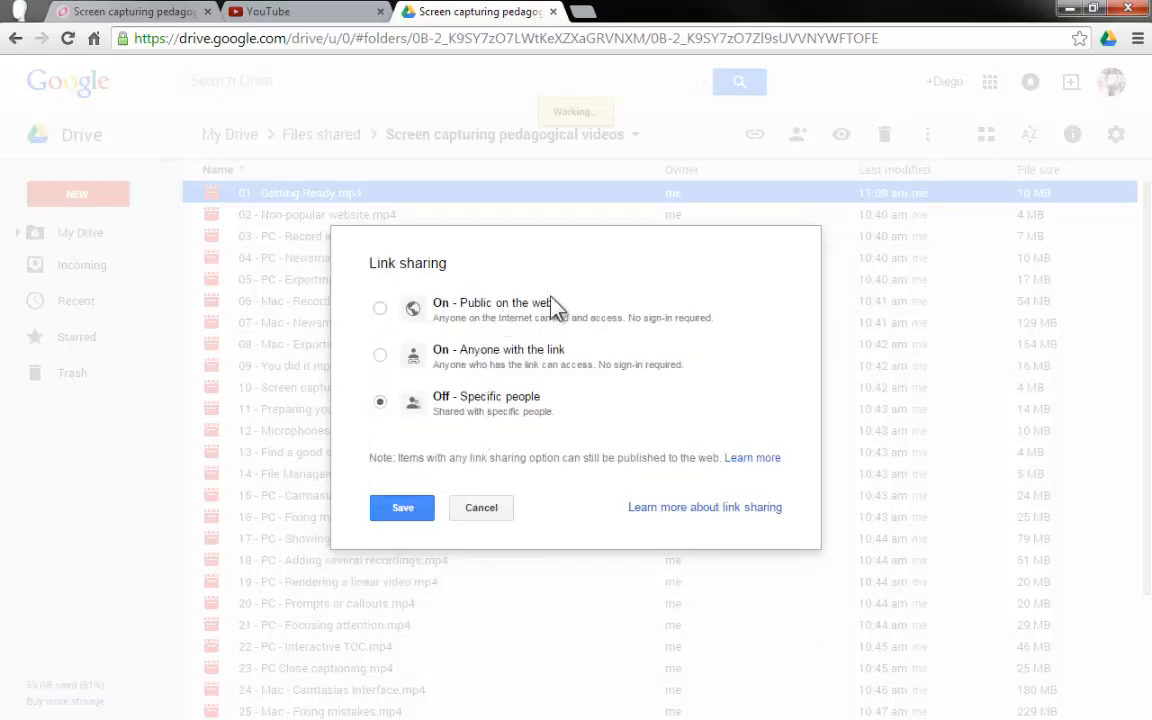
mouse_move(448, 328)
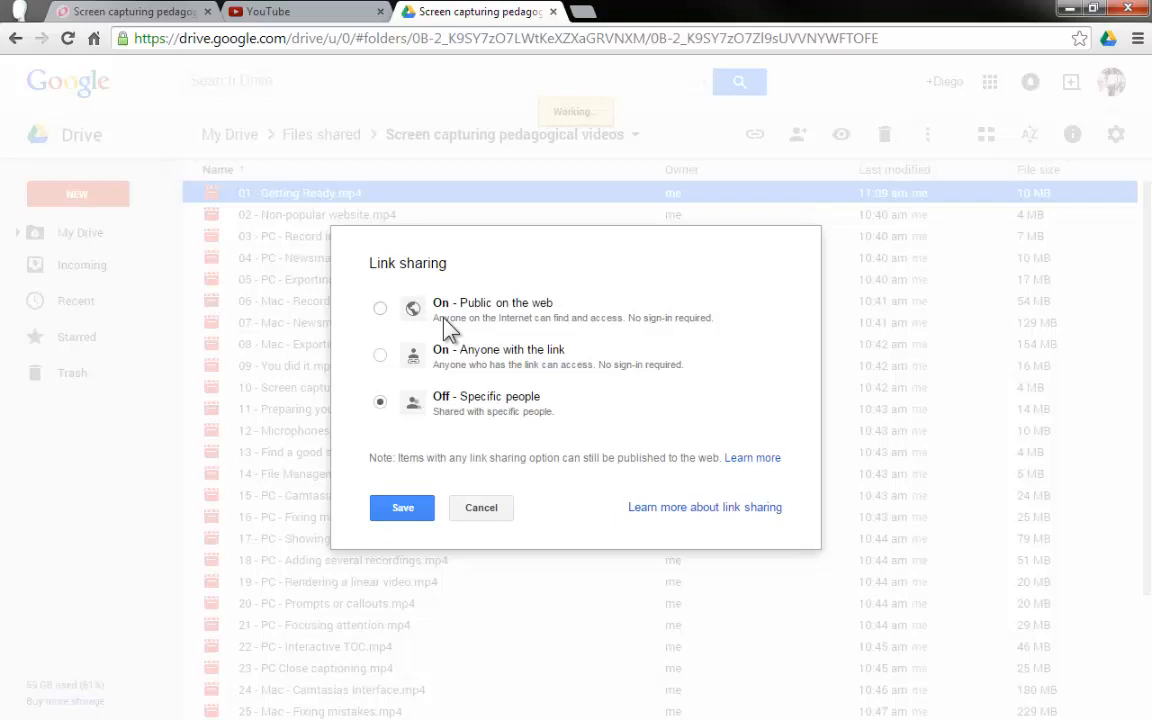
click(380, 308)
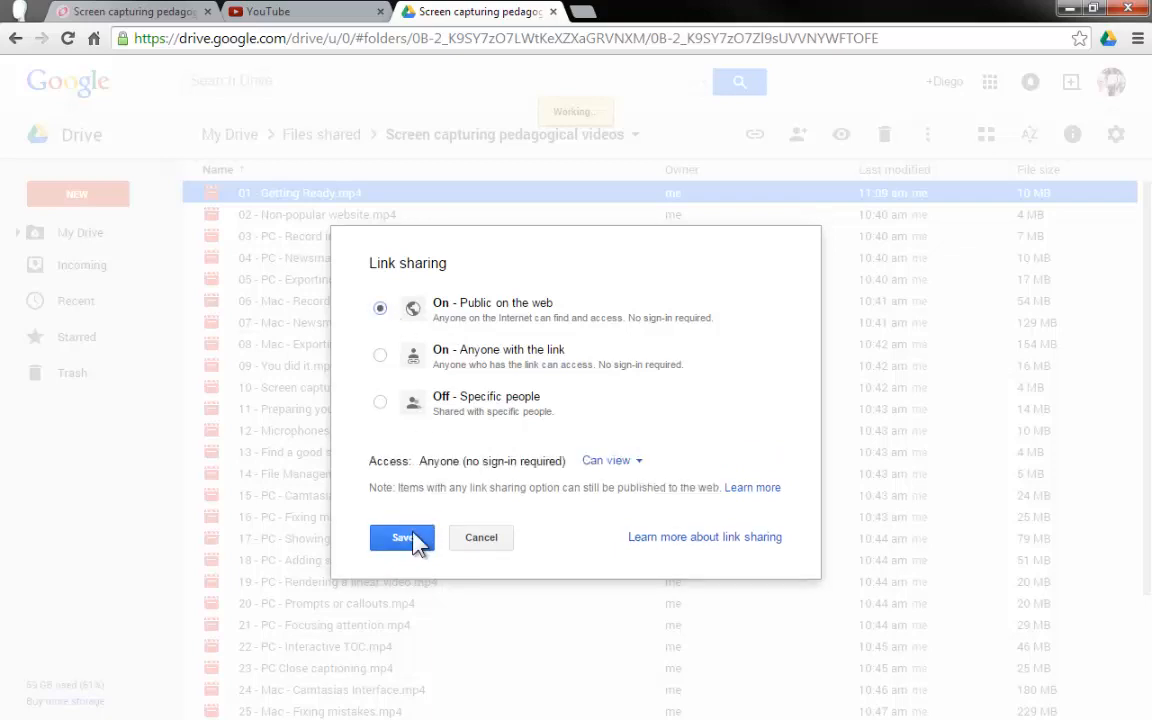
click(402, 536)
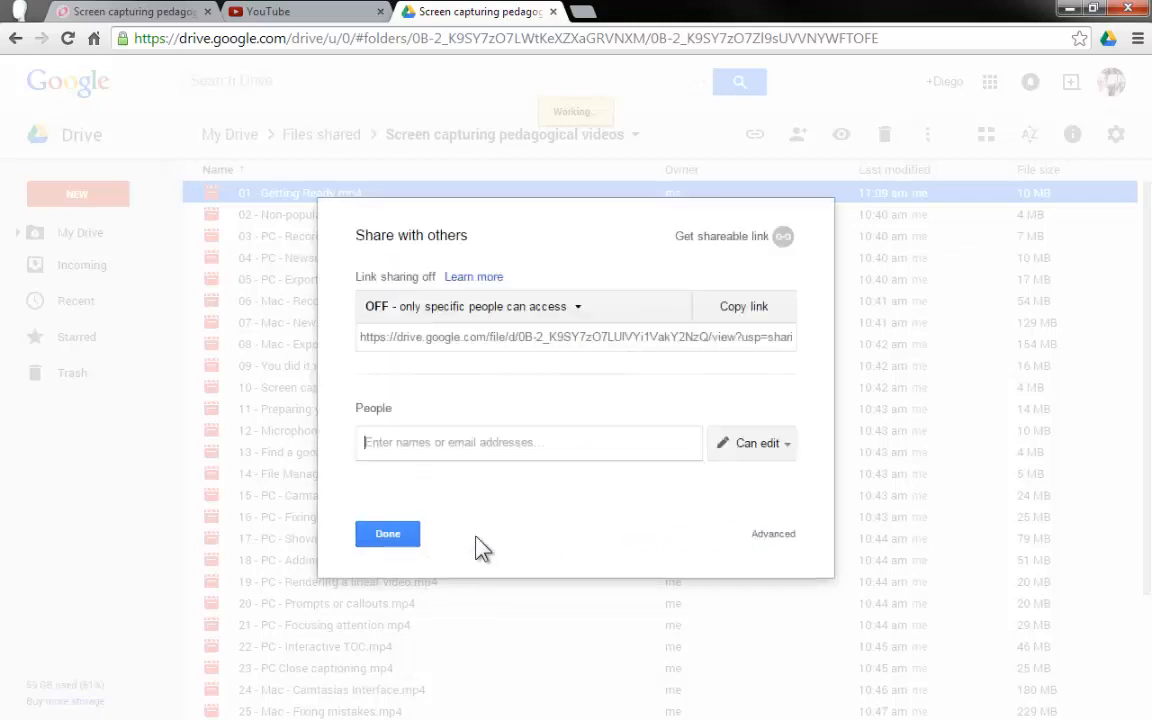
click(388, 532)
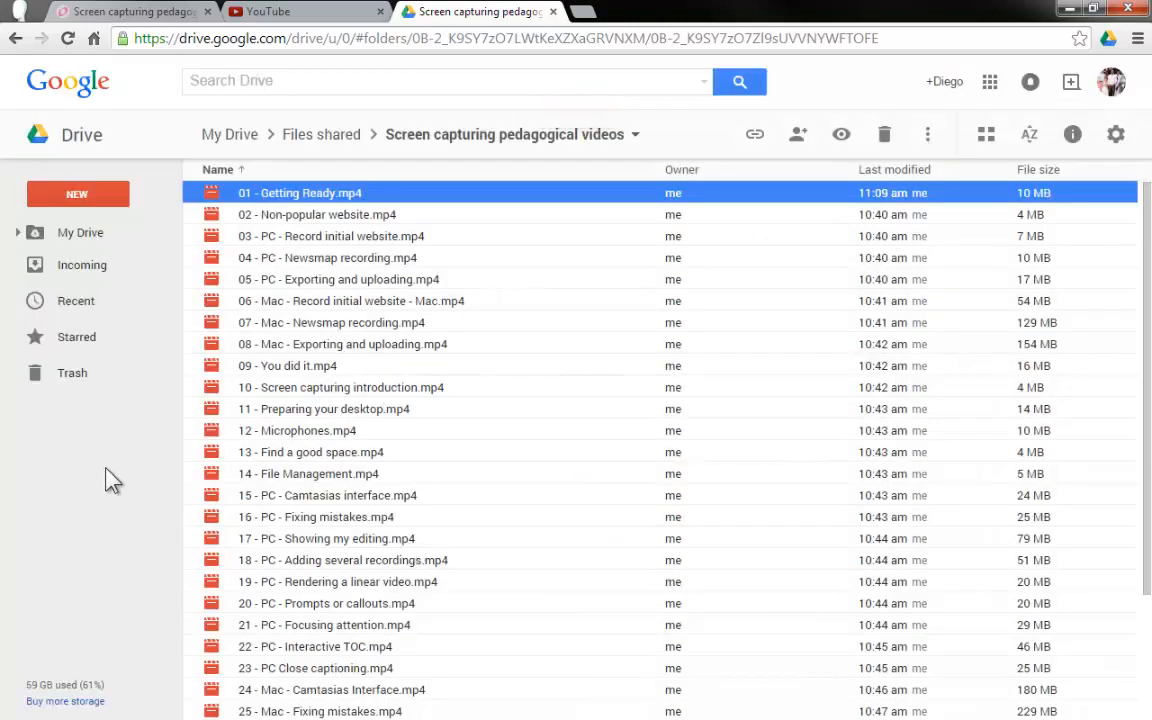
mouse_move(376, 512)
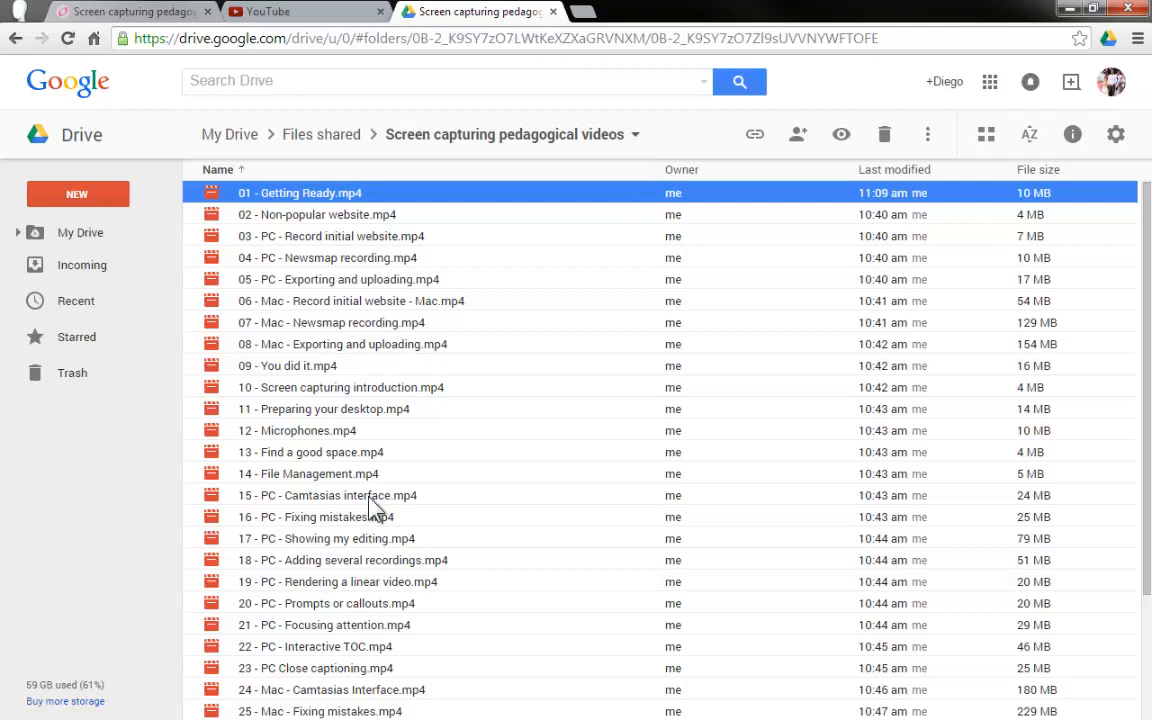
Review the Folders branch in the map, then return to the pedagogical videos folder's options
click(476, 12)
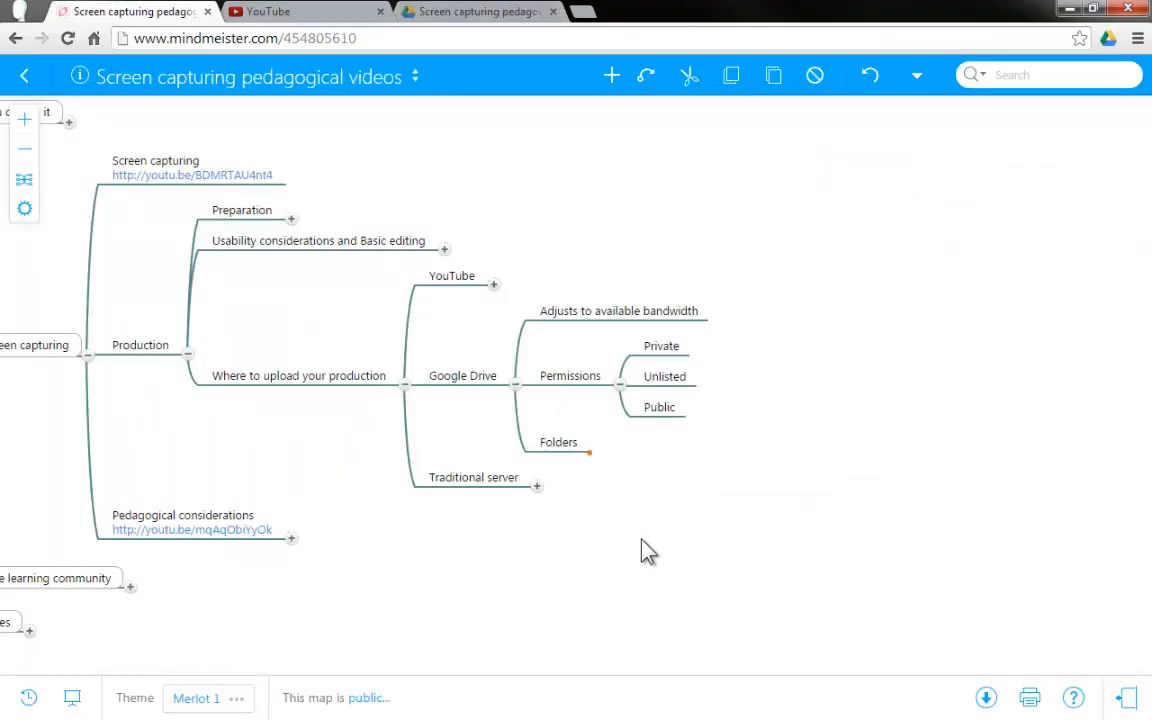
mouse_move(668, 556)
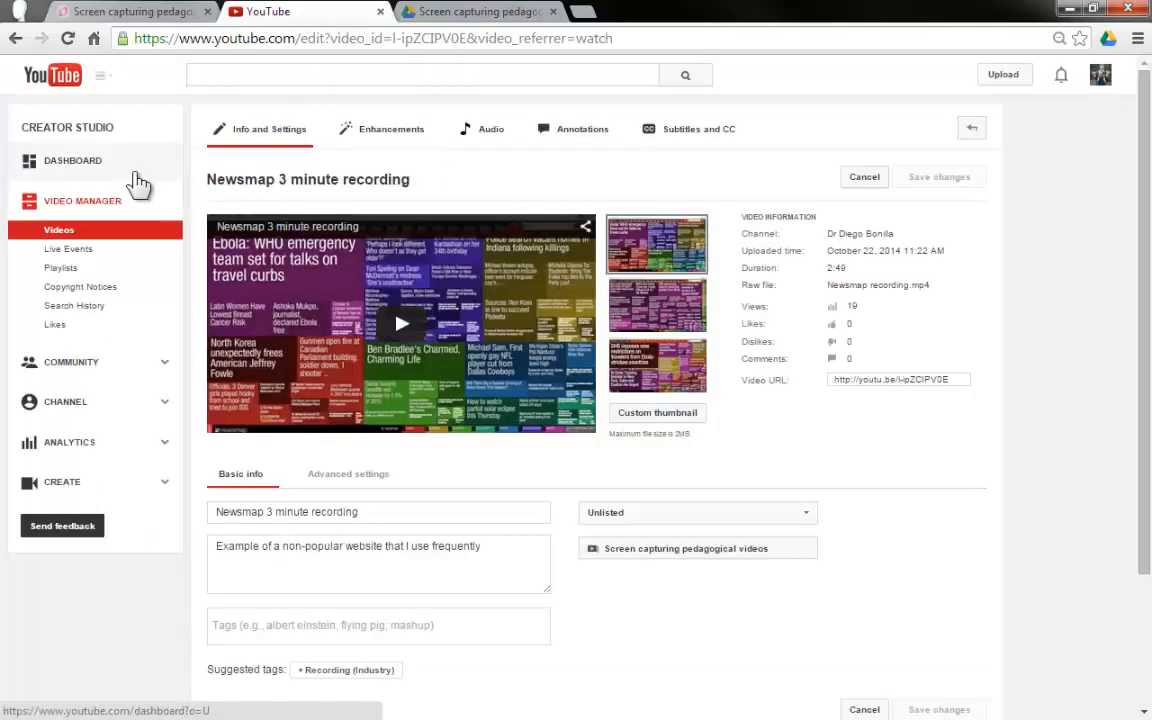
mouse_move(494, 62)
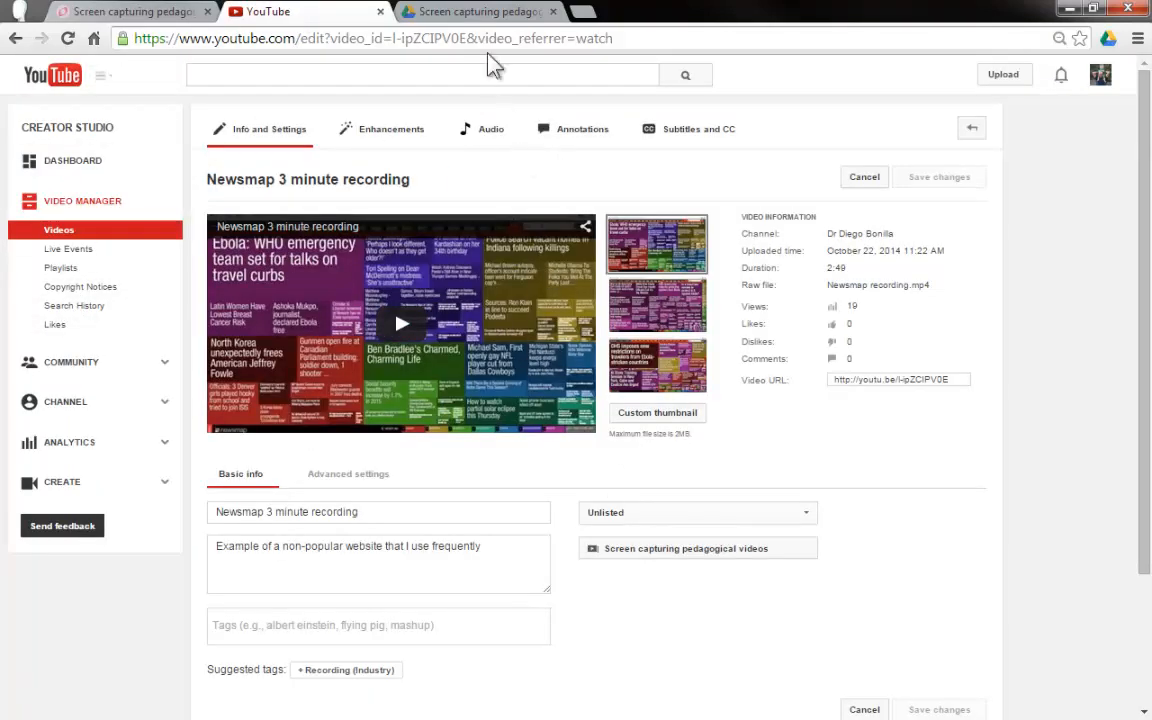
click(478, 12)
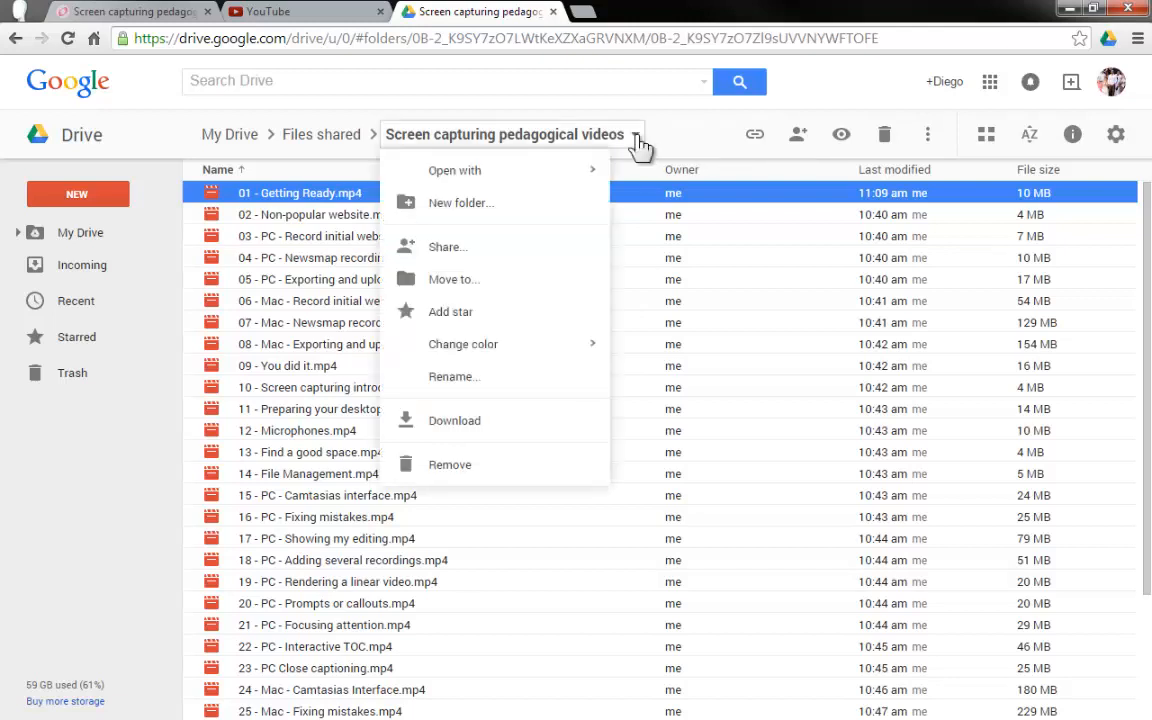
mouse_move(448, 248)
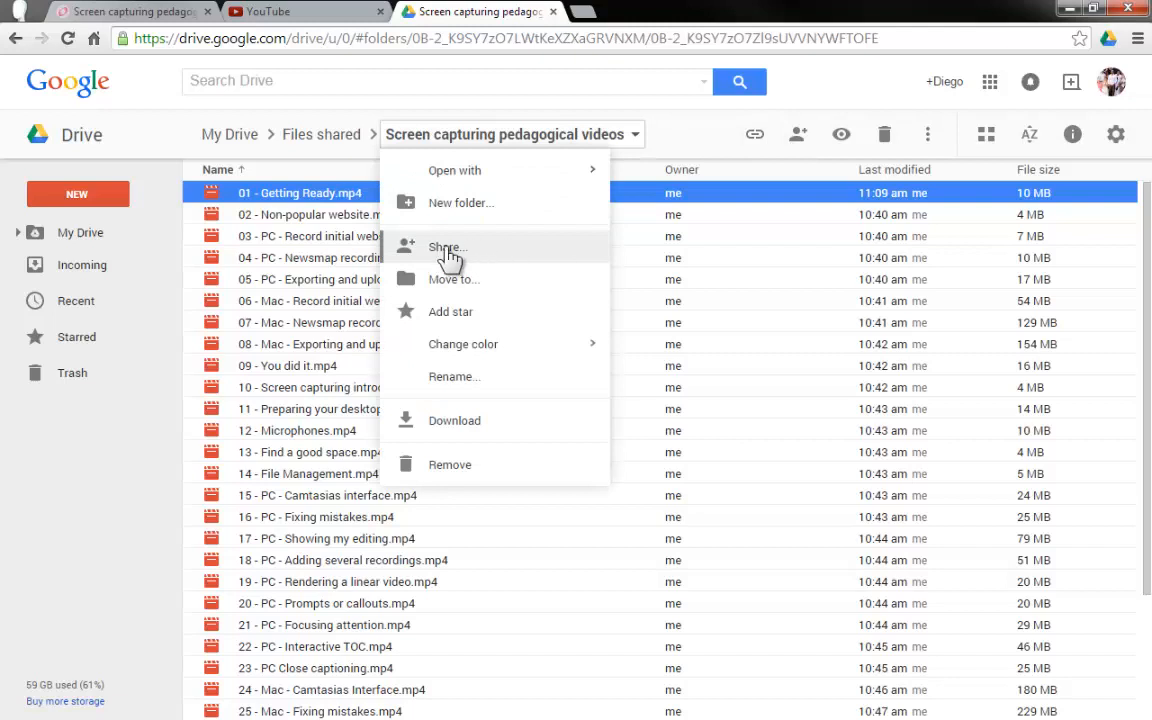
View sharing settings for the whole 'Screen capturing pedagogical videos' folder and close them
click(446, 248)
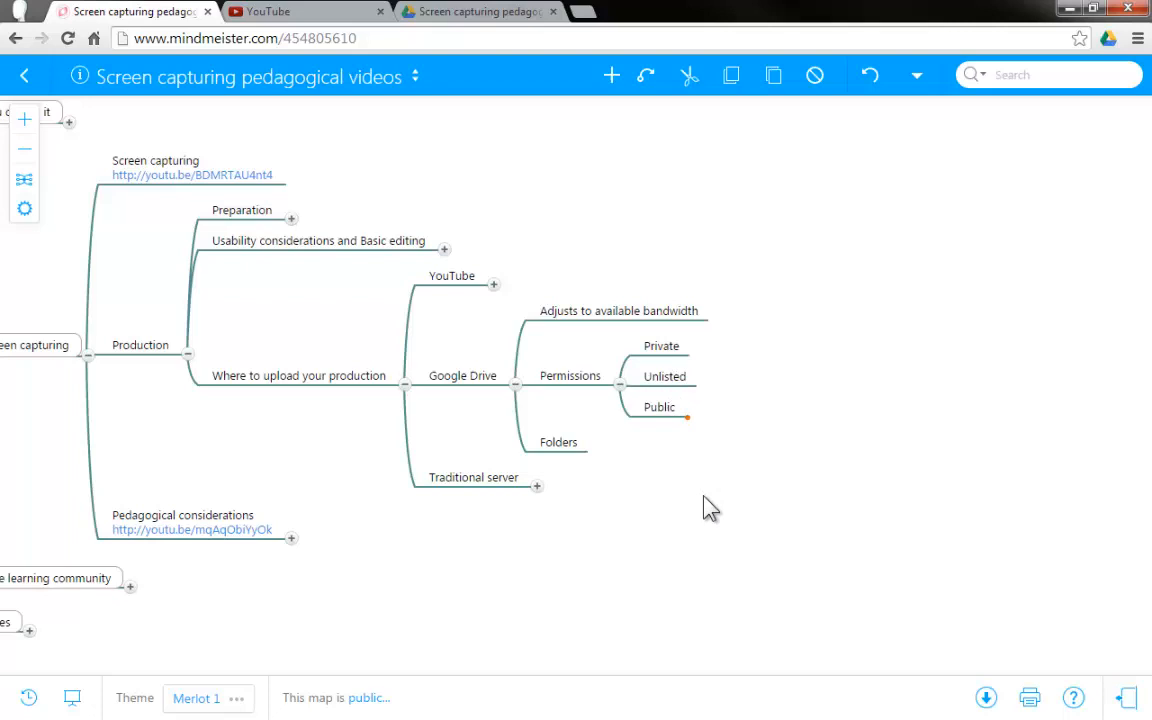
click(480, 12)
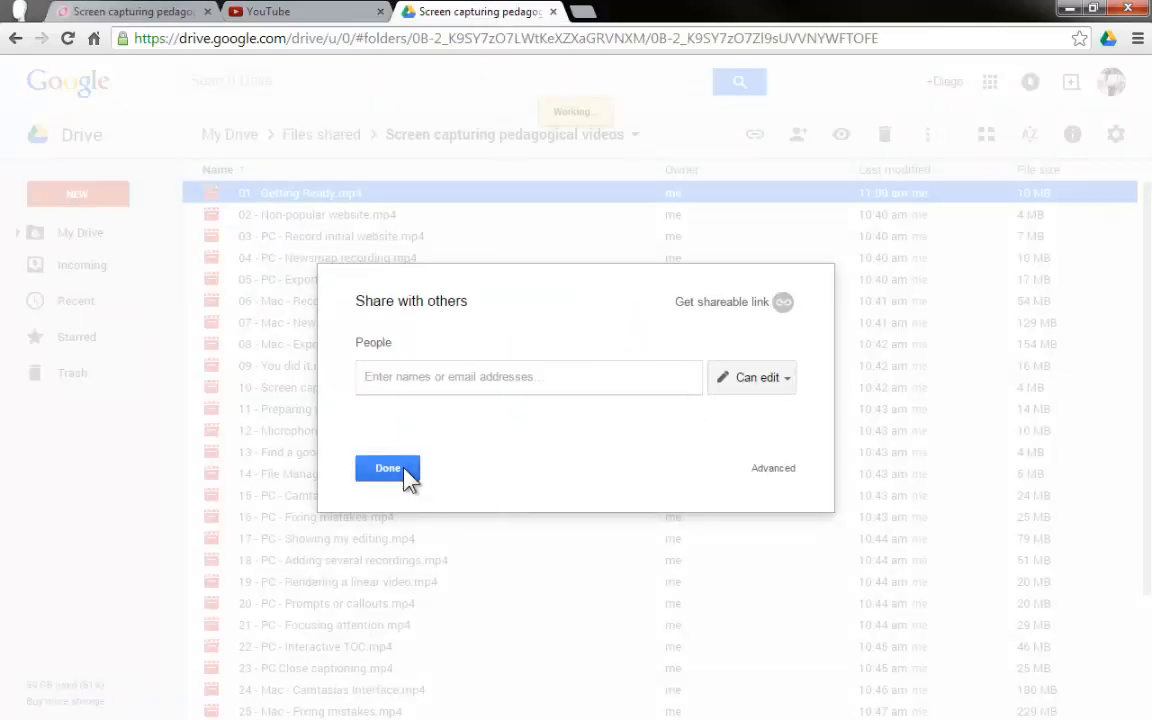
click(388, 468)
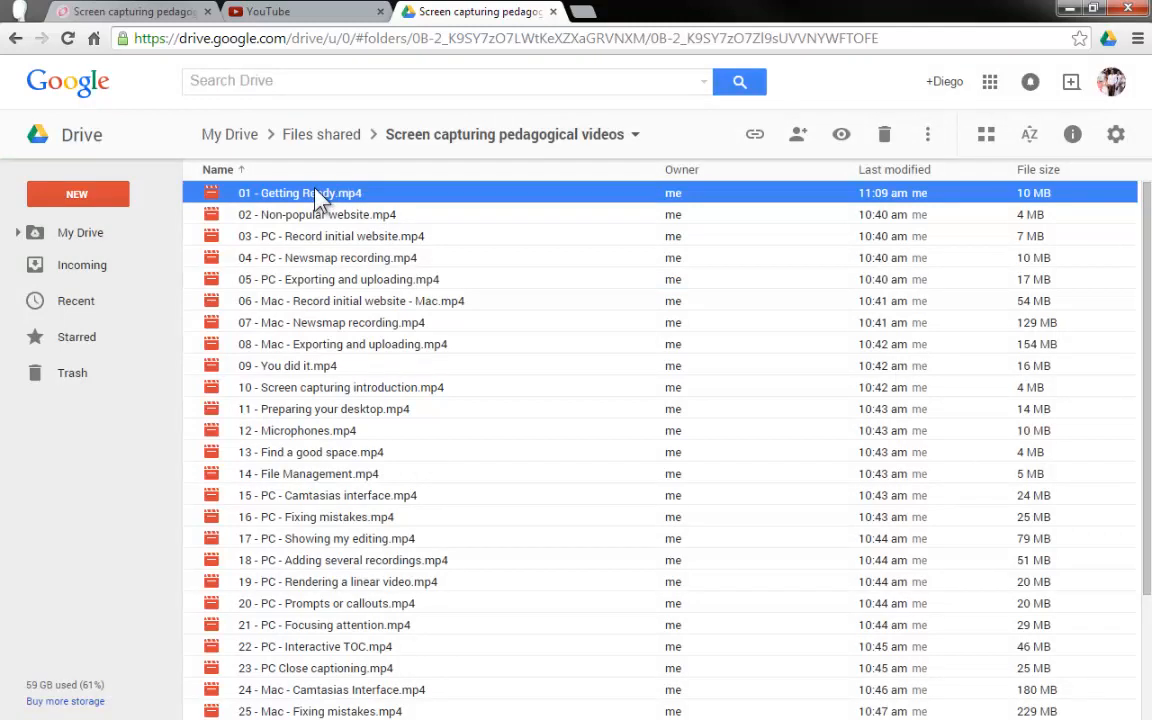
Preview 02 - Non-popular website.mp4, then collapse the Google Drive node in MindMeister
click(330, 214)
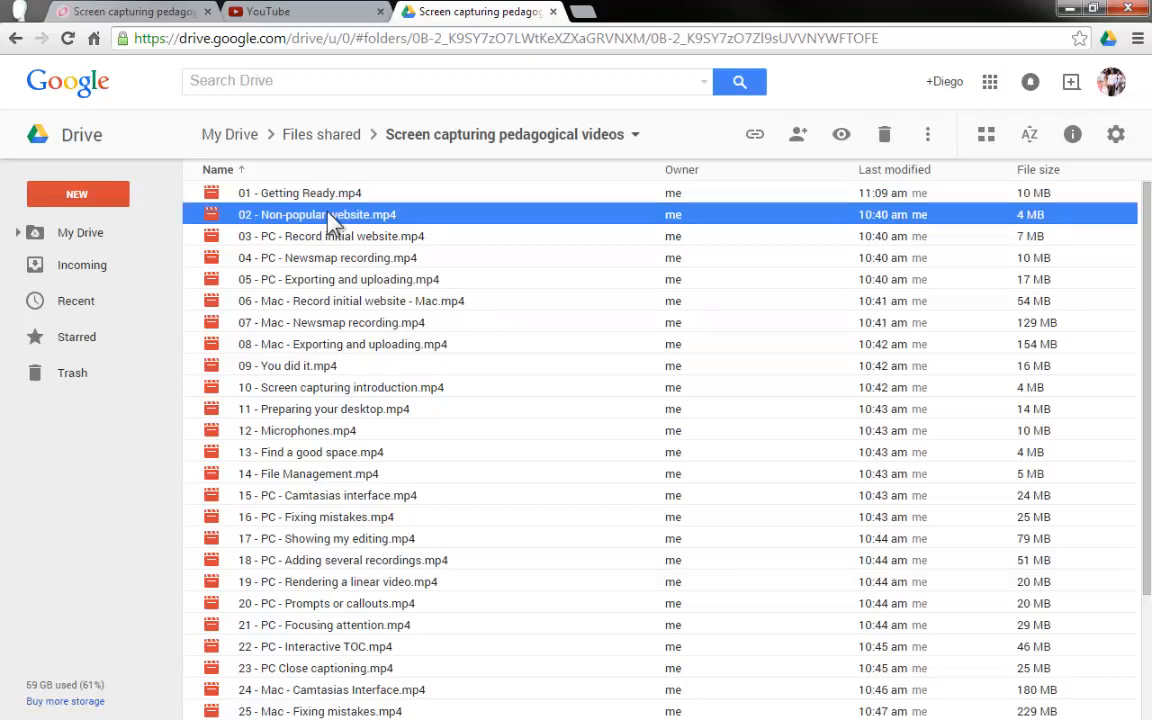
double_click(316, 214)
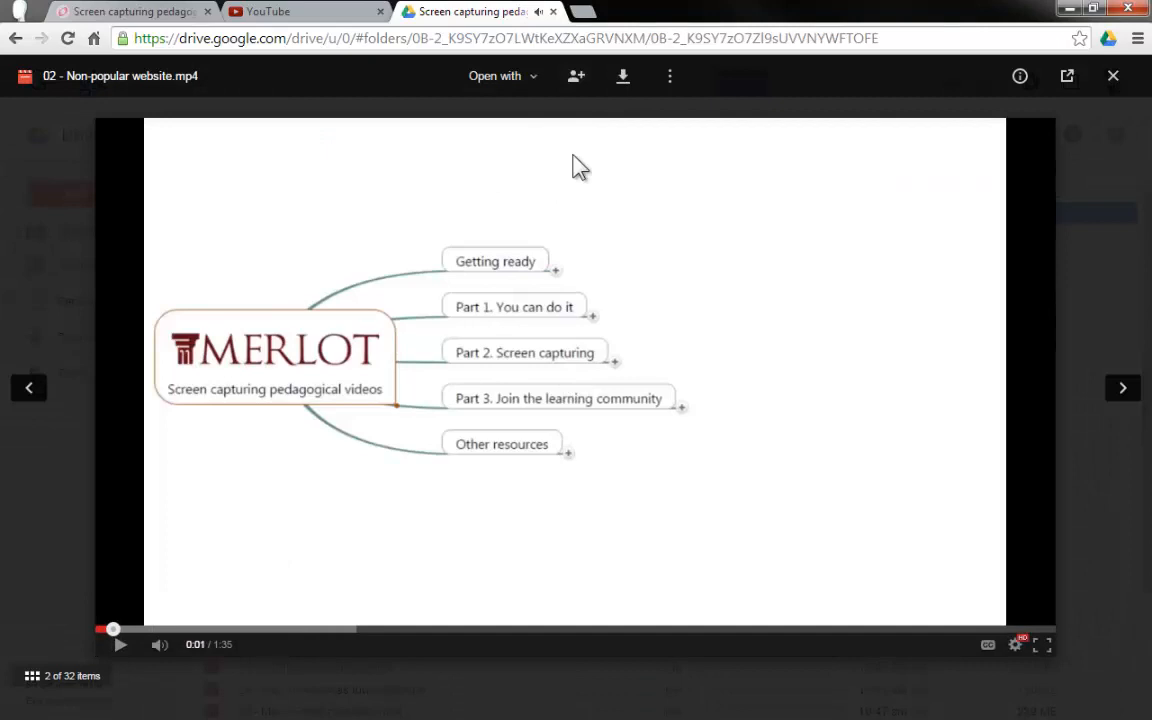
mouse_move(622, 76)
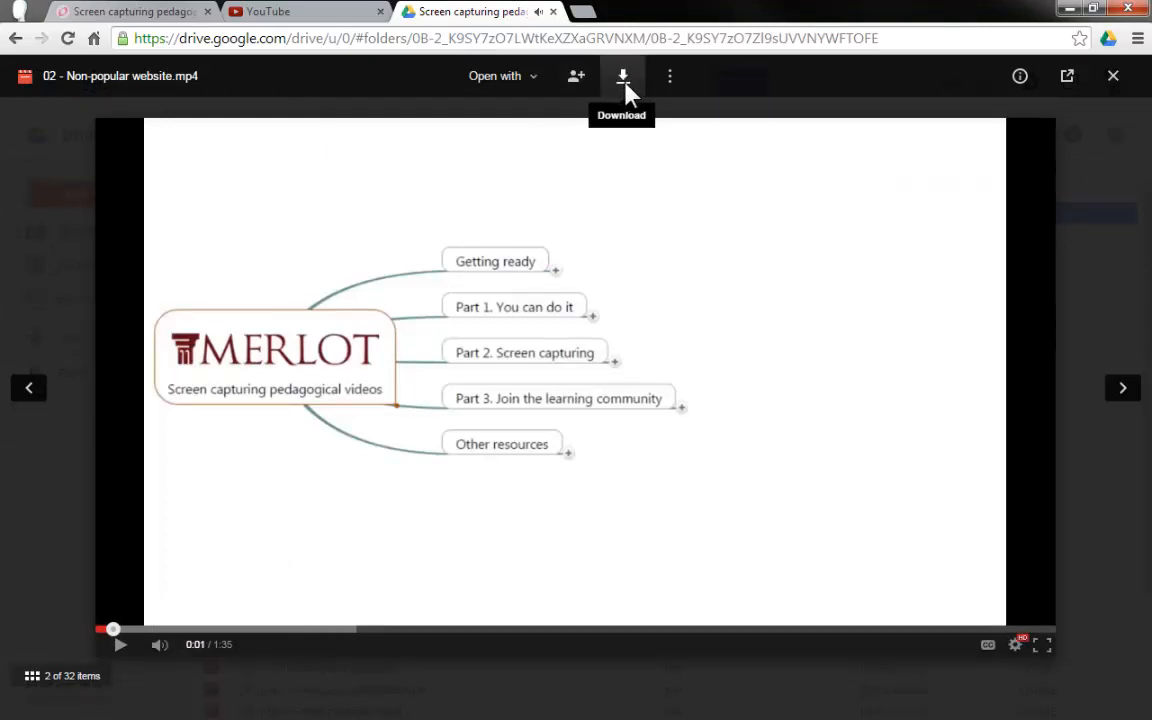
mouse_move(630, 100)
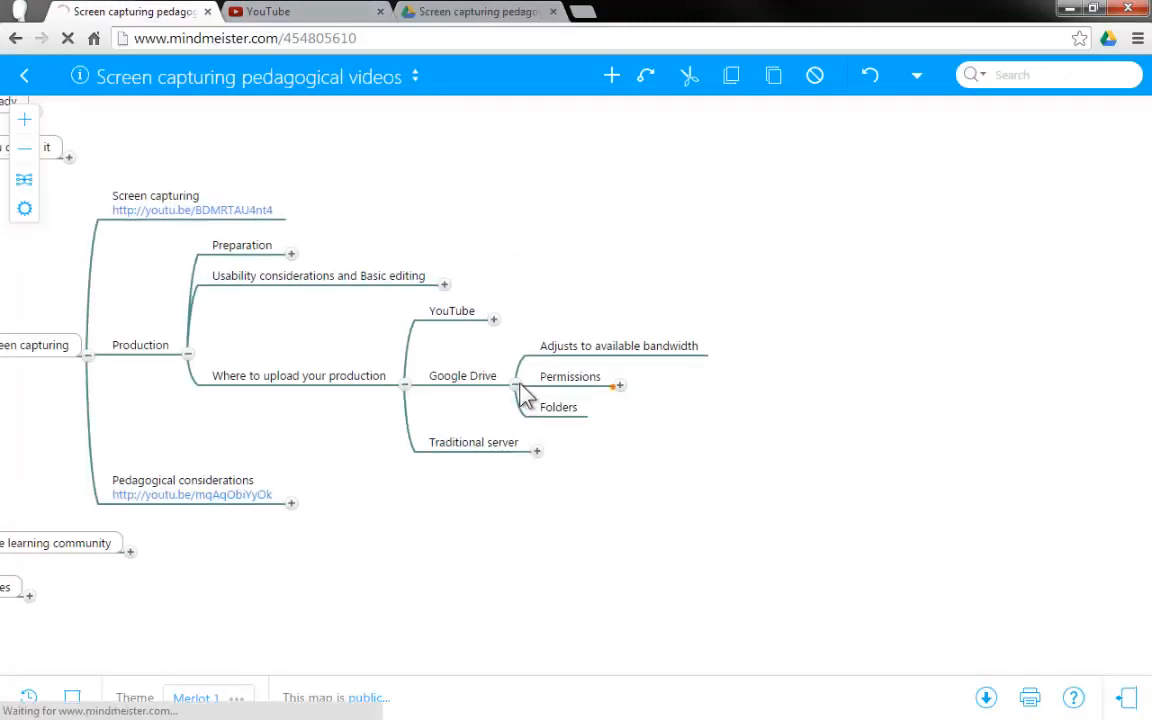
click(516, 382)
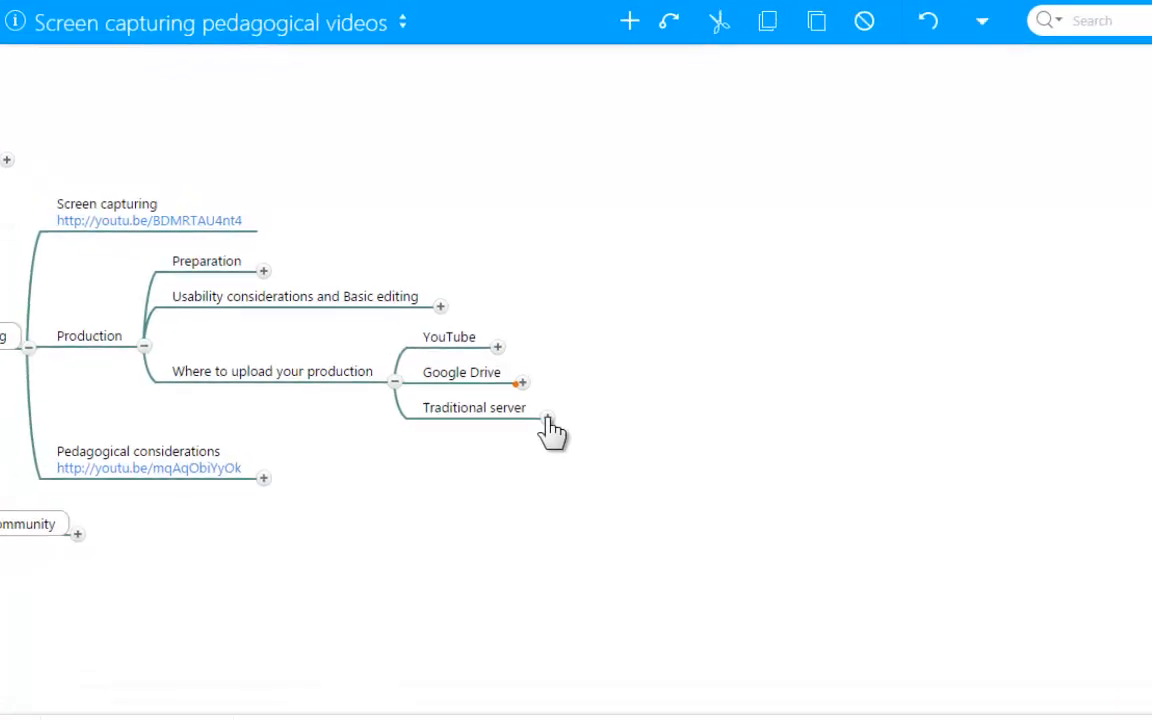